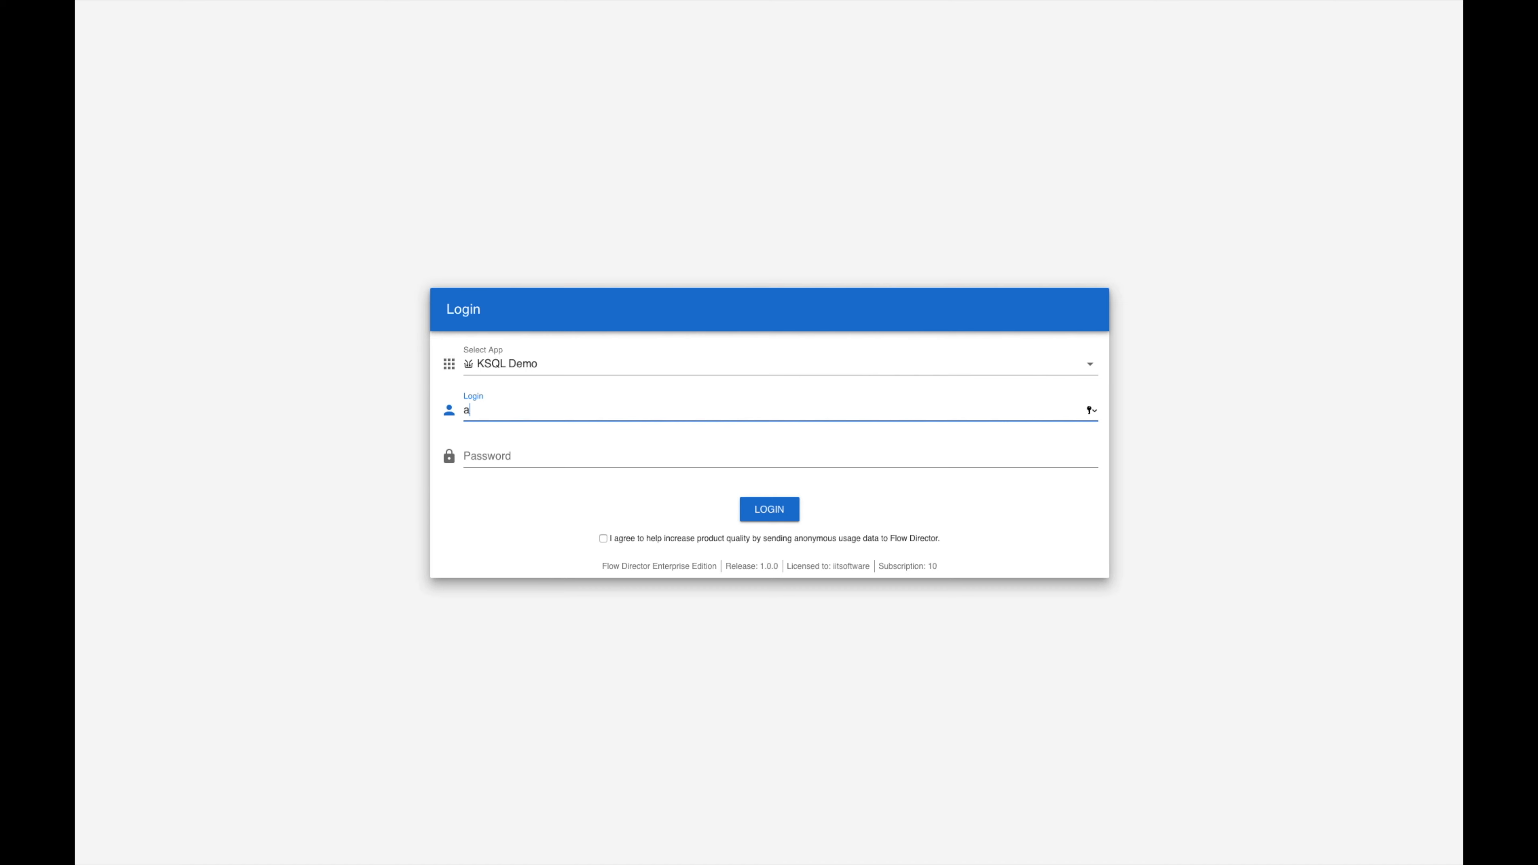
Sign in as admin to the KSQL Demo app and show the Flow Orchestration list.
text(dmin)
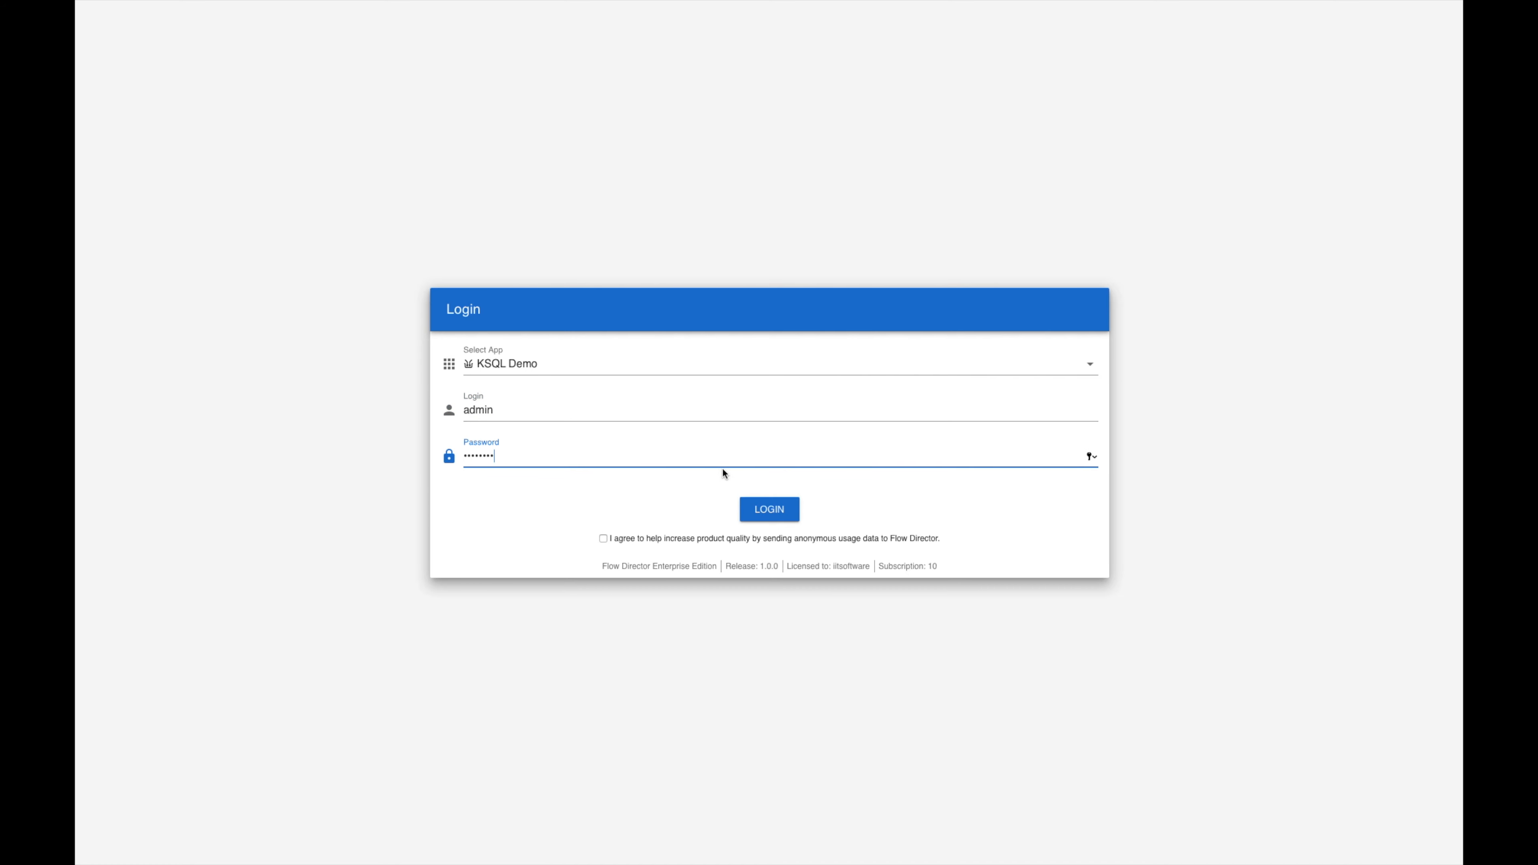
click(769, 510)
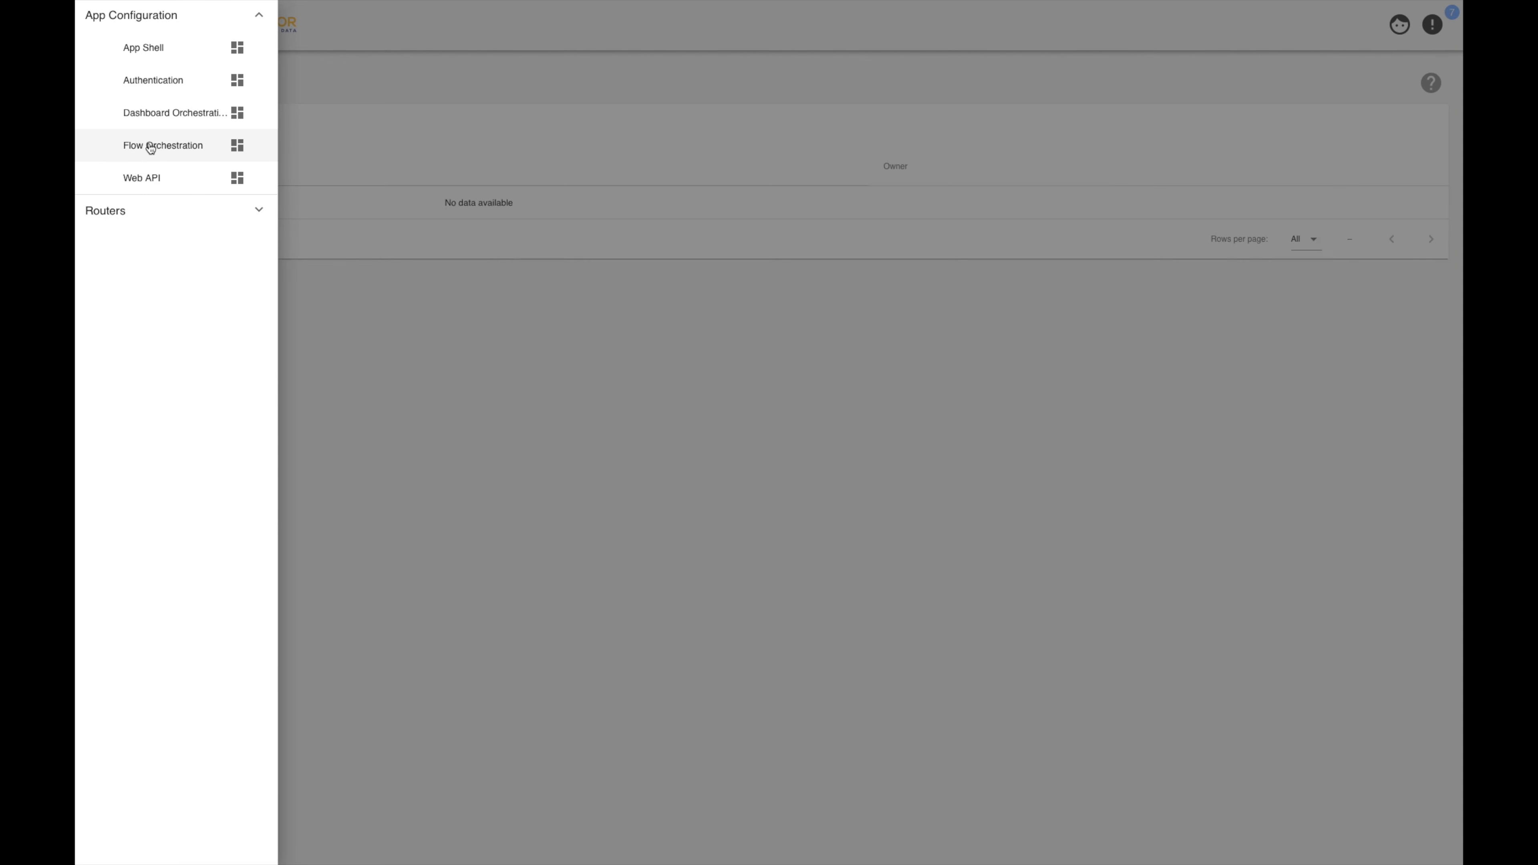
click(163, 145)
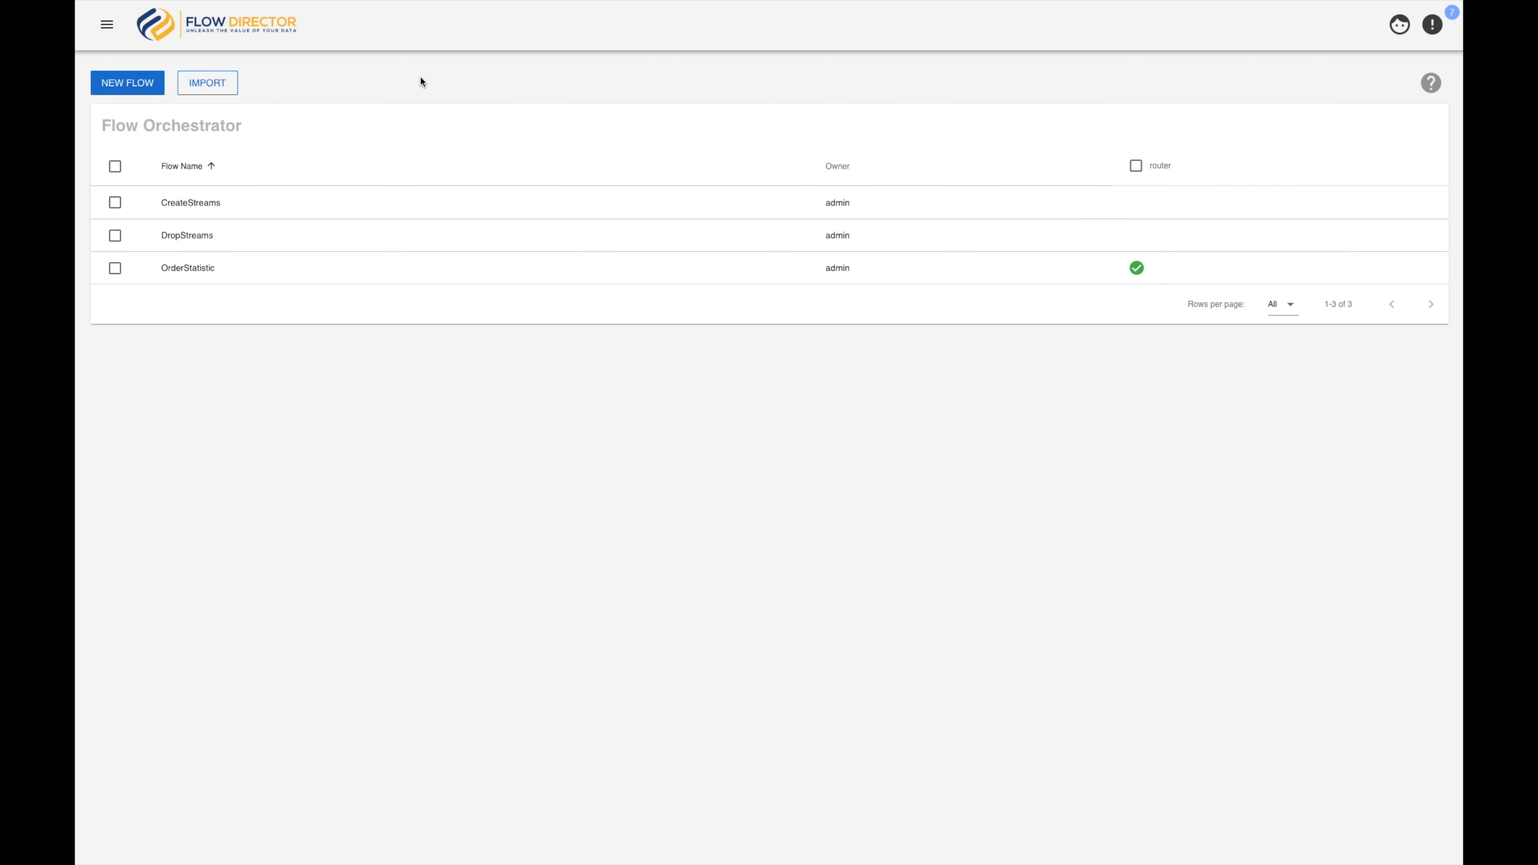
mouse_move(193, 162)
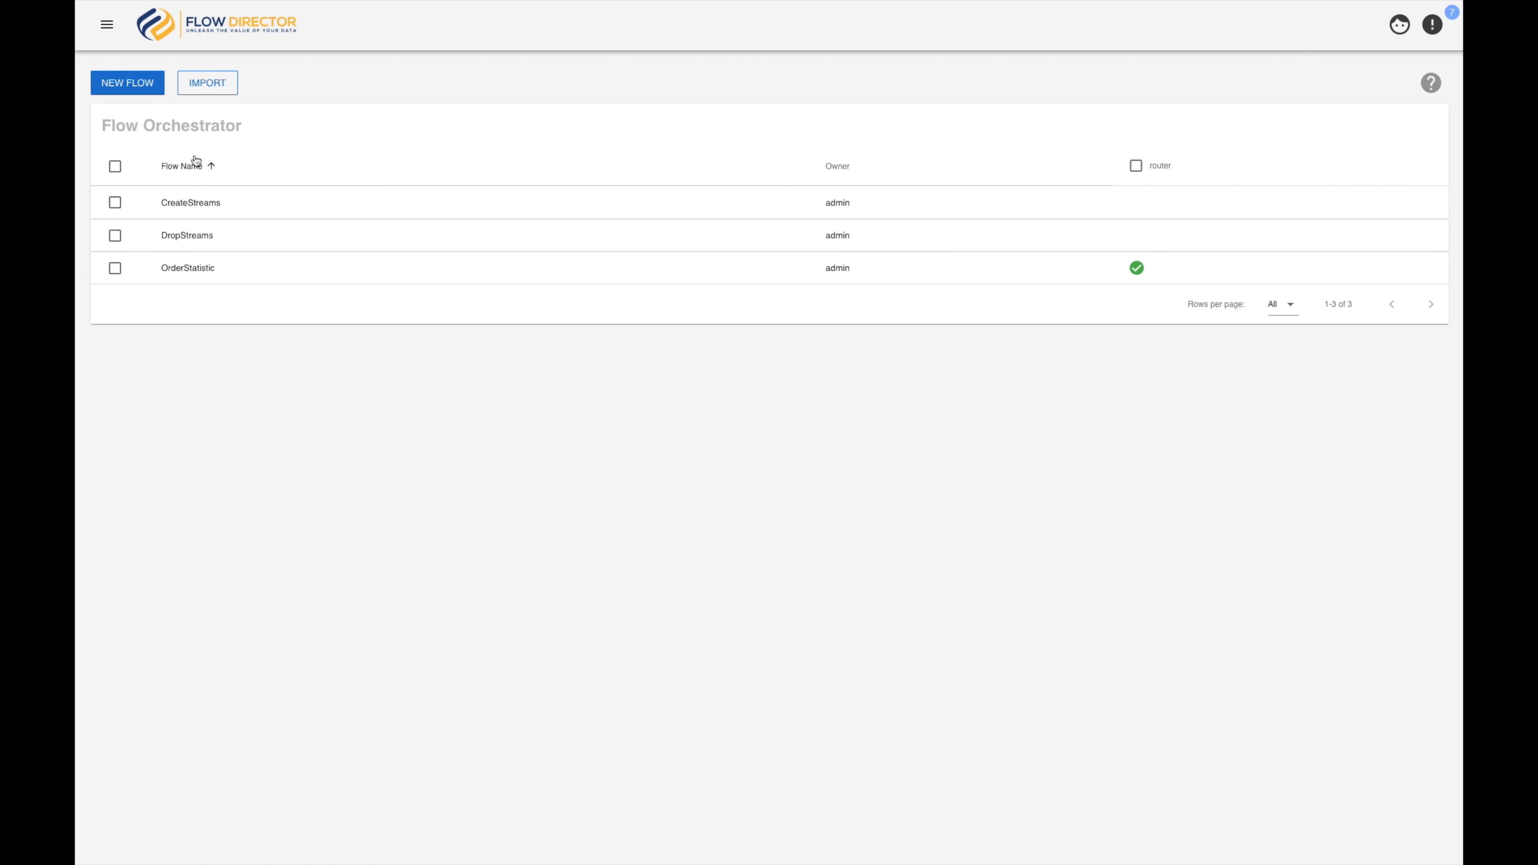
mouse_move(161, 203)
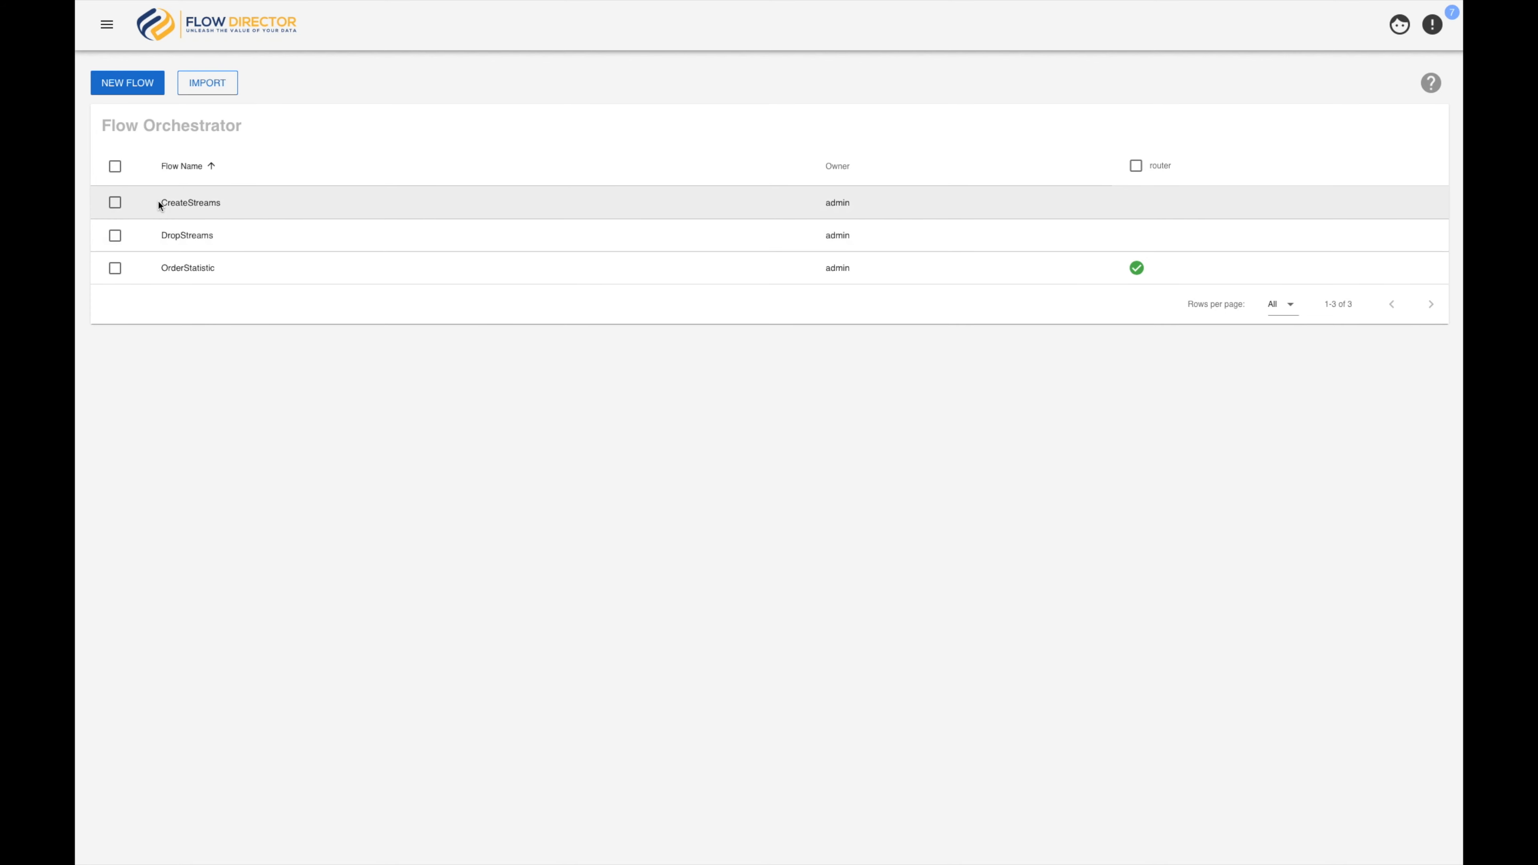
mouse_move(187, 235)
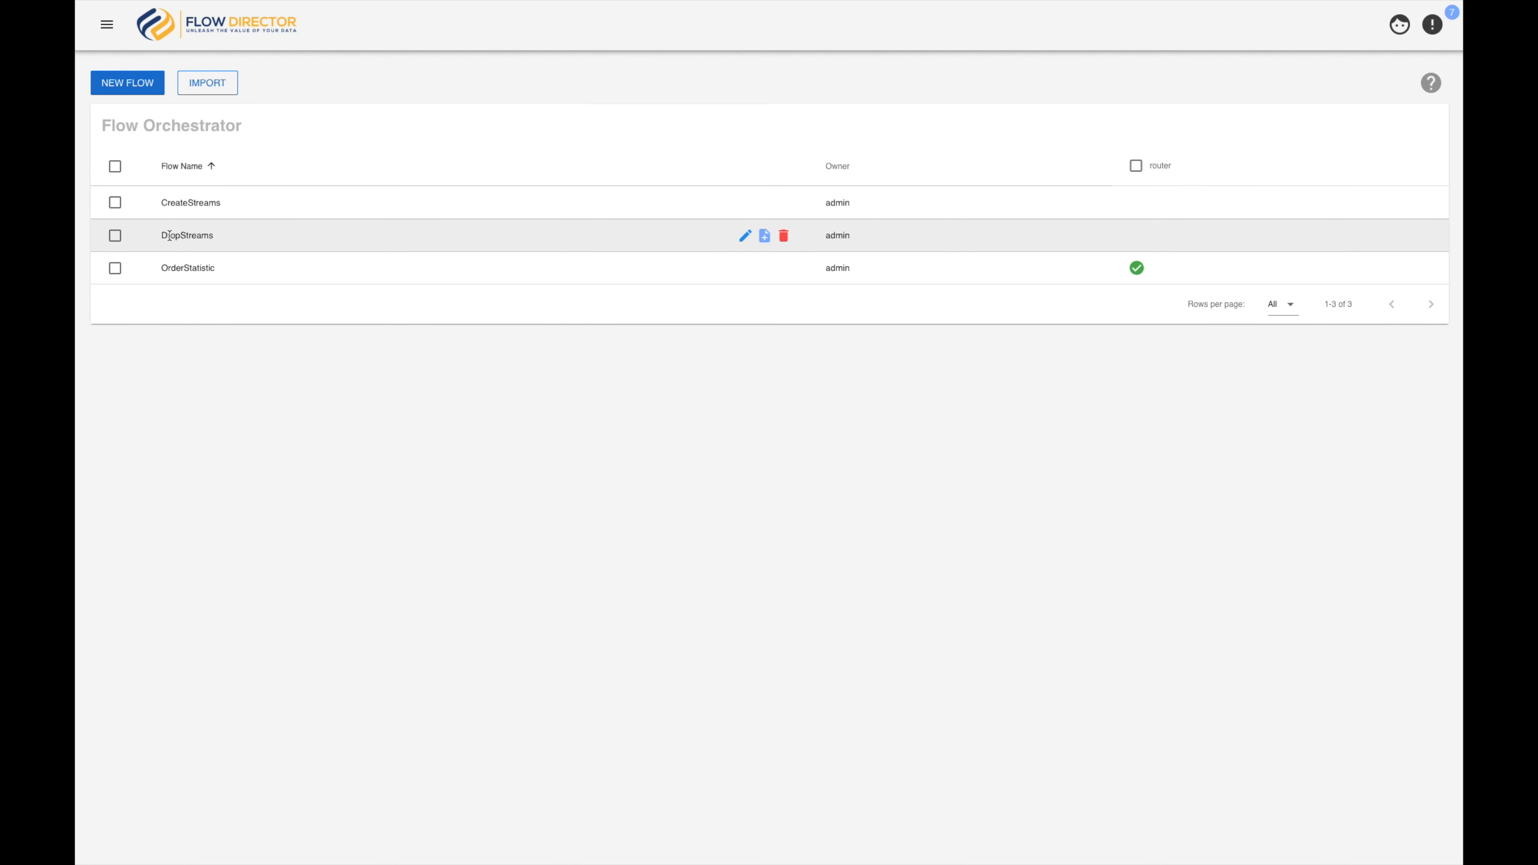
mouse_move(187, 268)
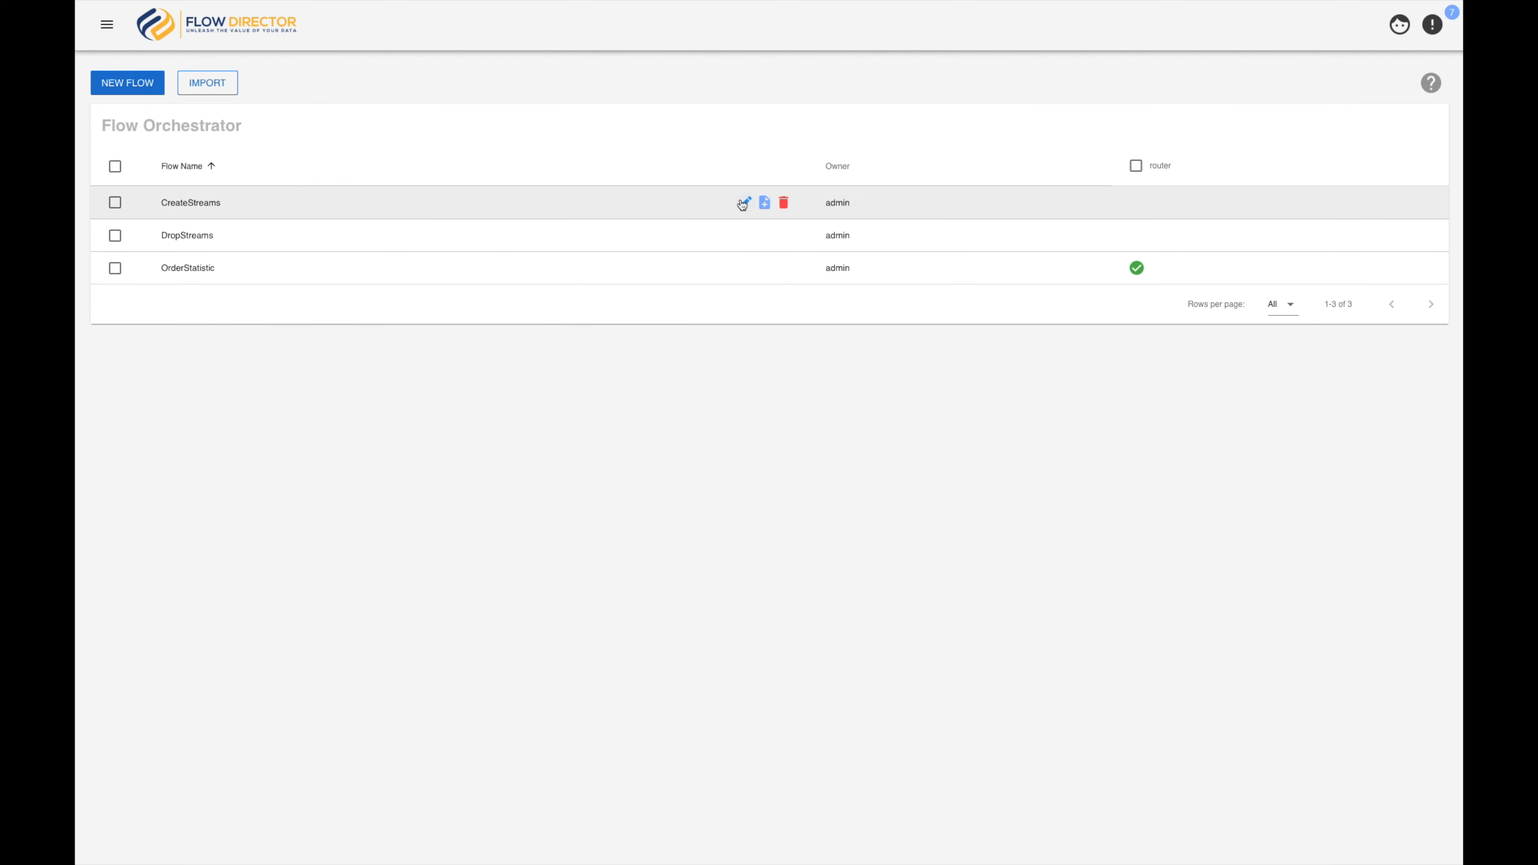
Edit the CreateStreams flow and expose the KSQL Query and Run components under Bridges.
click(743, 203)
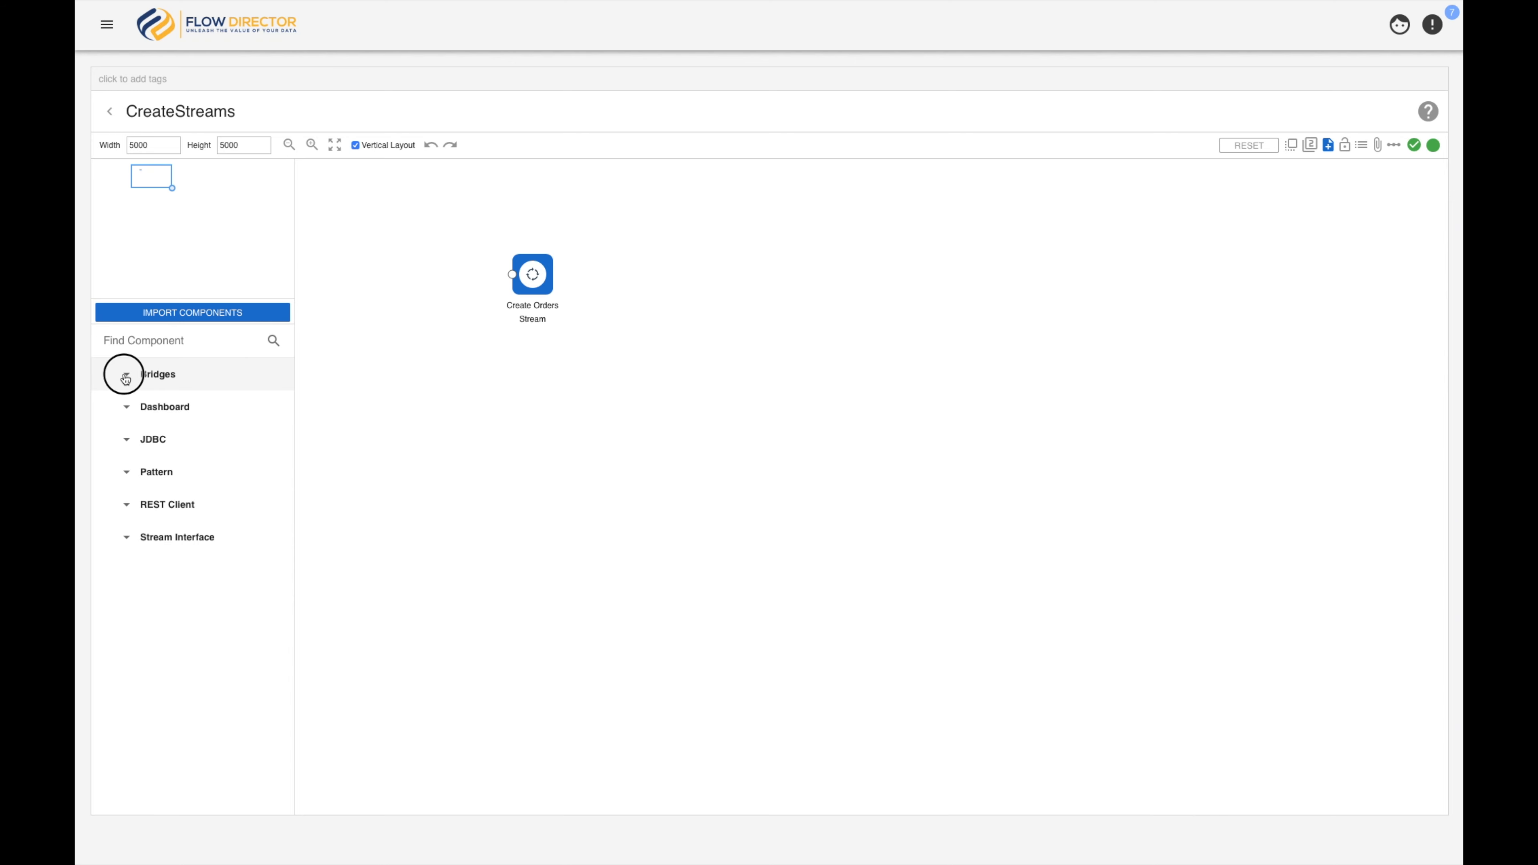
click(157, 374)
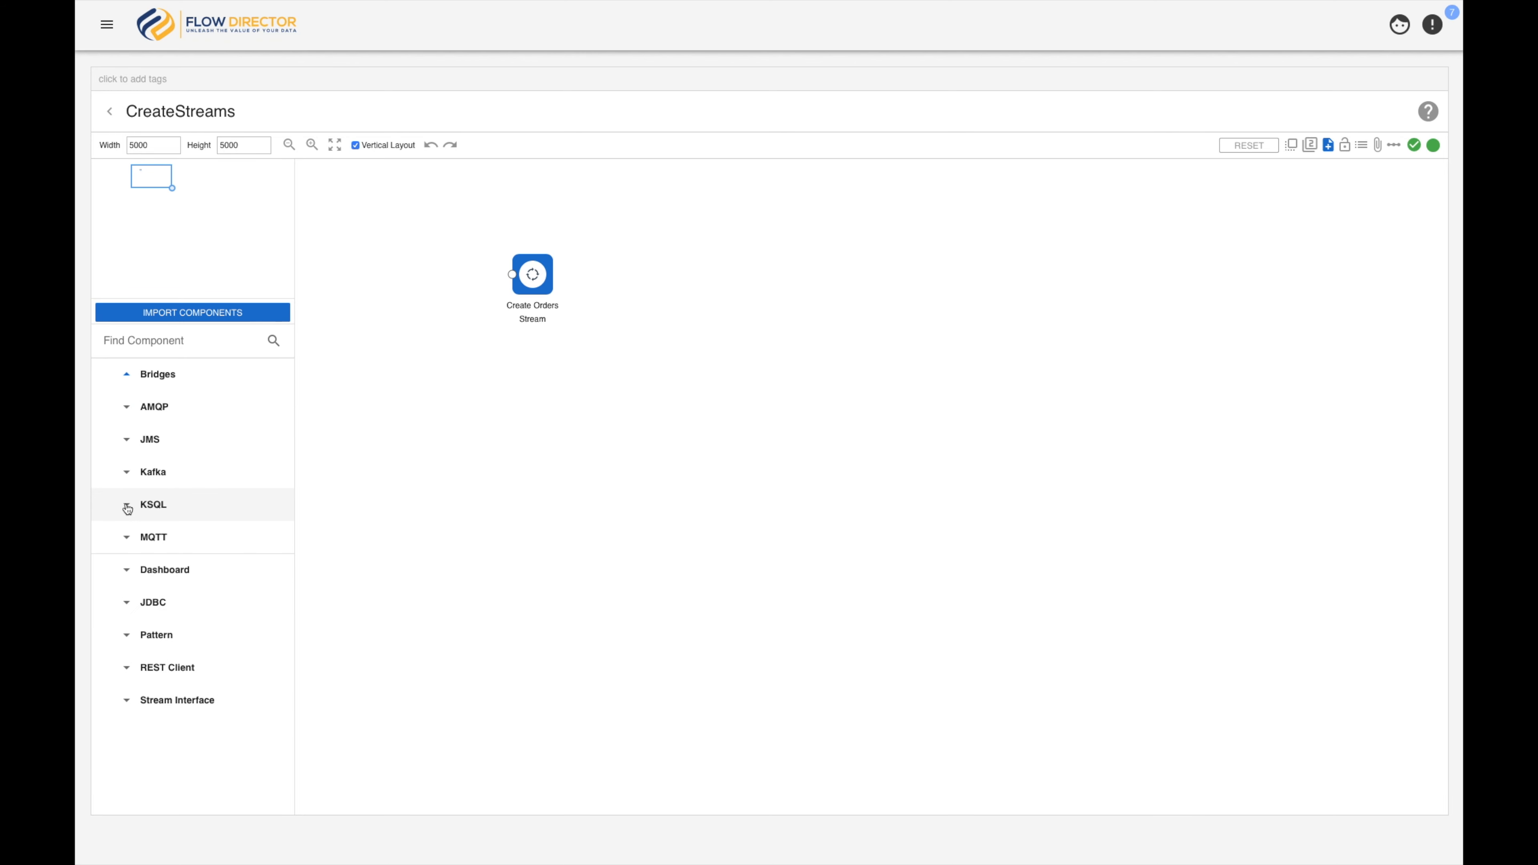
click(153, 503)
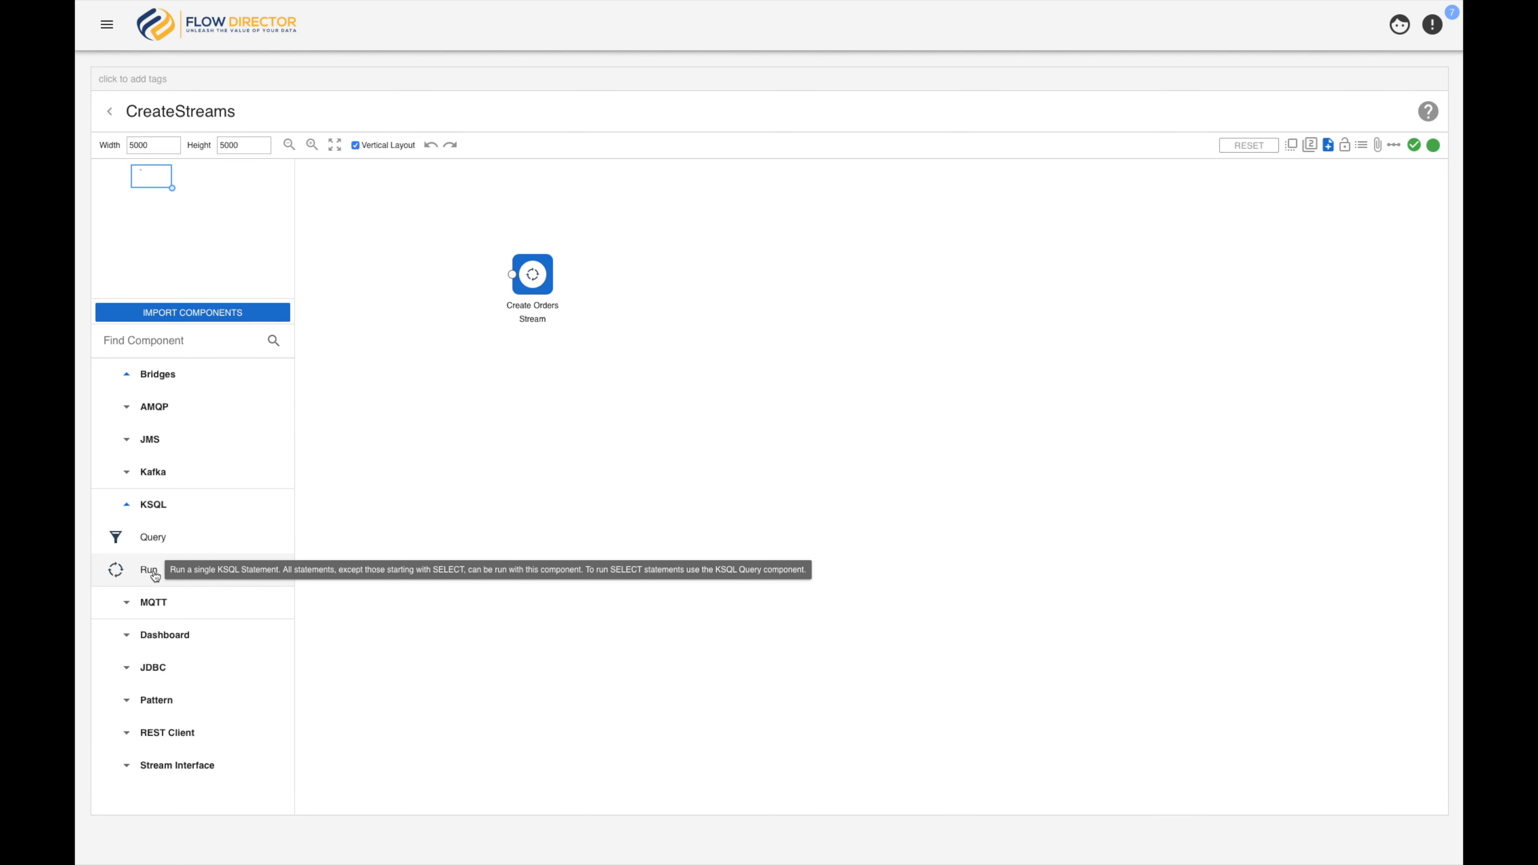
mouse_move(153, 537)
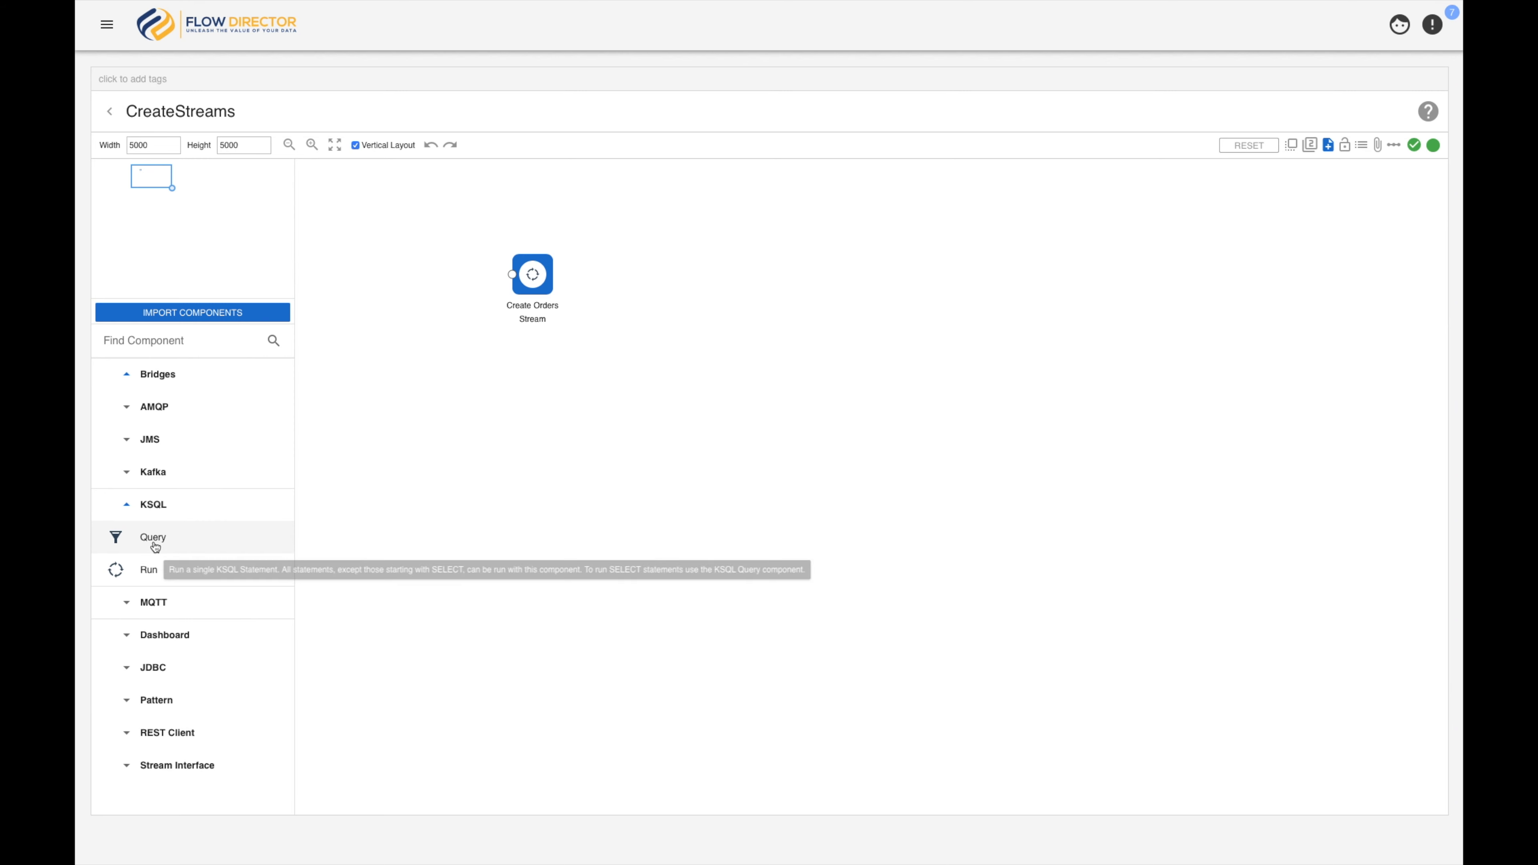
mouse_move(153, 537)
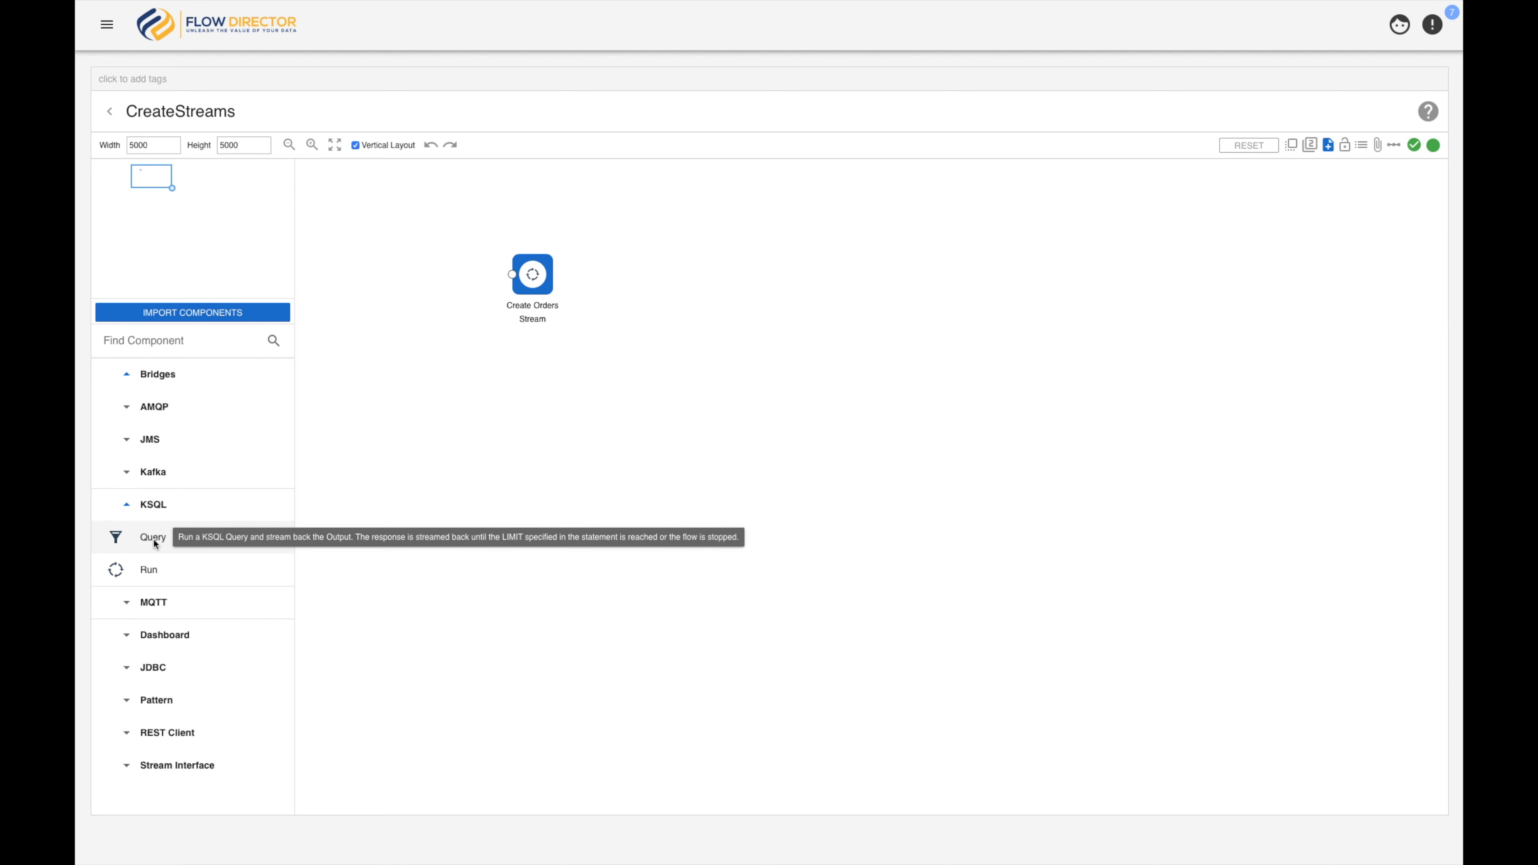
mouse_move(148, 569)
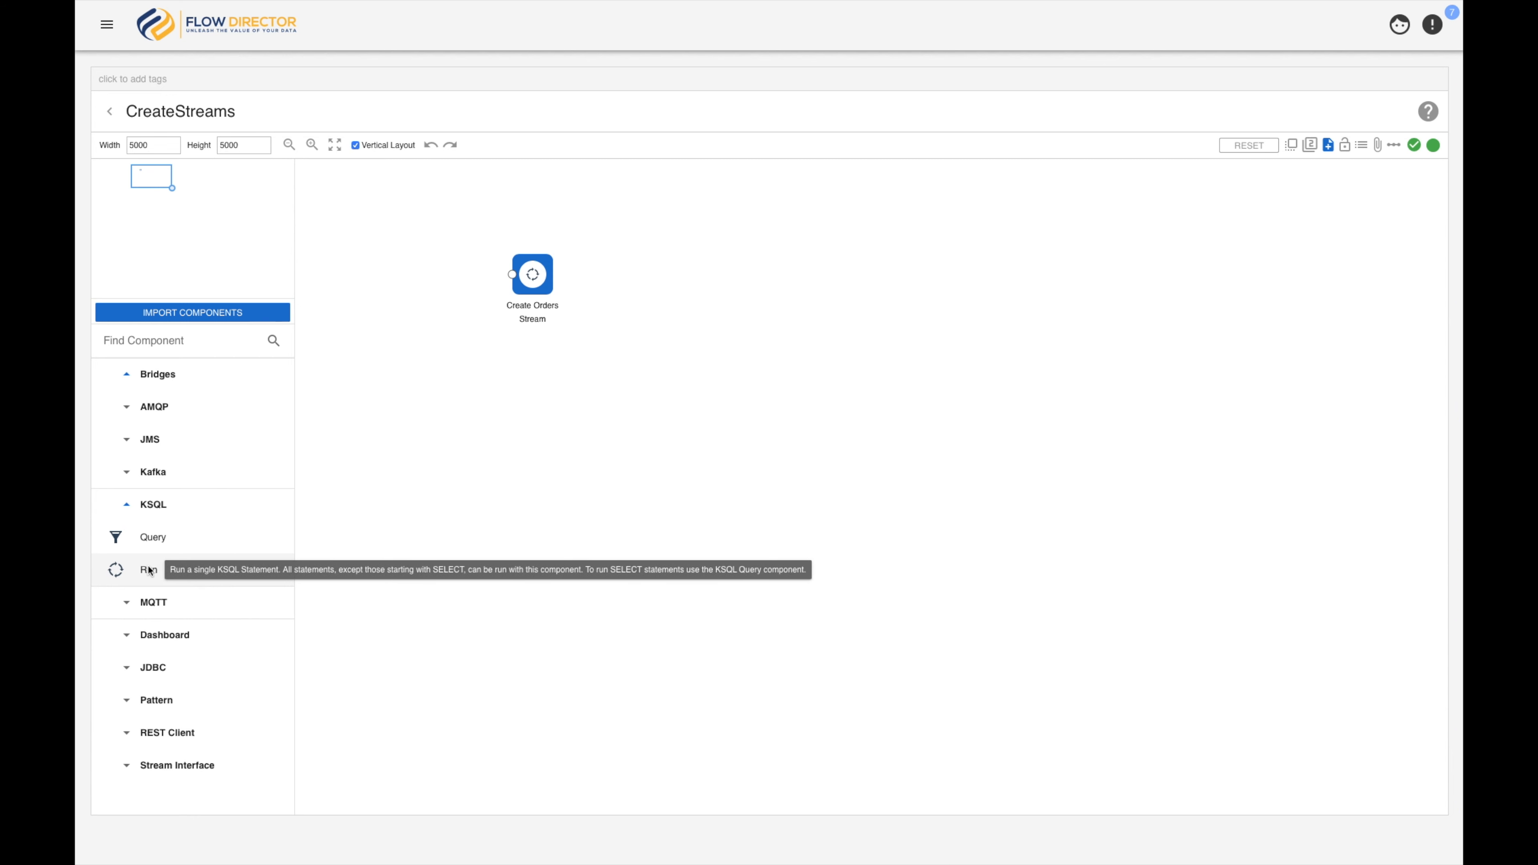
mouse_move(480, 340)
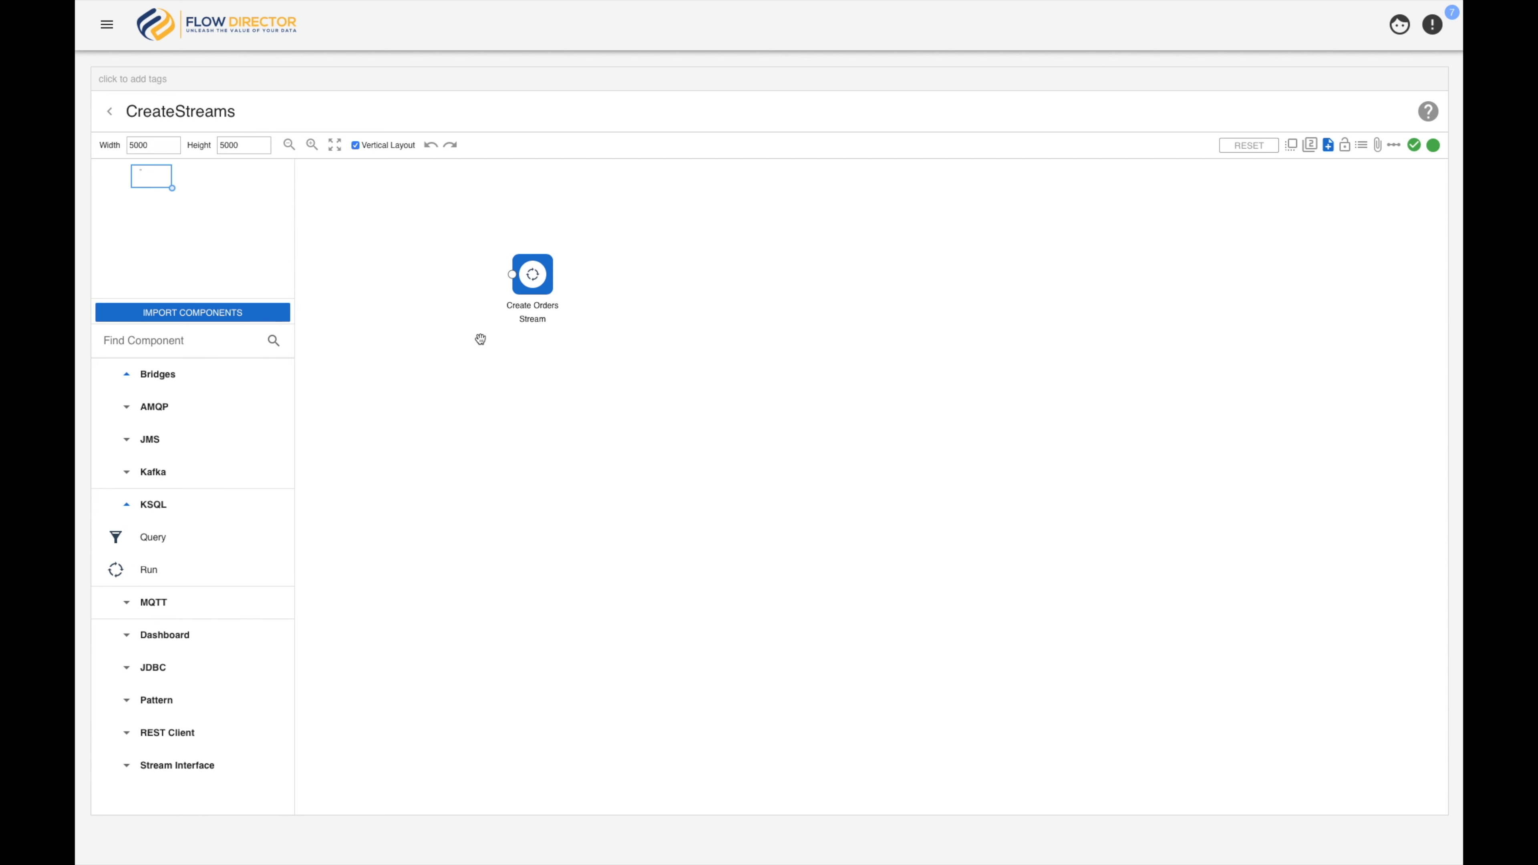
click(532, 275)
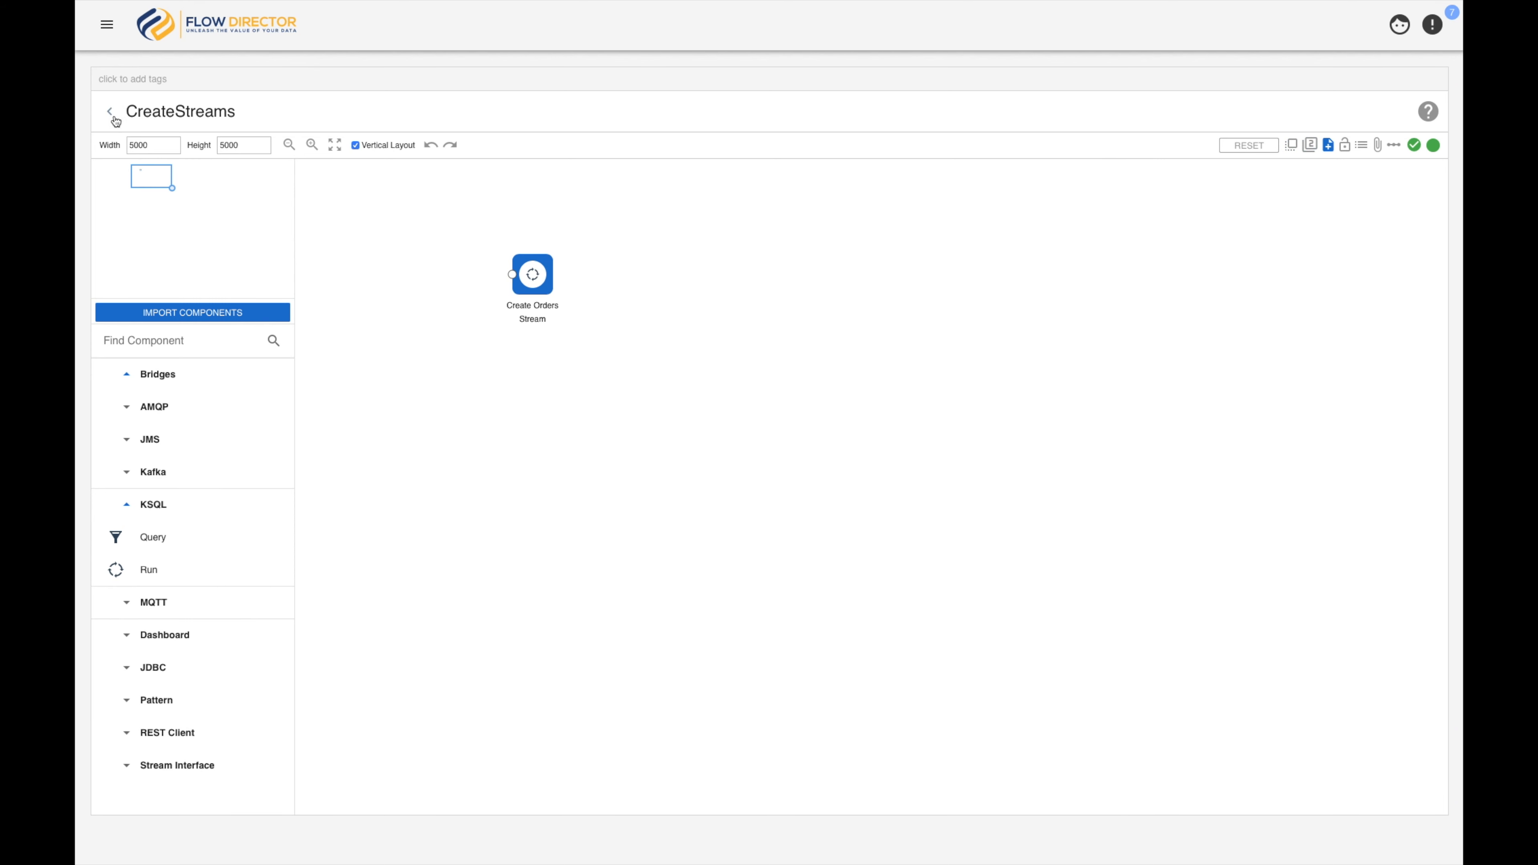
View the Drop Orders Stream step's 'drop stream orders;' statement in DropStreams, then return to the flow list.
click(111, 113)
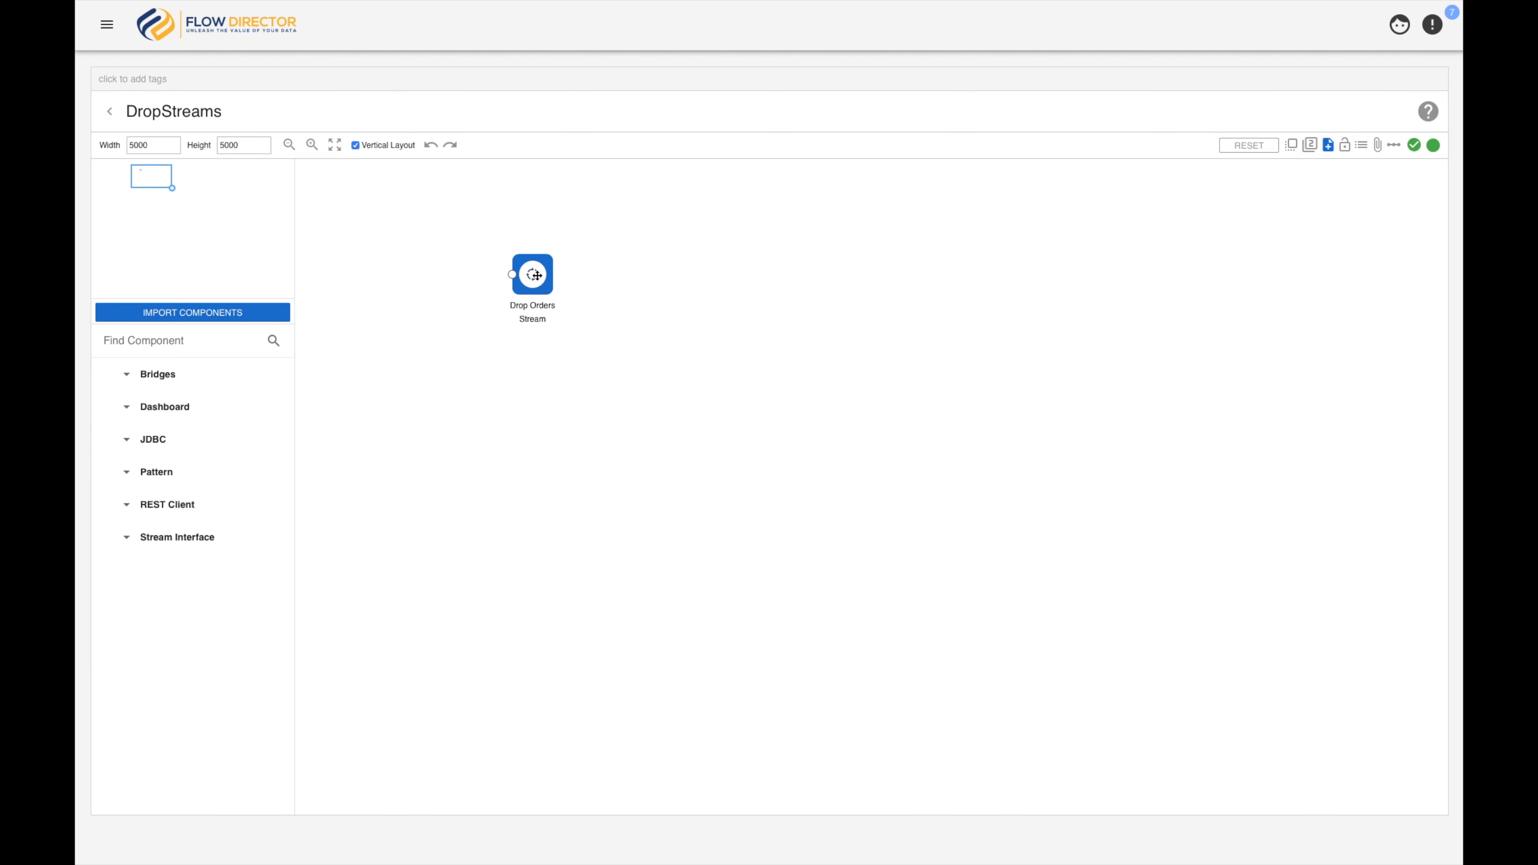
click(532, 275)
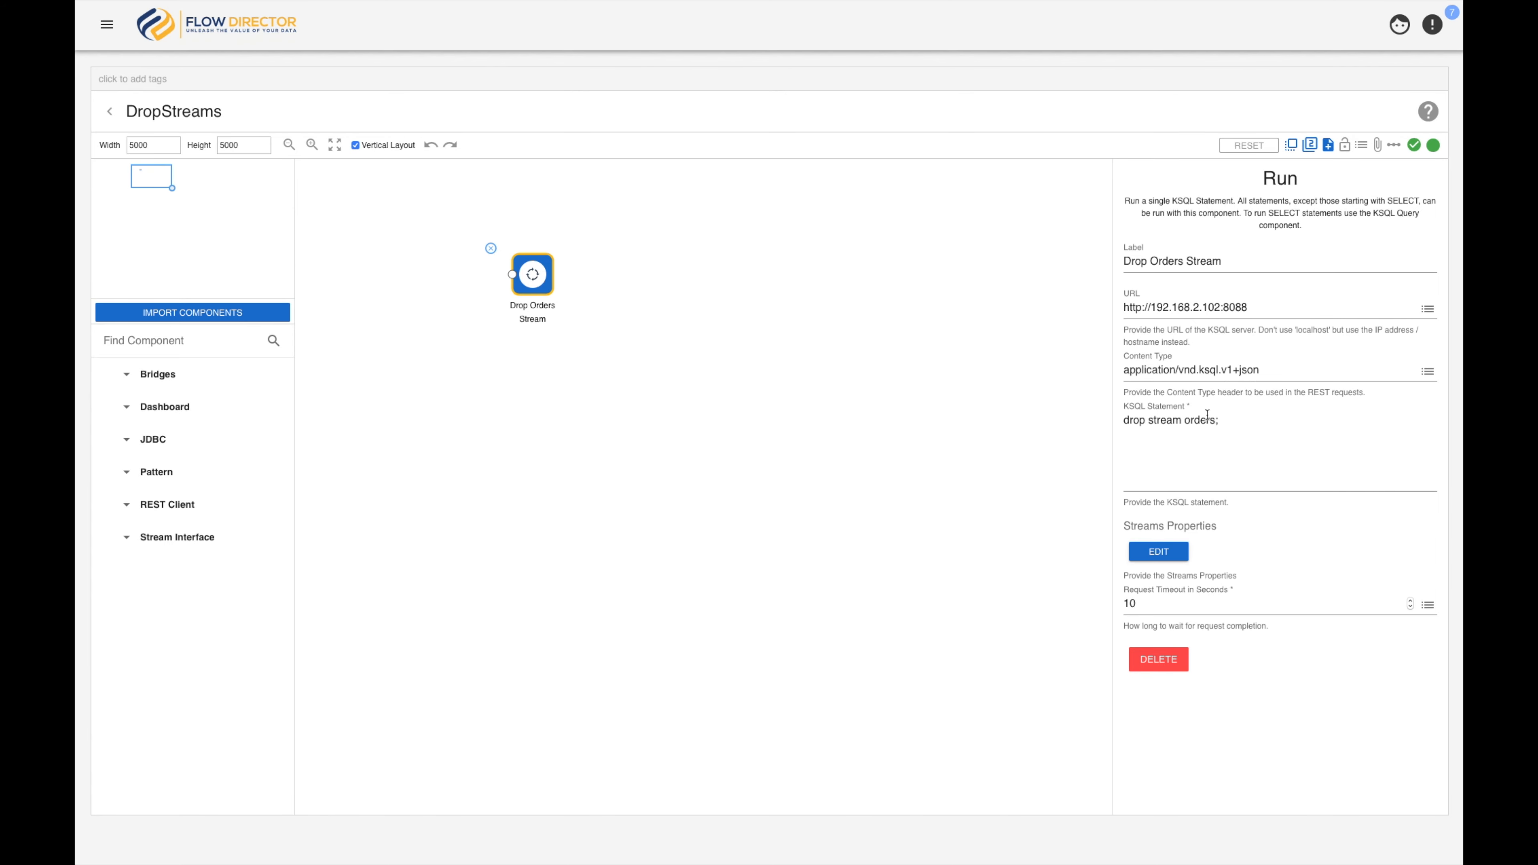
triple_click(1170, 419)
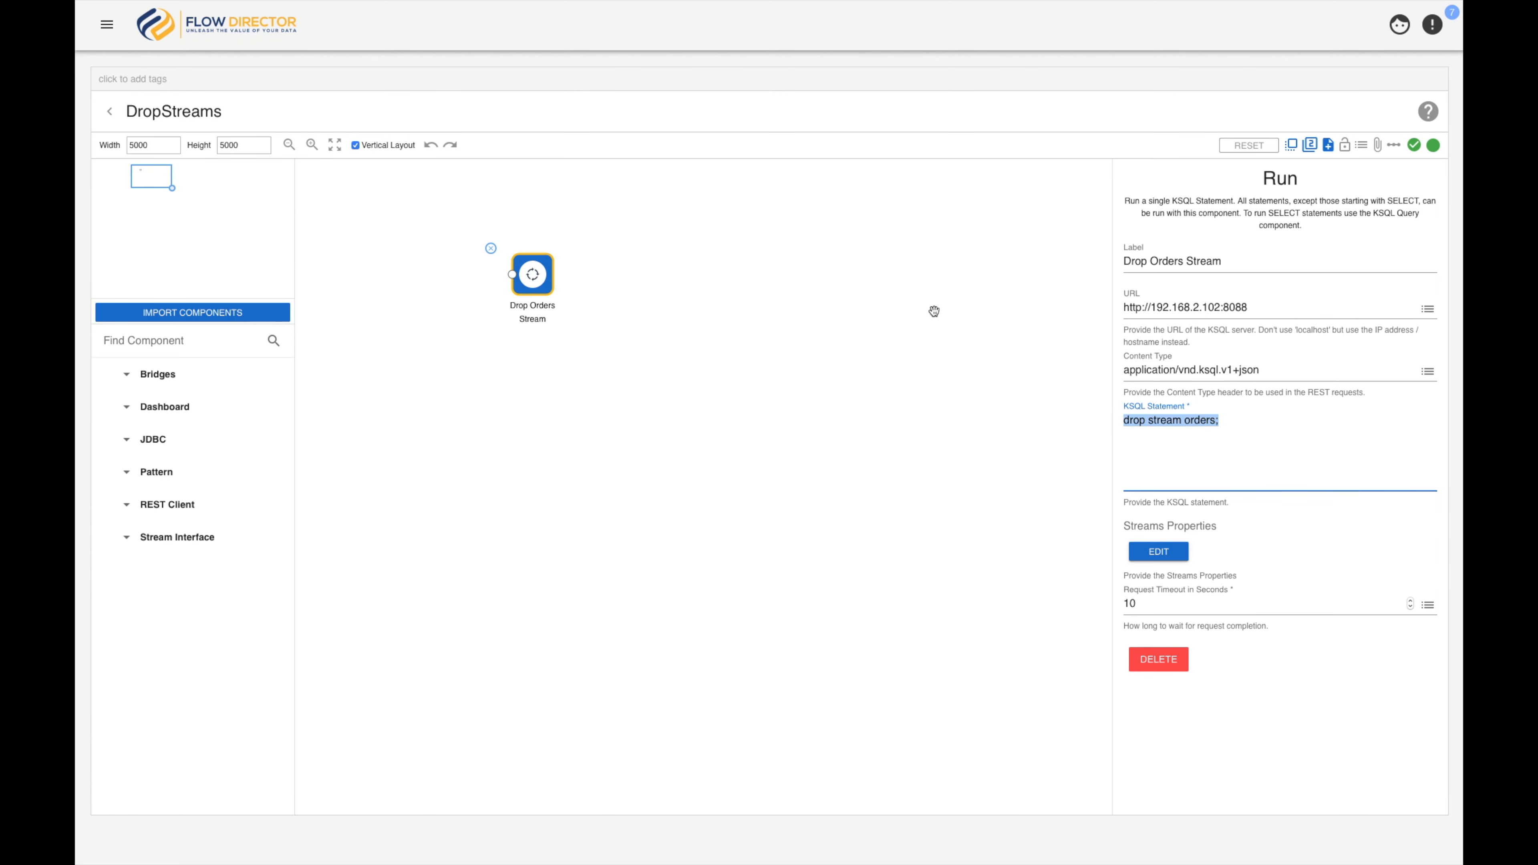
mouse_move(852, 251)
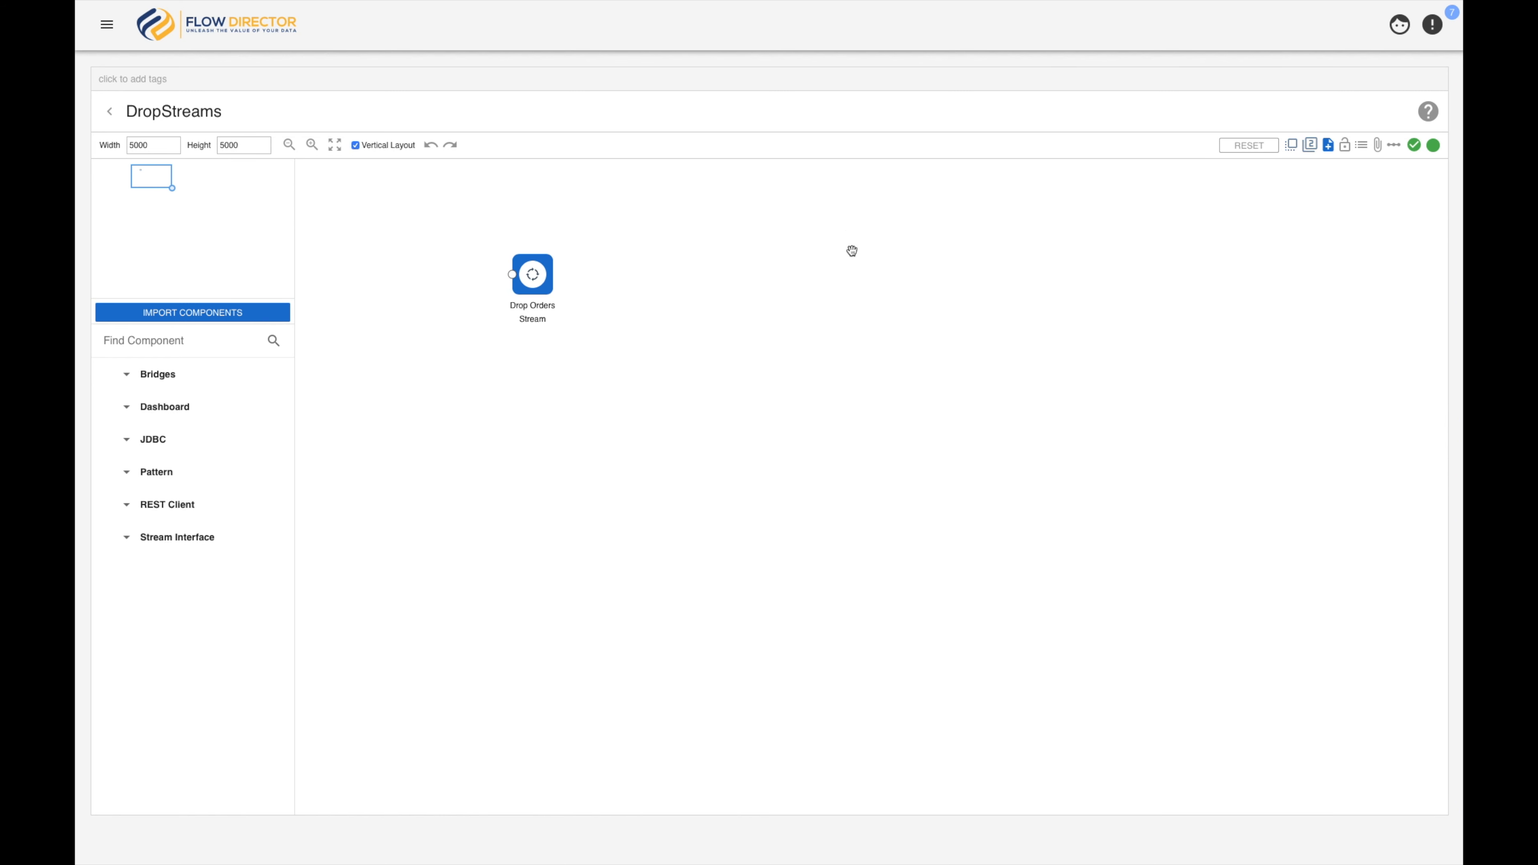
click(109, 110)
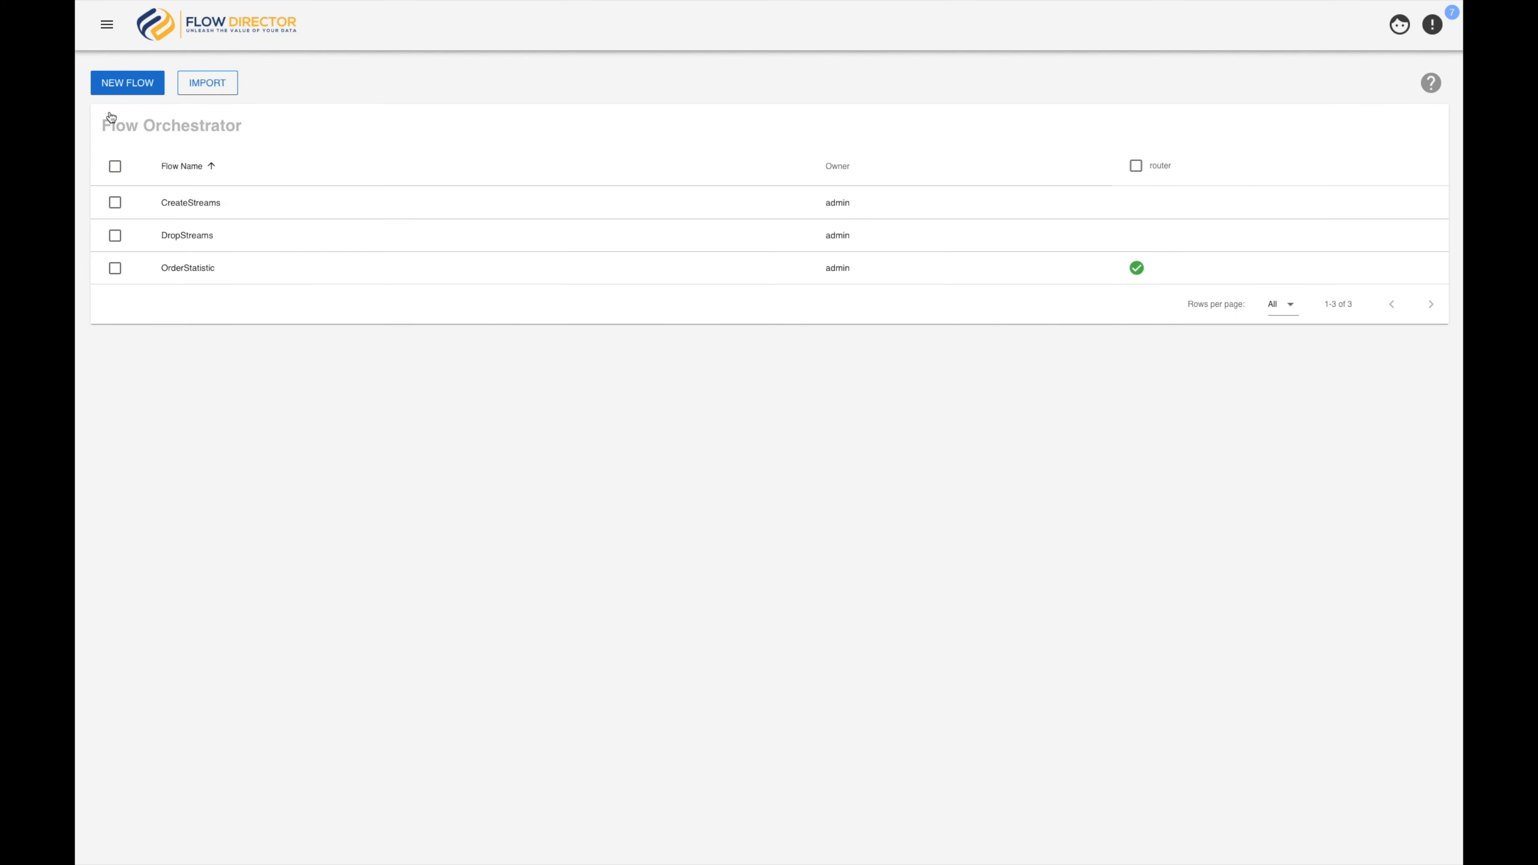
mouse_move(633, 283)
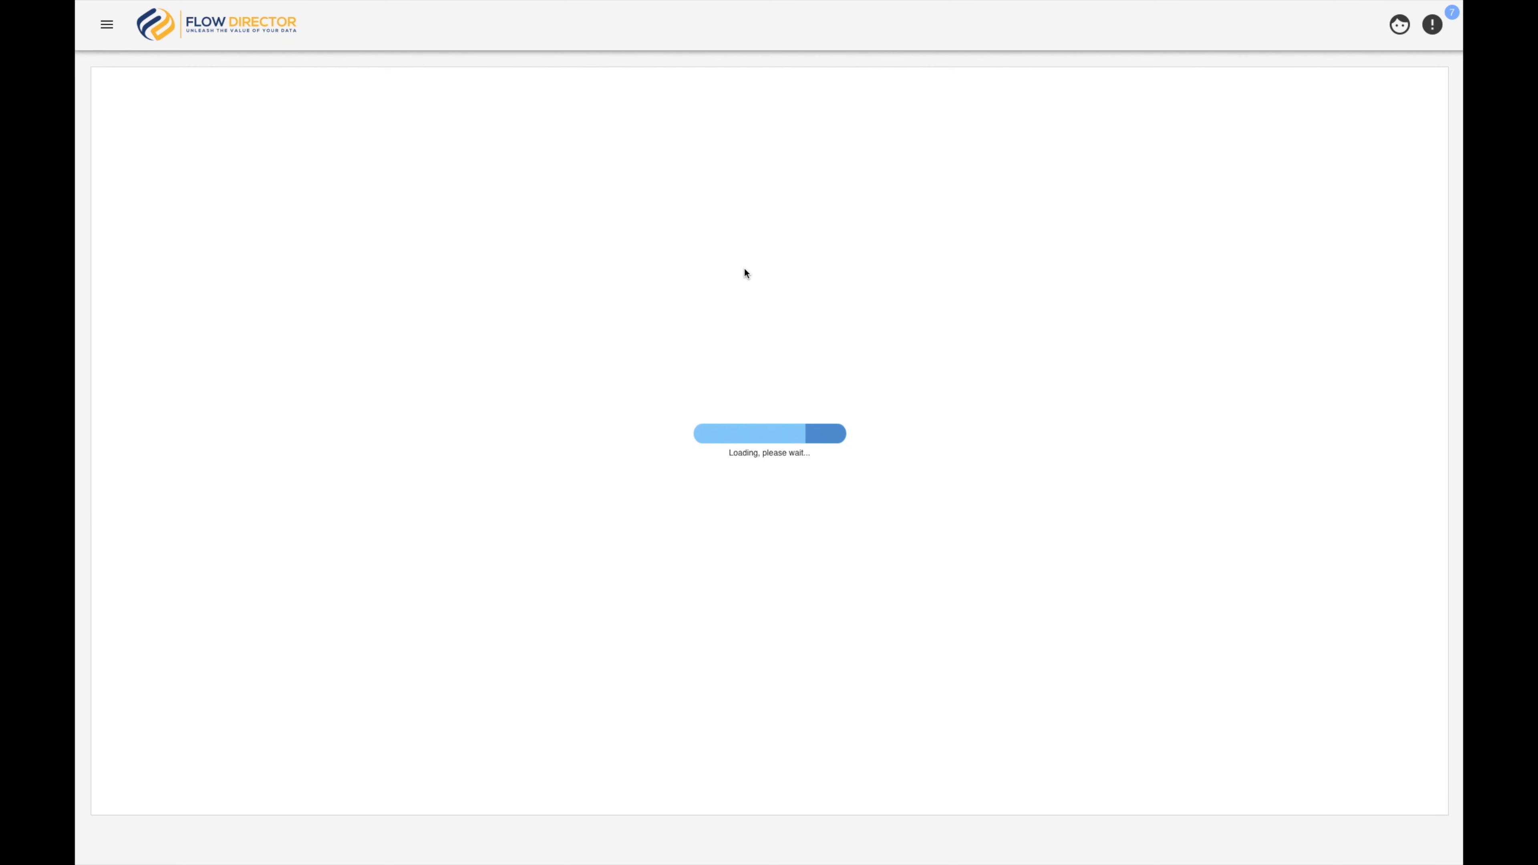
mouse_move(521, 150)
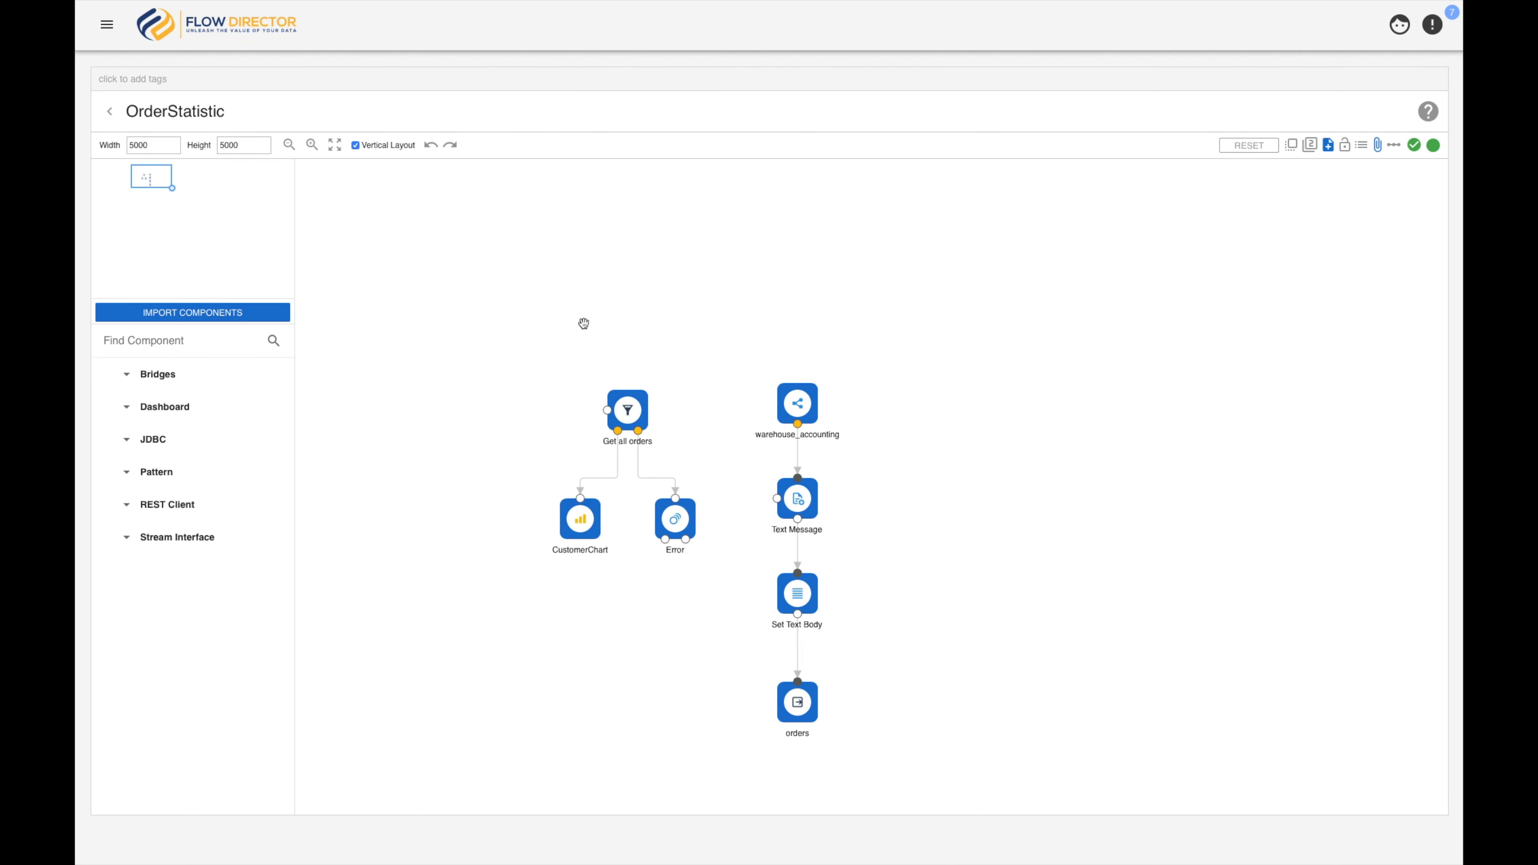
Review the Get all orders query 'select customerid, total from orders;' and its customerid property mapping.
click(626, 410)
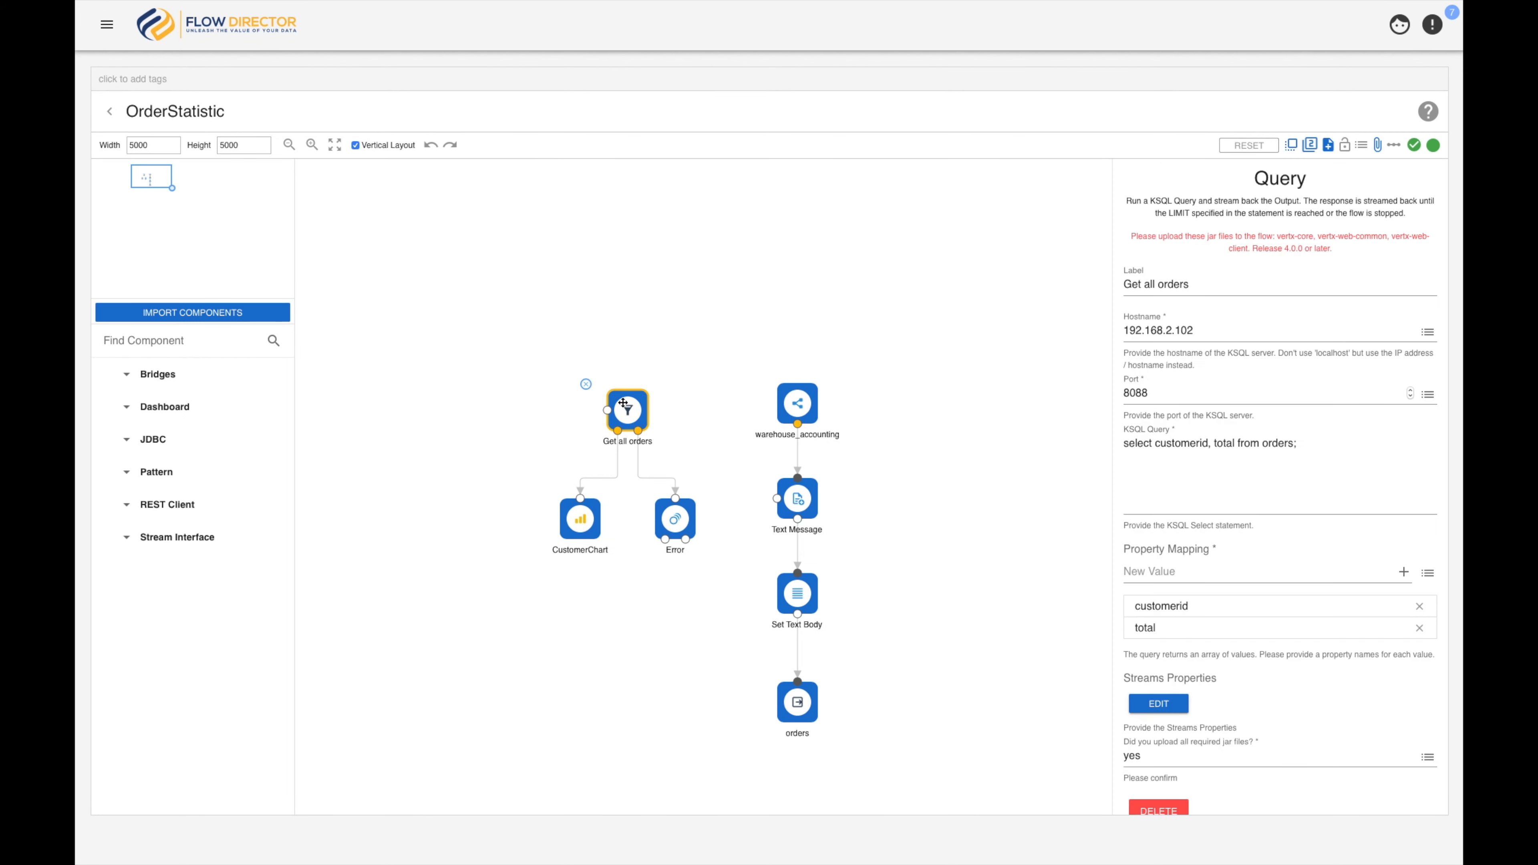
mouse_move(878, 284)
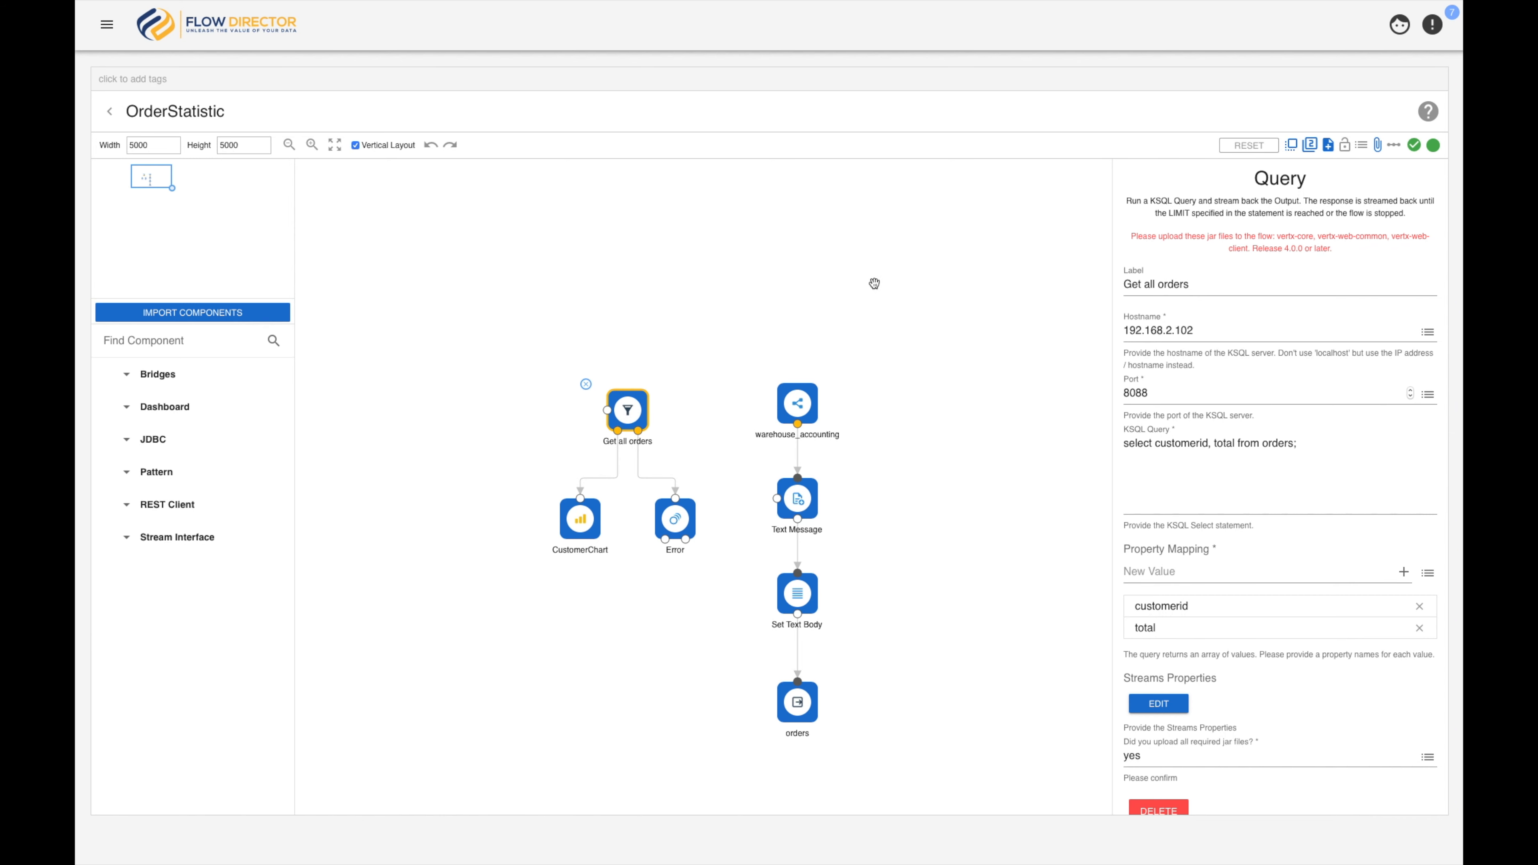
mouse_move(1111, 293)
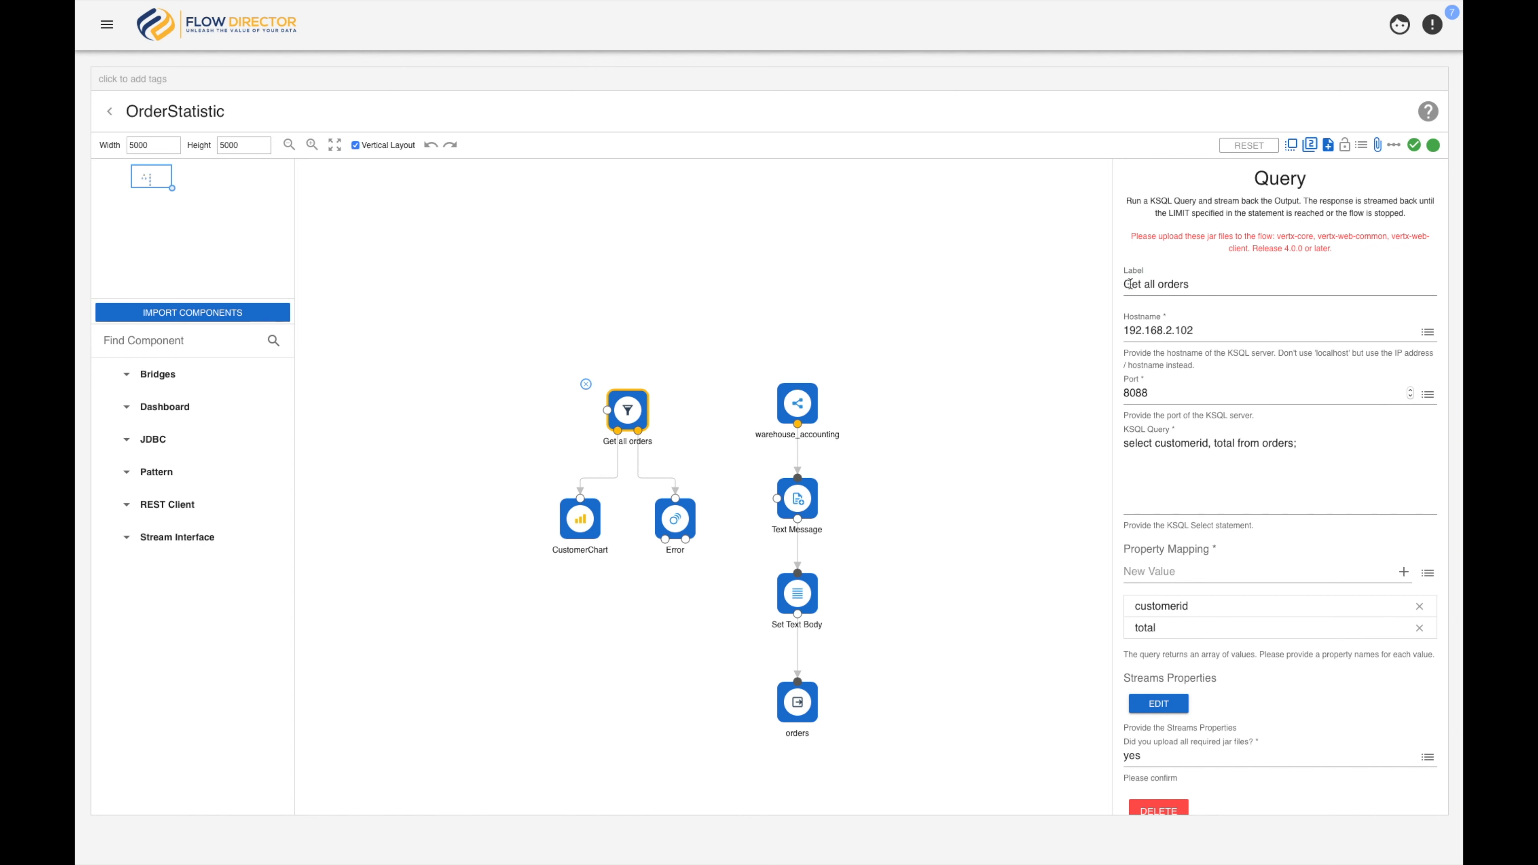
triple_click(1155, 285)
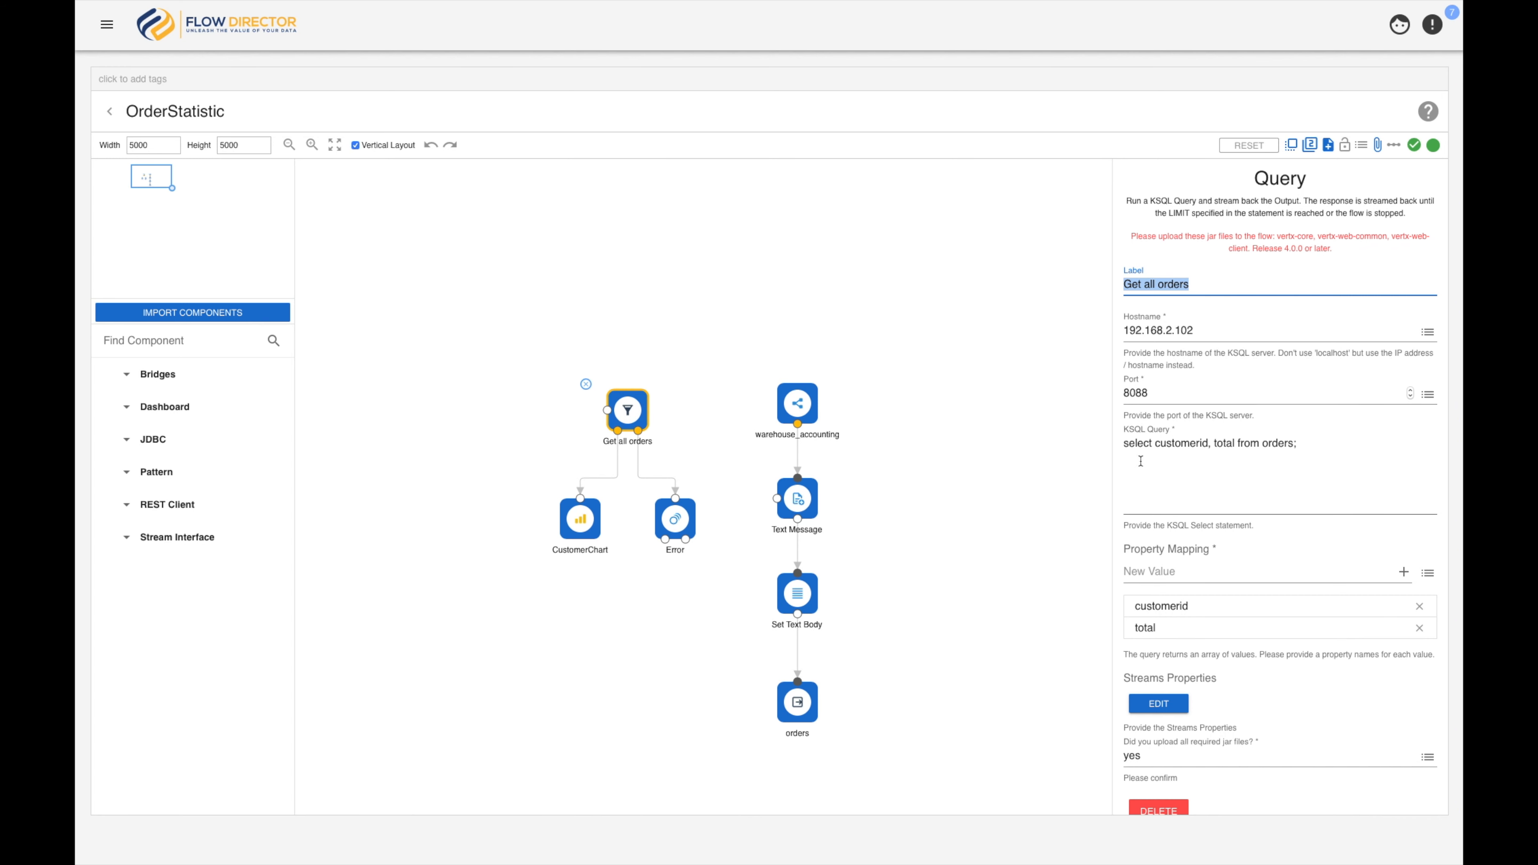
click(1231, 443)
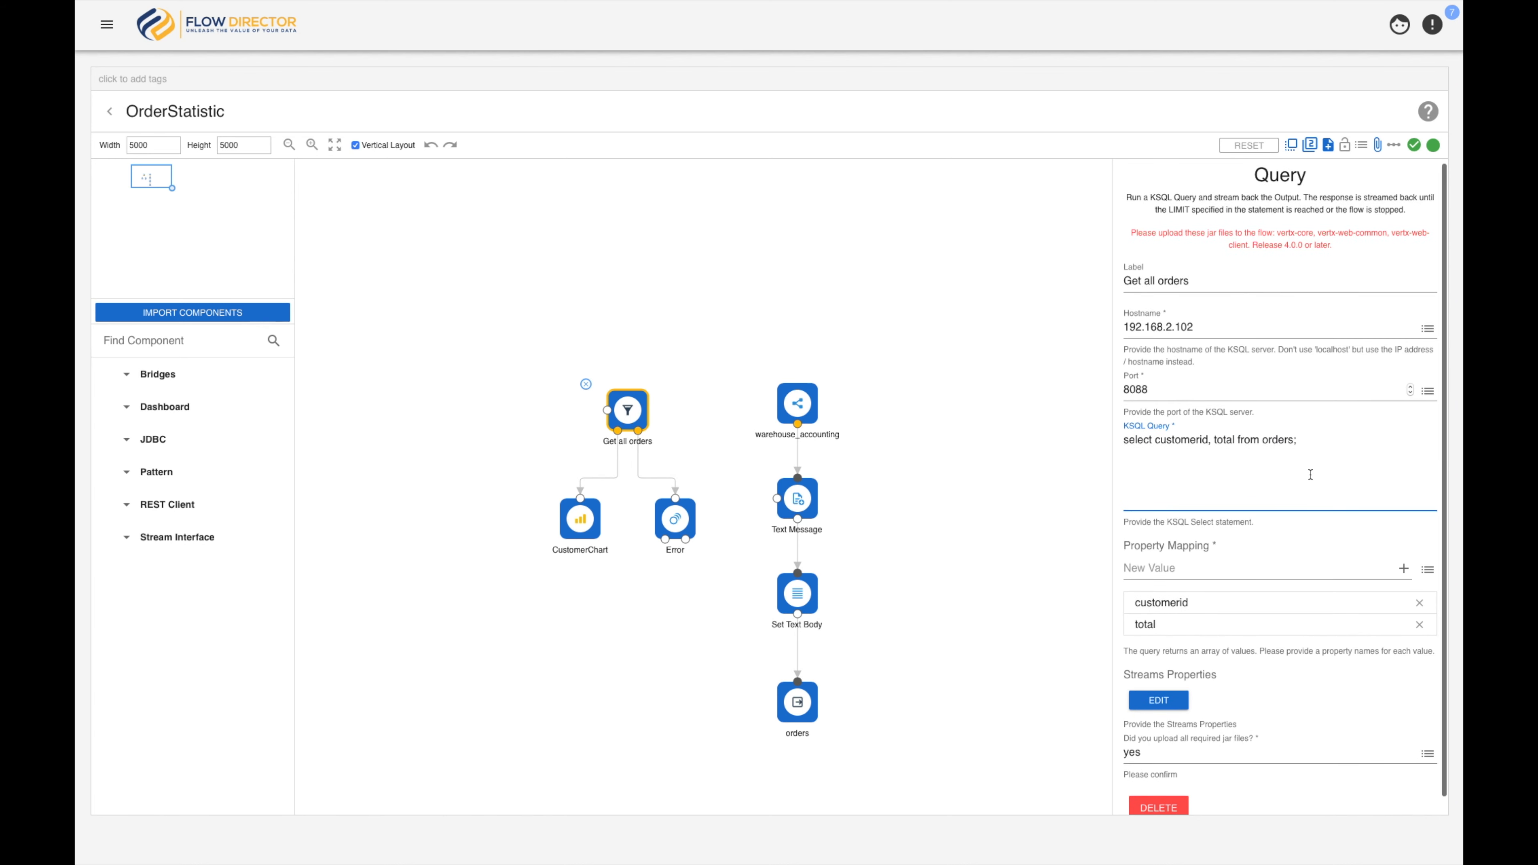
scroll(down, 3)
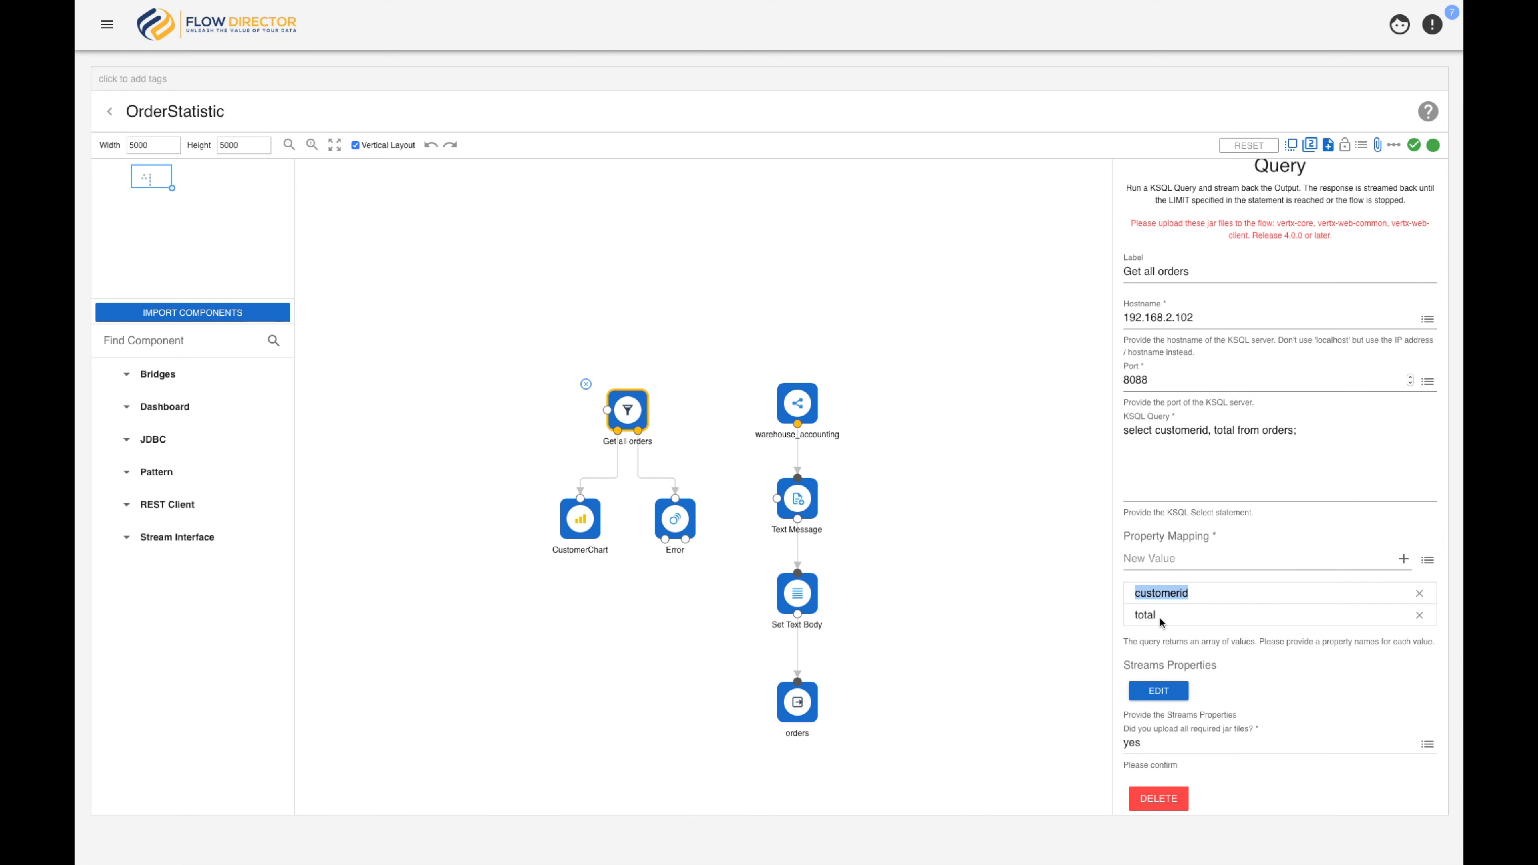
double_click(1144, 615)
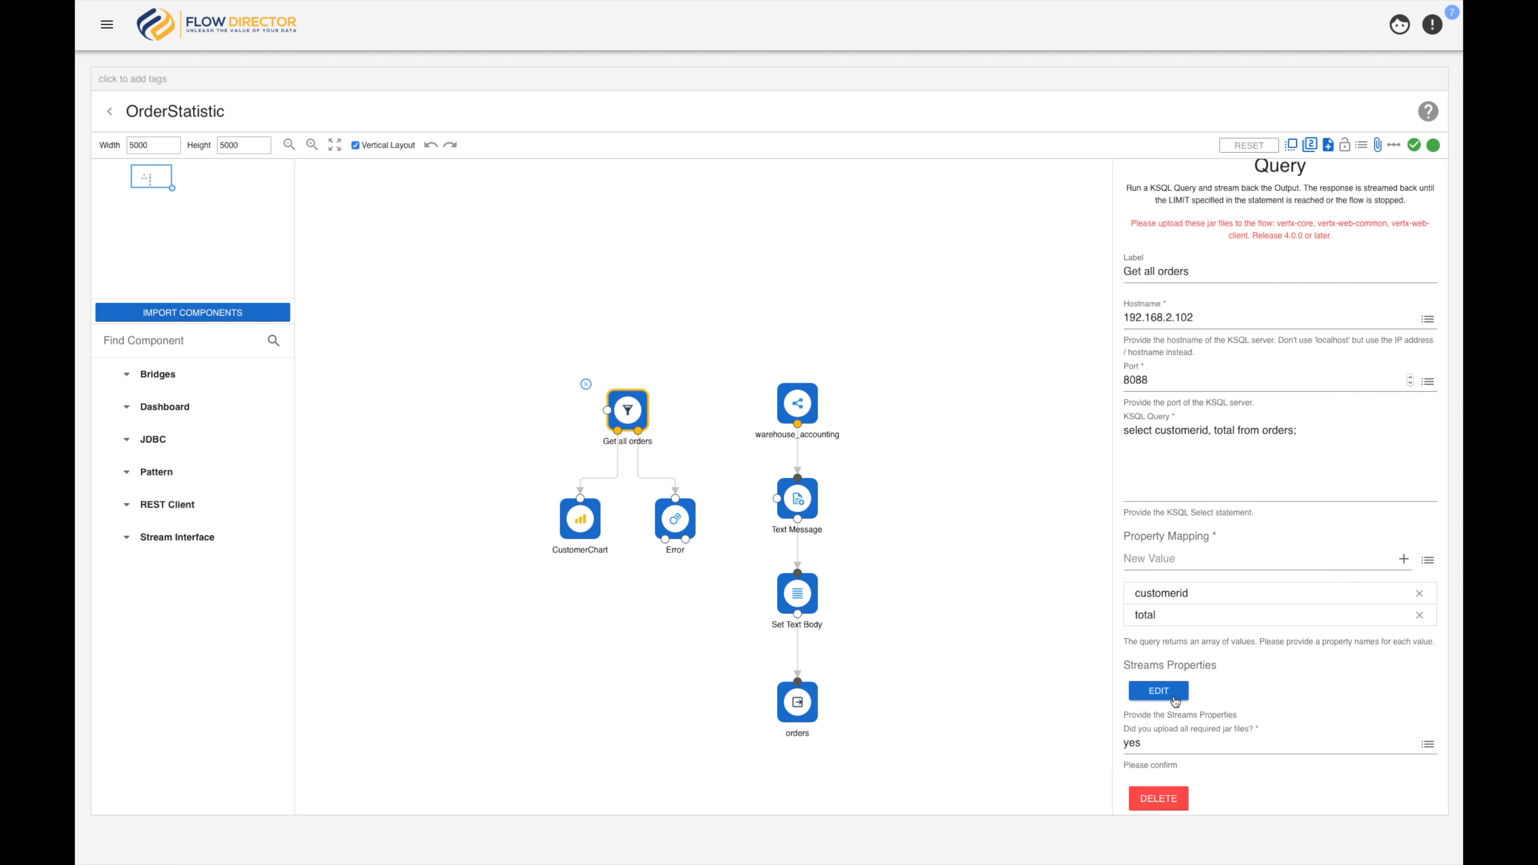
Check the streams property ksql.streams.auto.offset.reset=latest and close the properties dialog.
click(1157, 690)
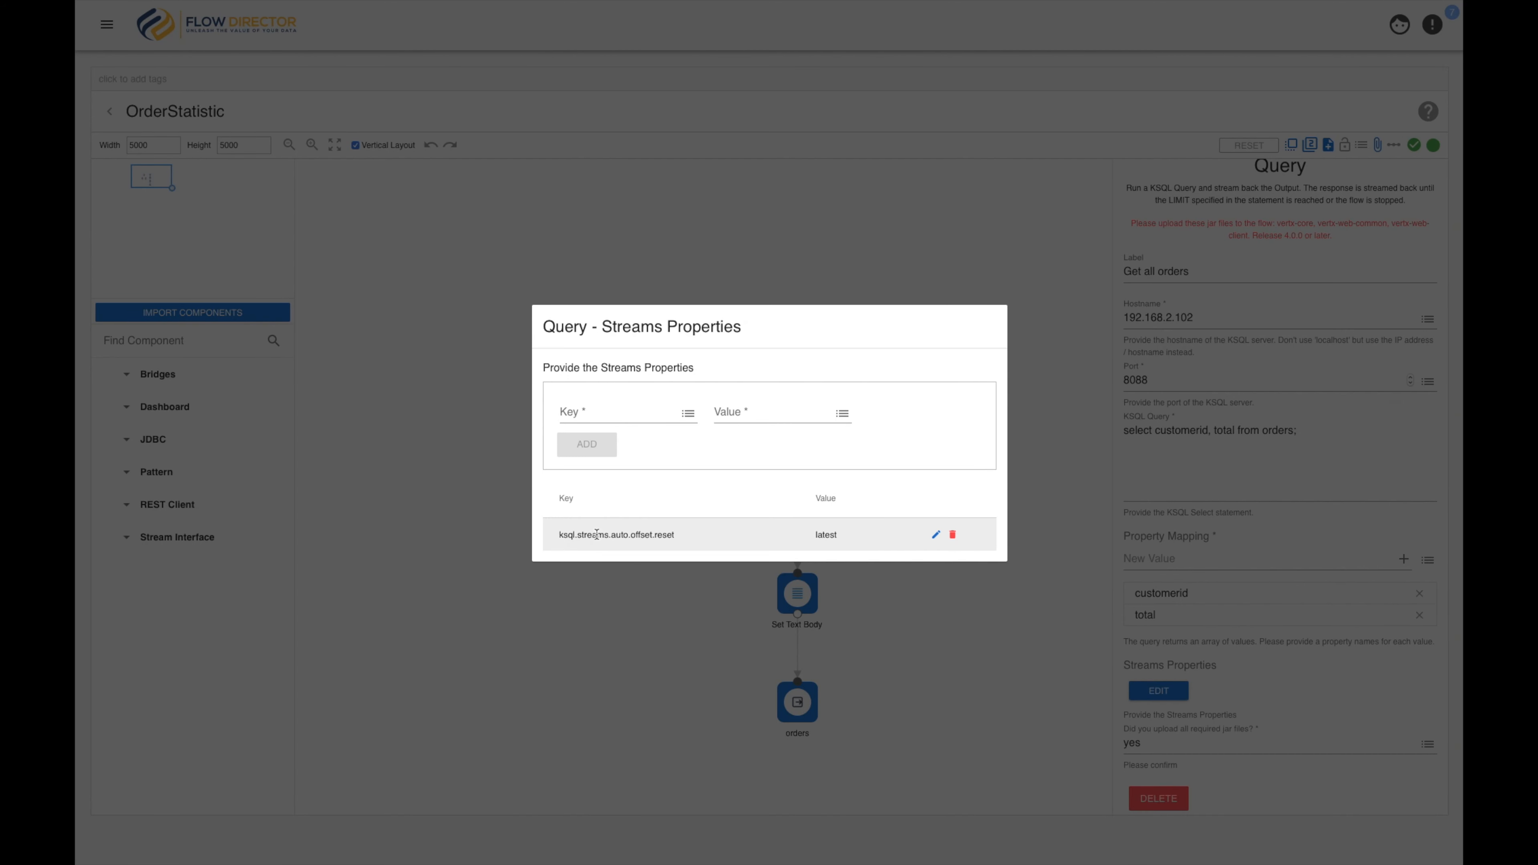
double_click(616, 534)
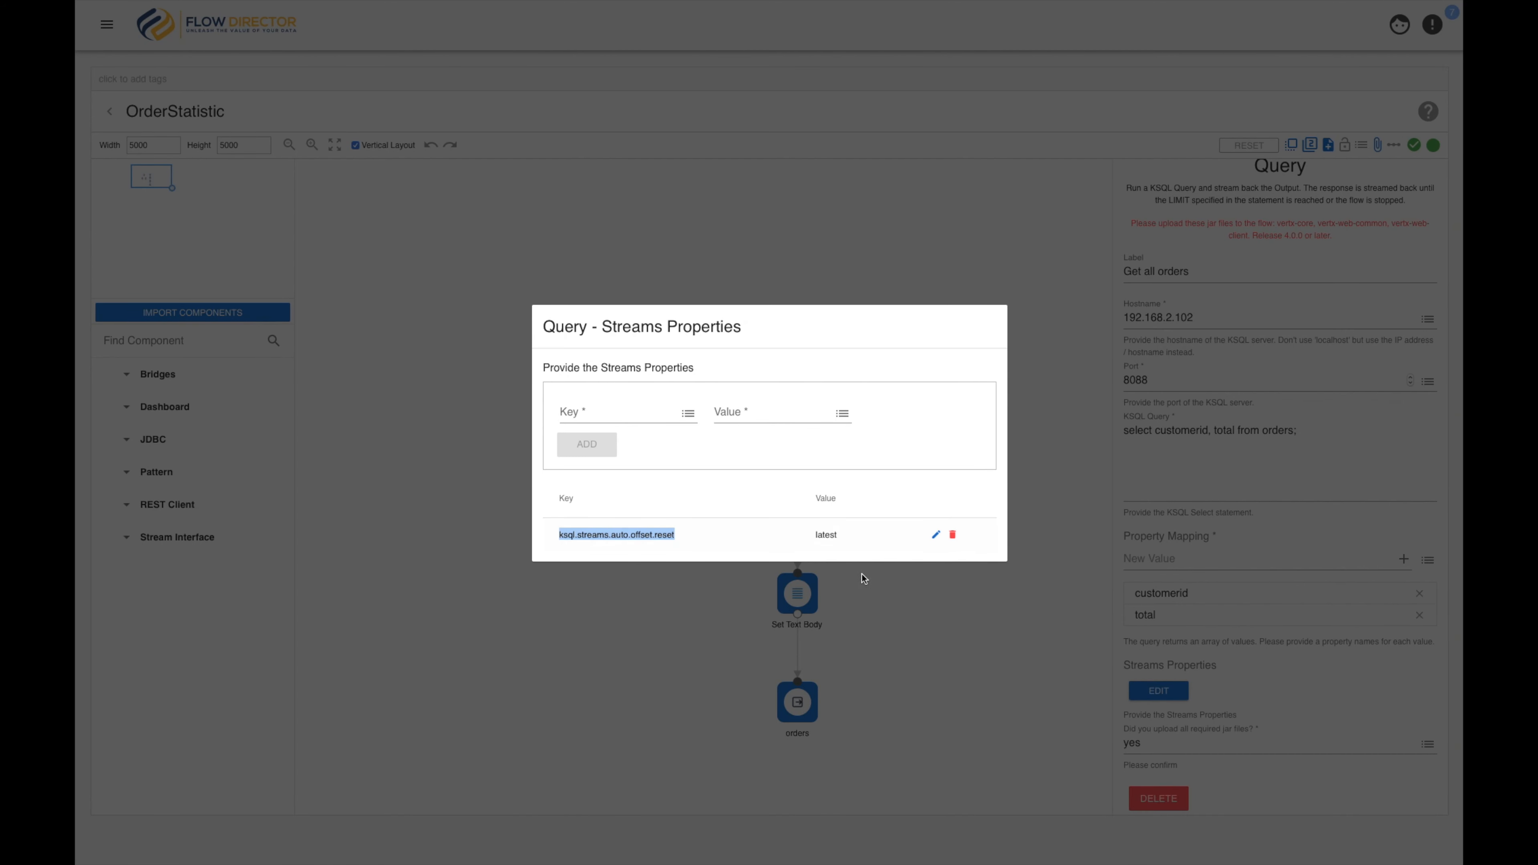
double_click(825, 534)
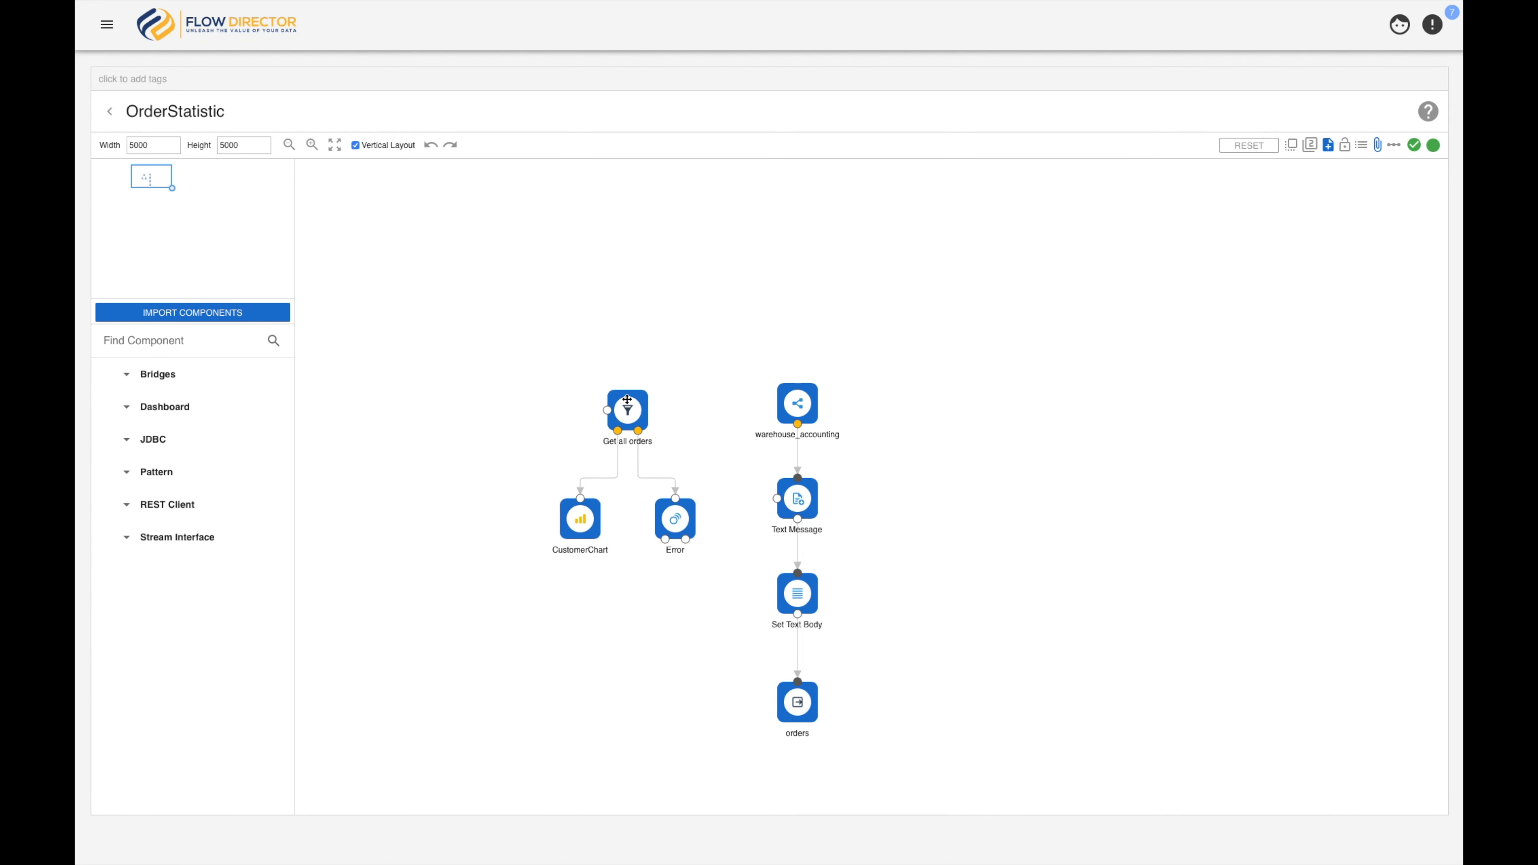
mouse_move(583, 511)
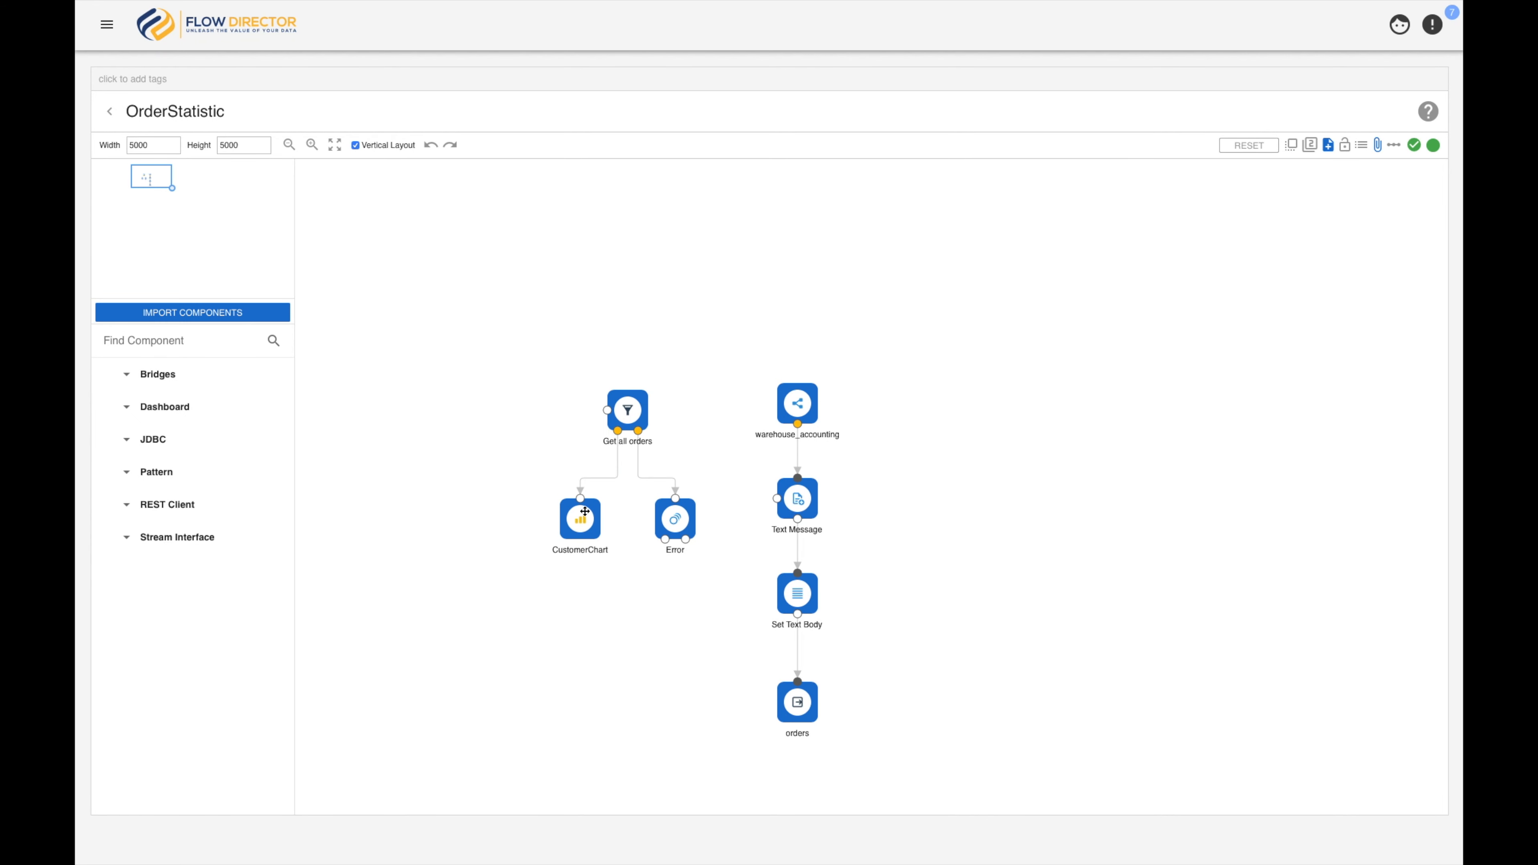
Review the CustomerChart group history with sum of total per customerid, then show the Error step's Send State settings.
click(580, 516)
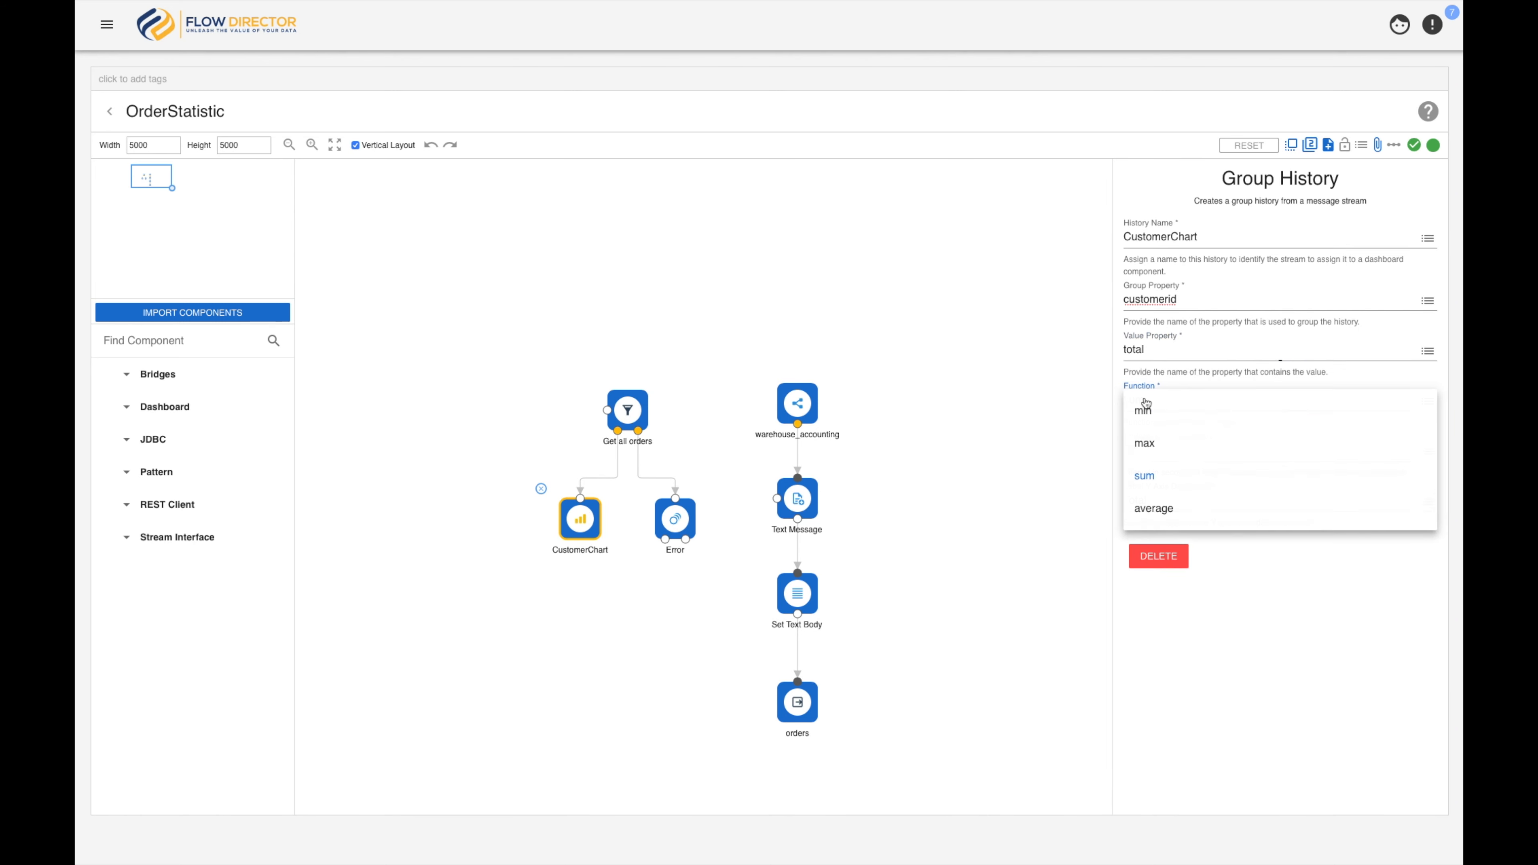
click(1144, 476)
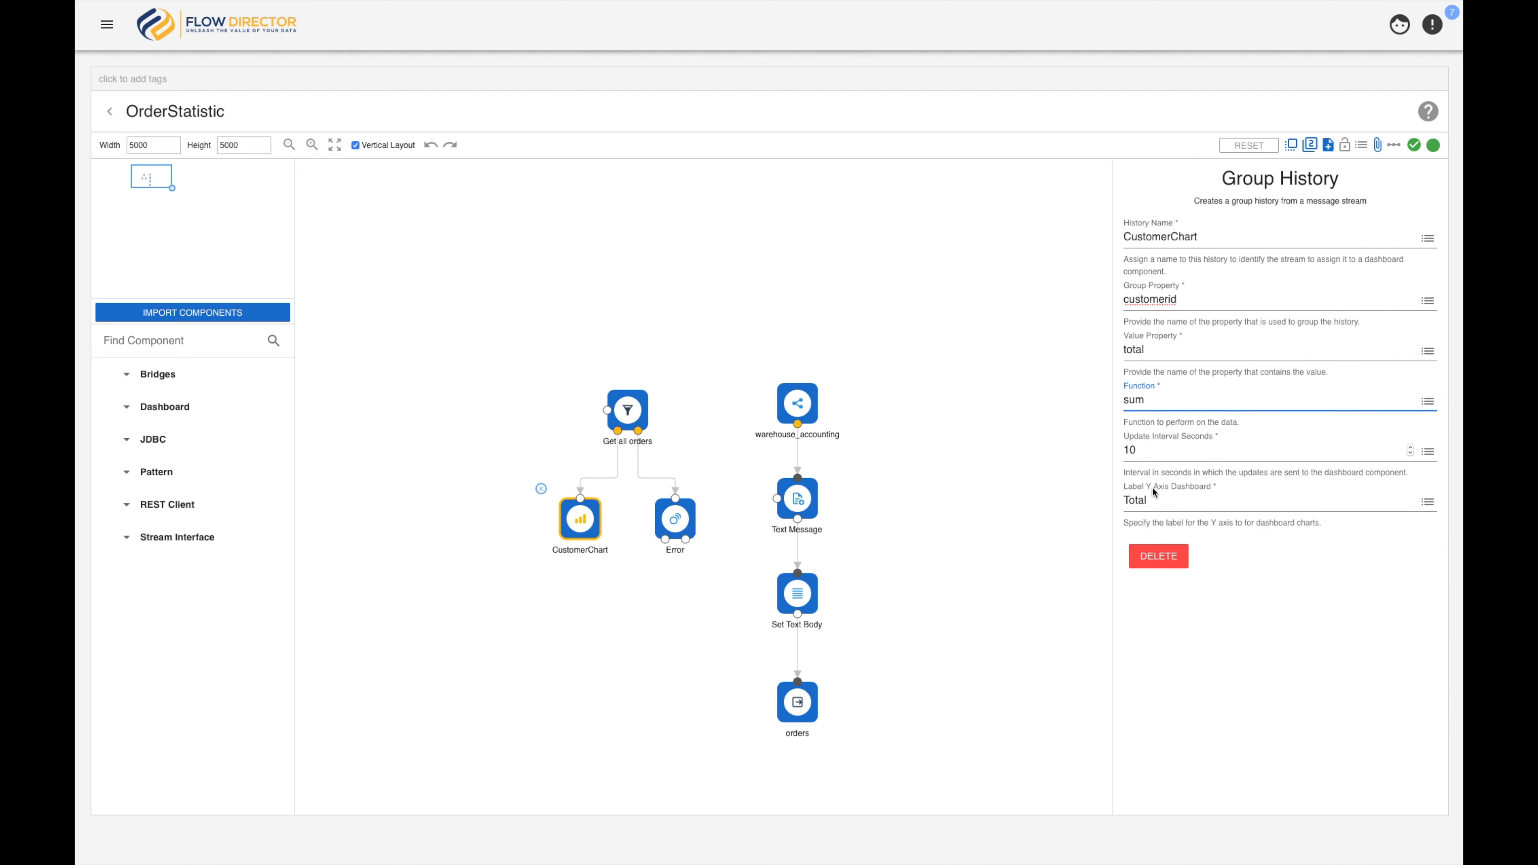
click(674, 519)
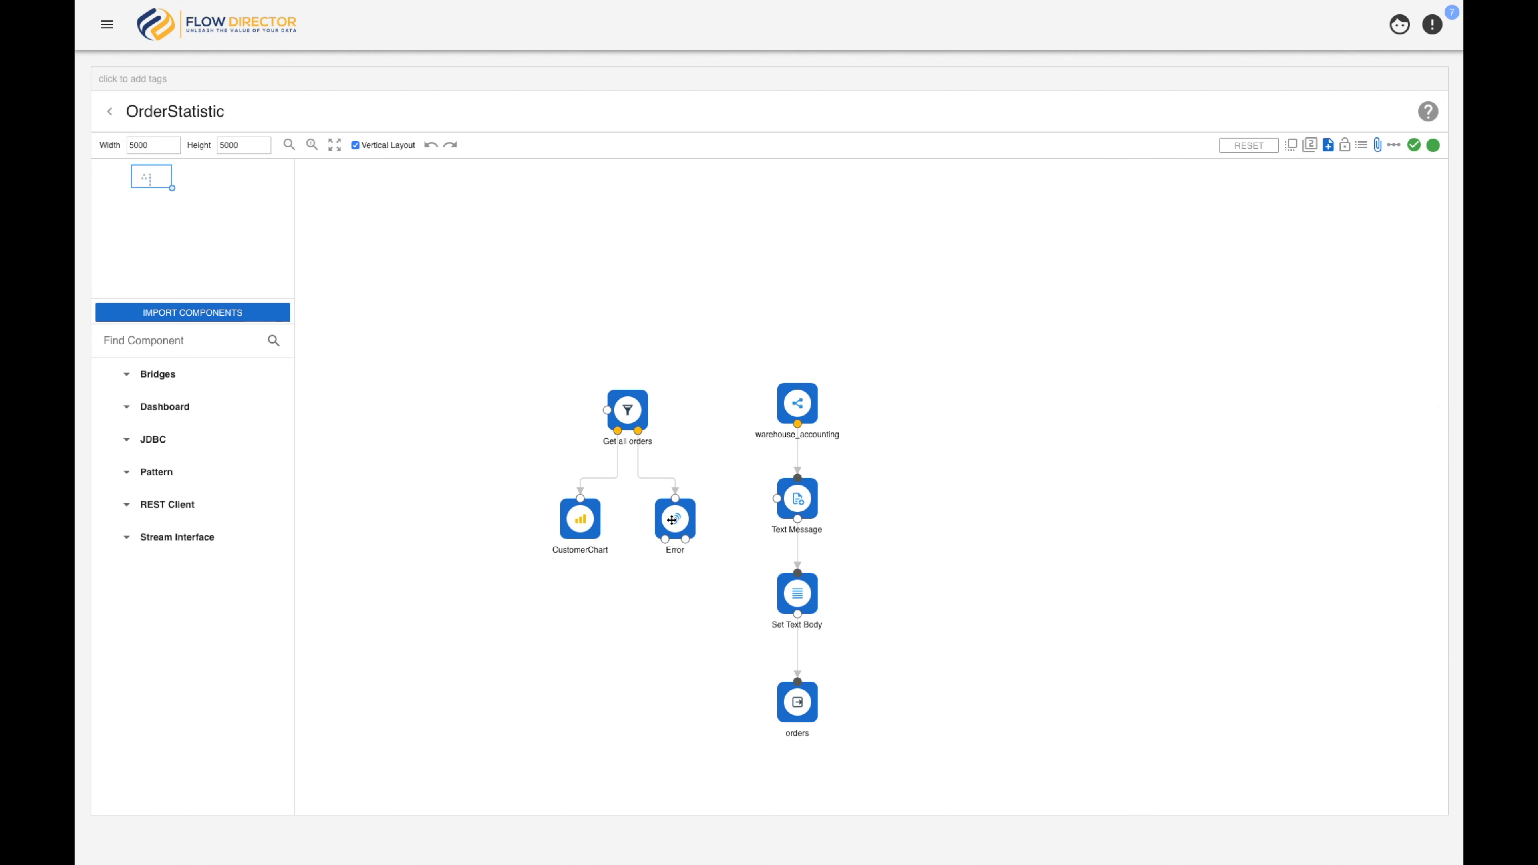
click(674, 519)
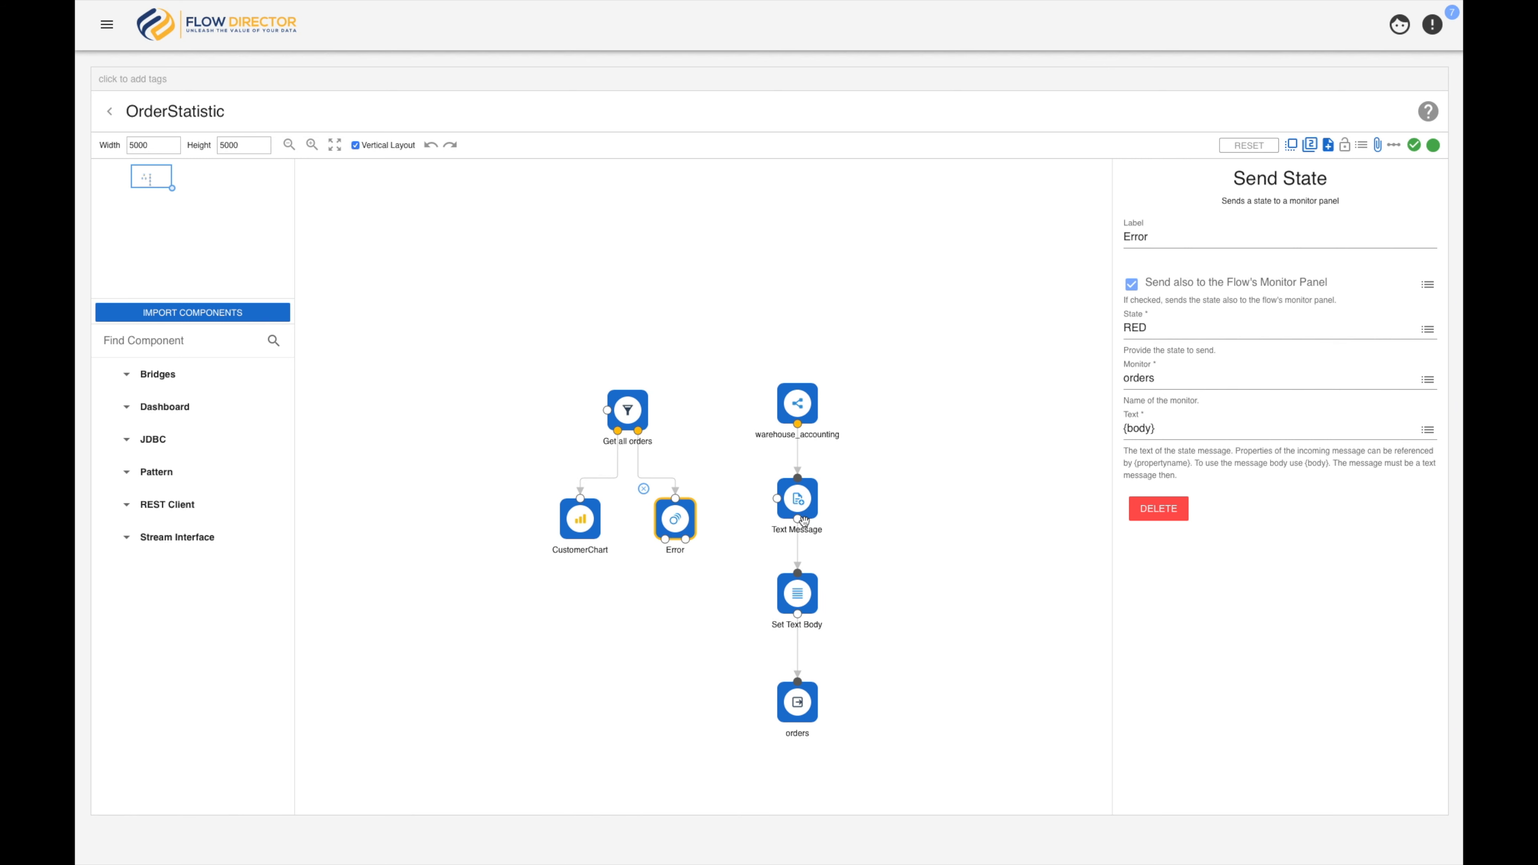
mouse_move(1028, 413)
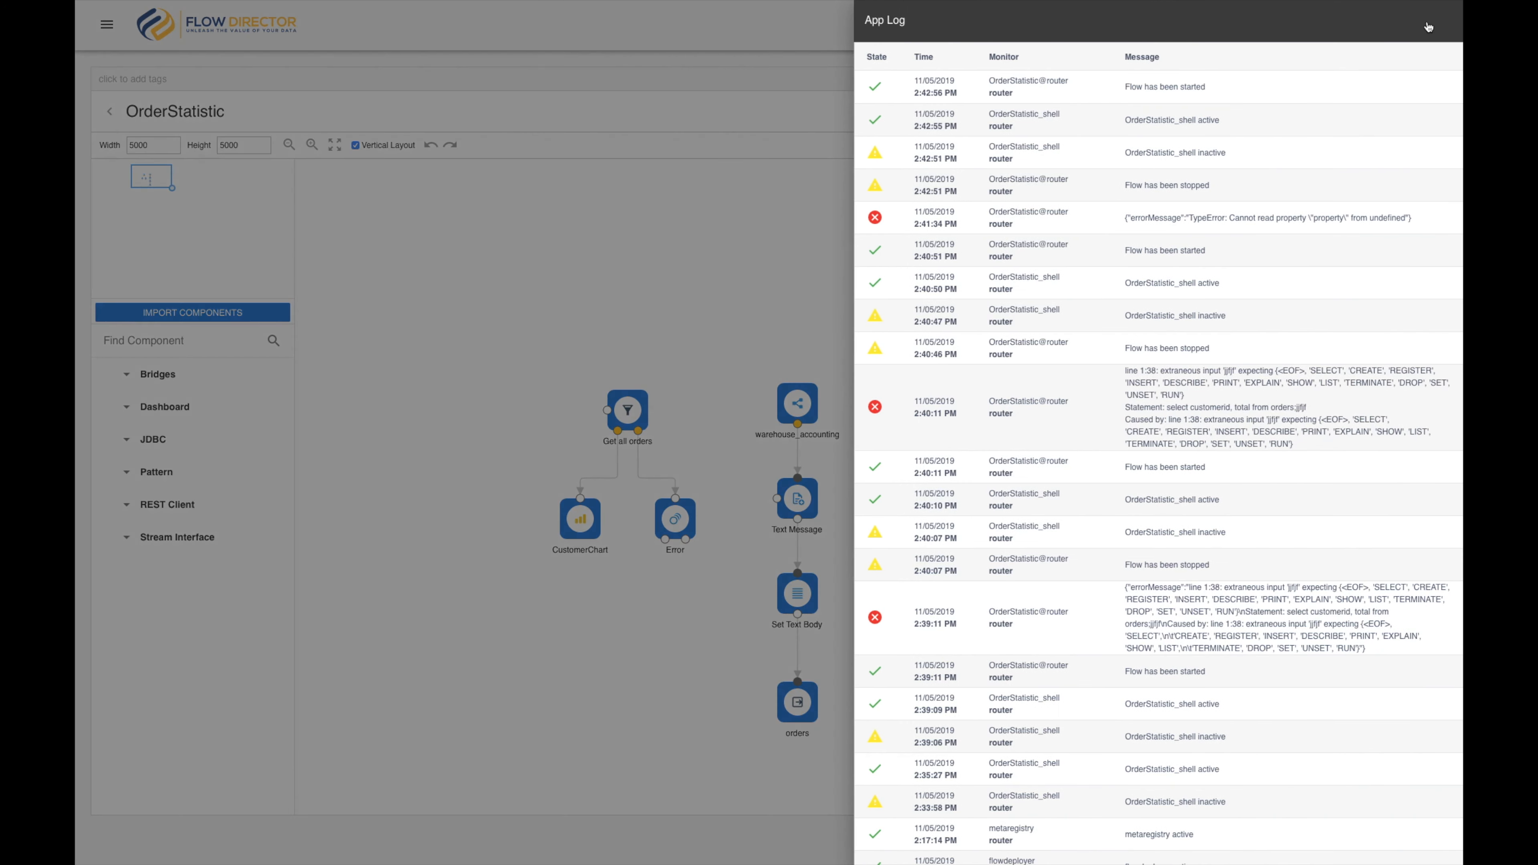
mouse_move(783, 205)
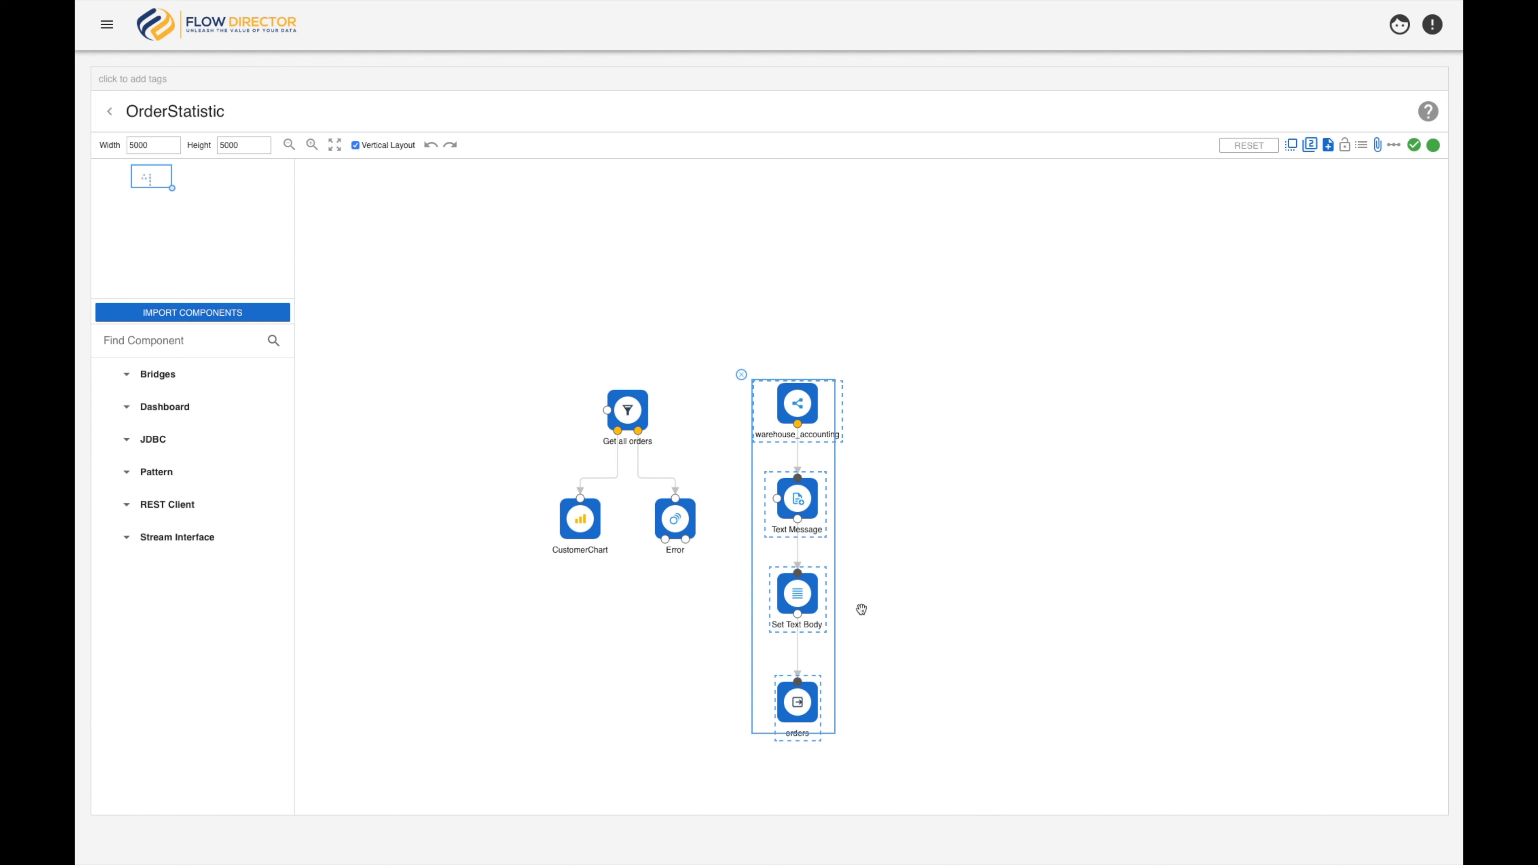
click(797, 403)
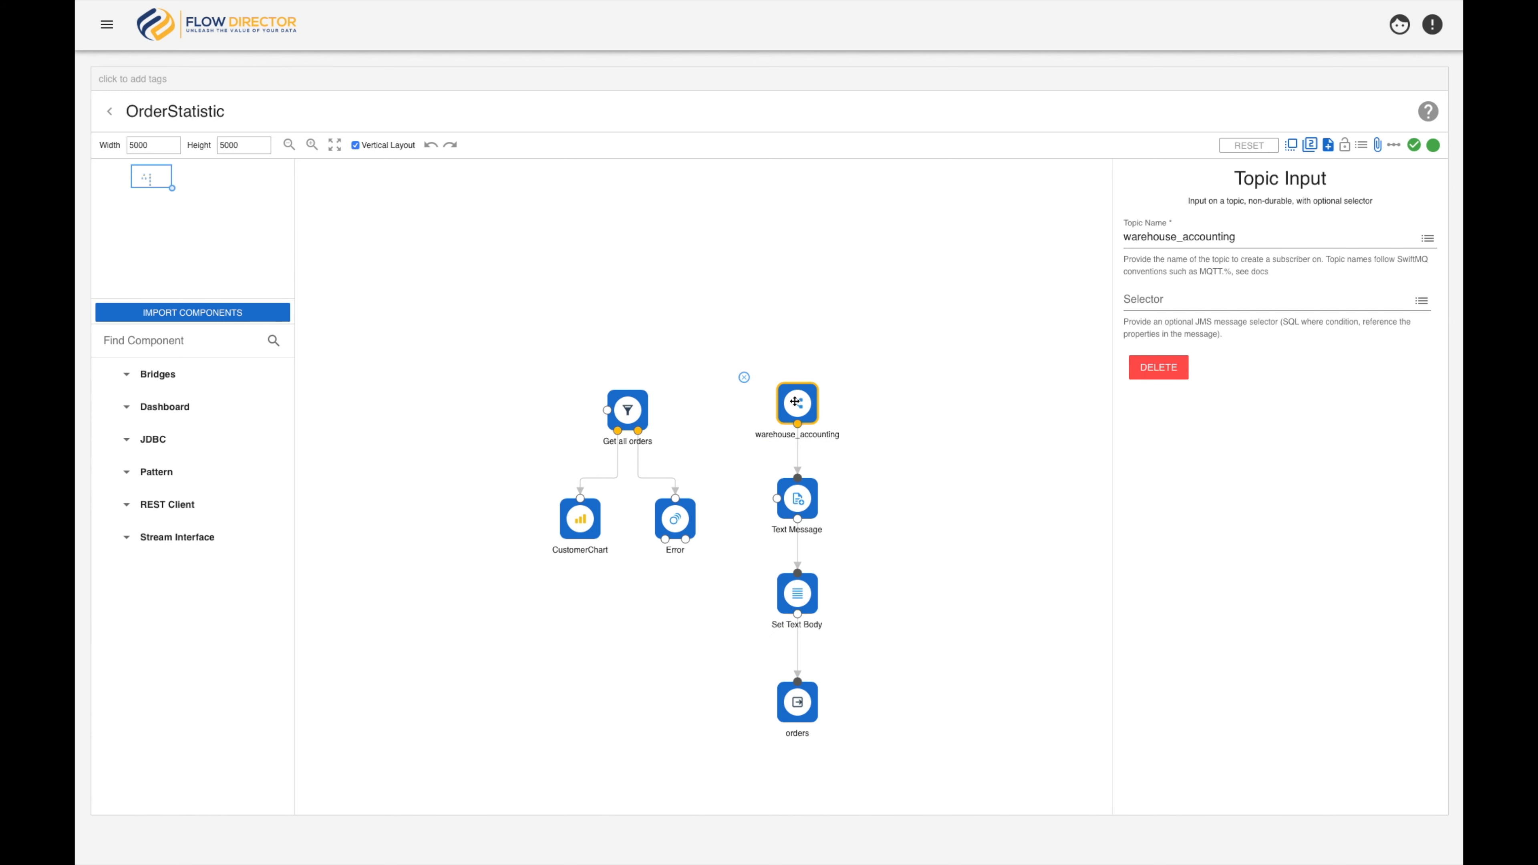
mouse_move(1030, 279)
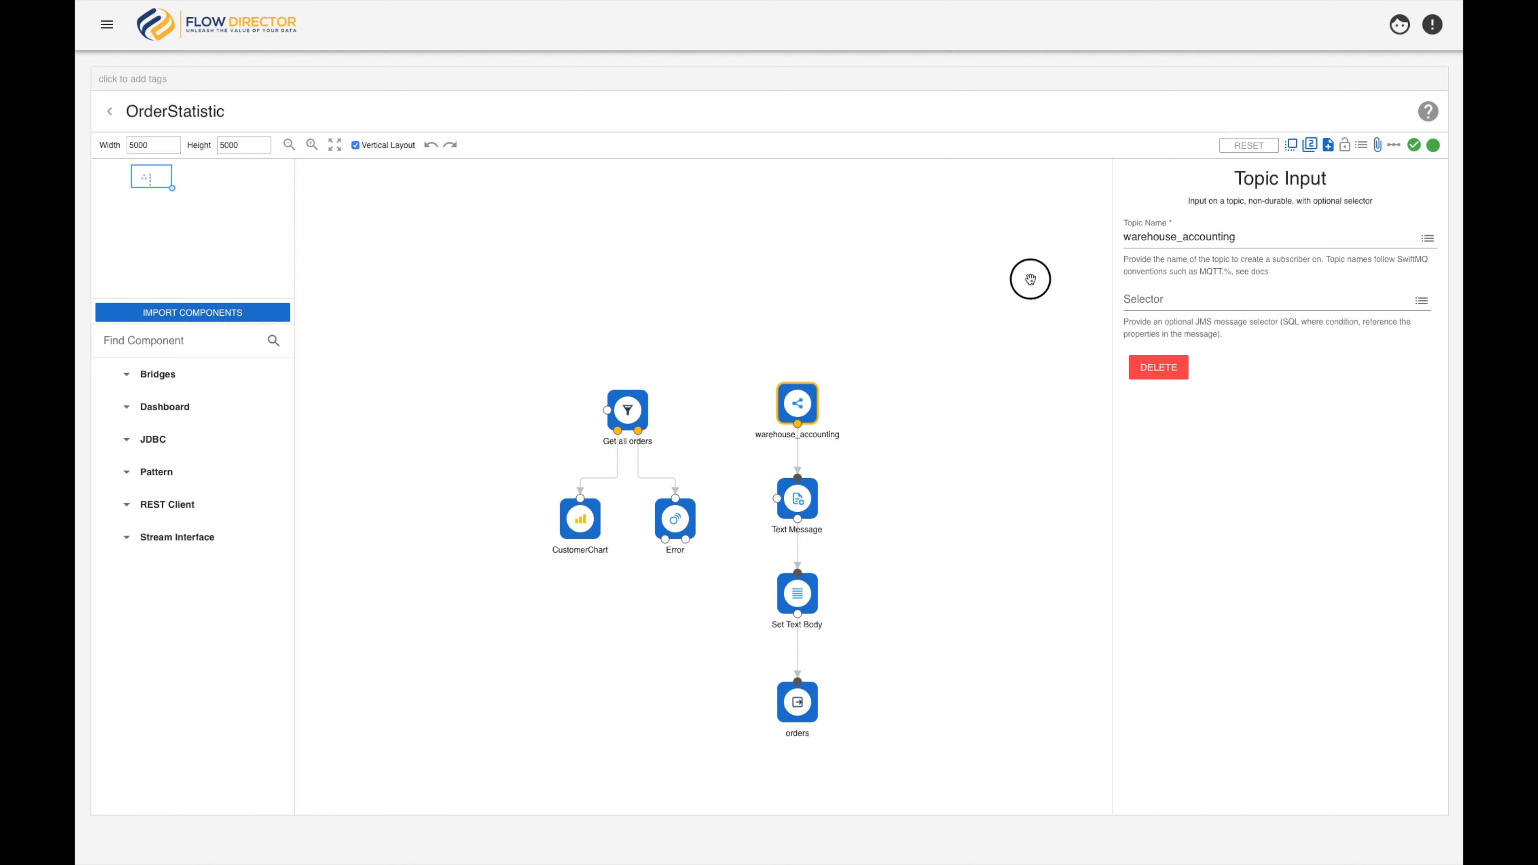
click(796, 498)
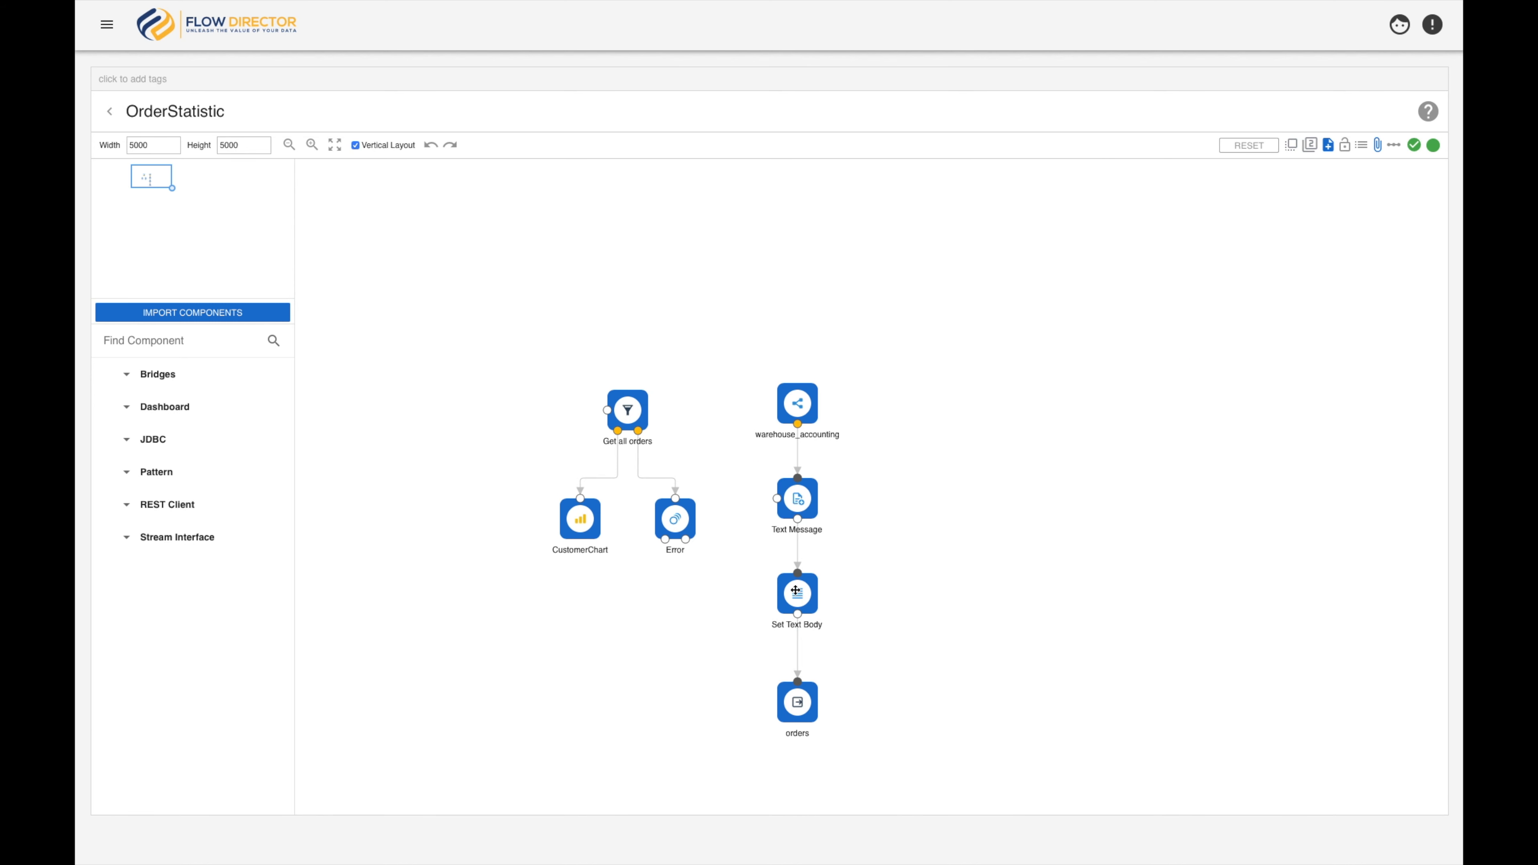
click(797, 592)
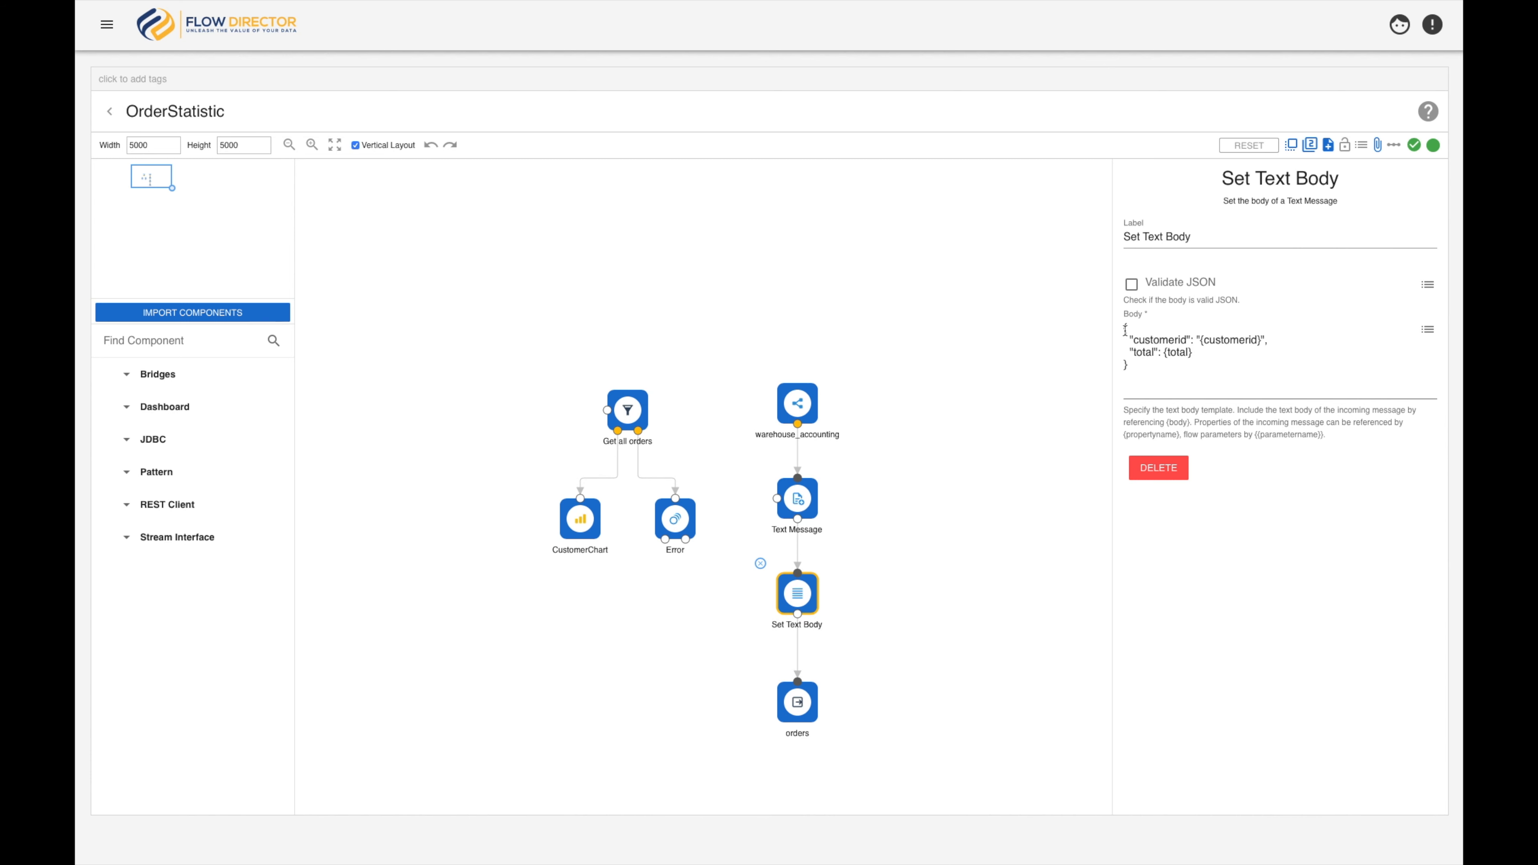
triple_click(1196, 345)
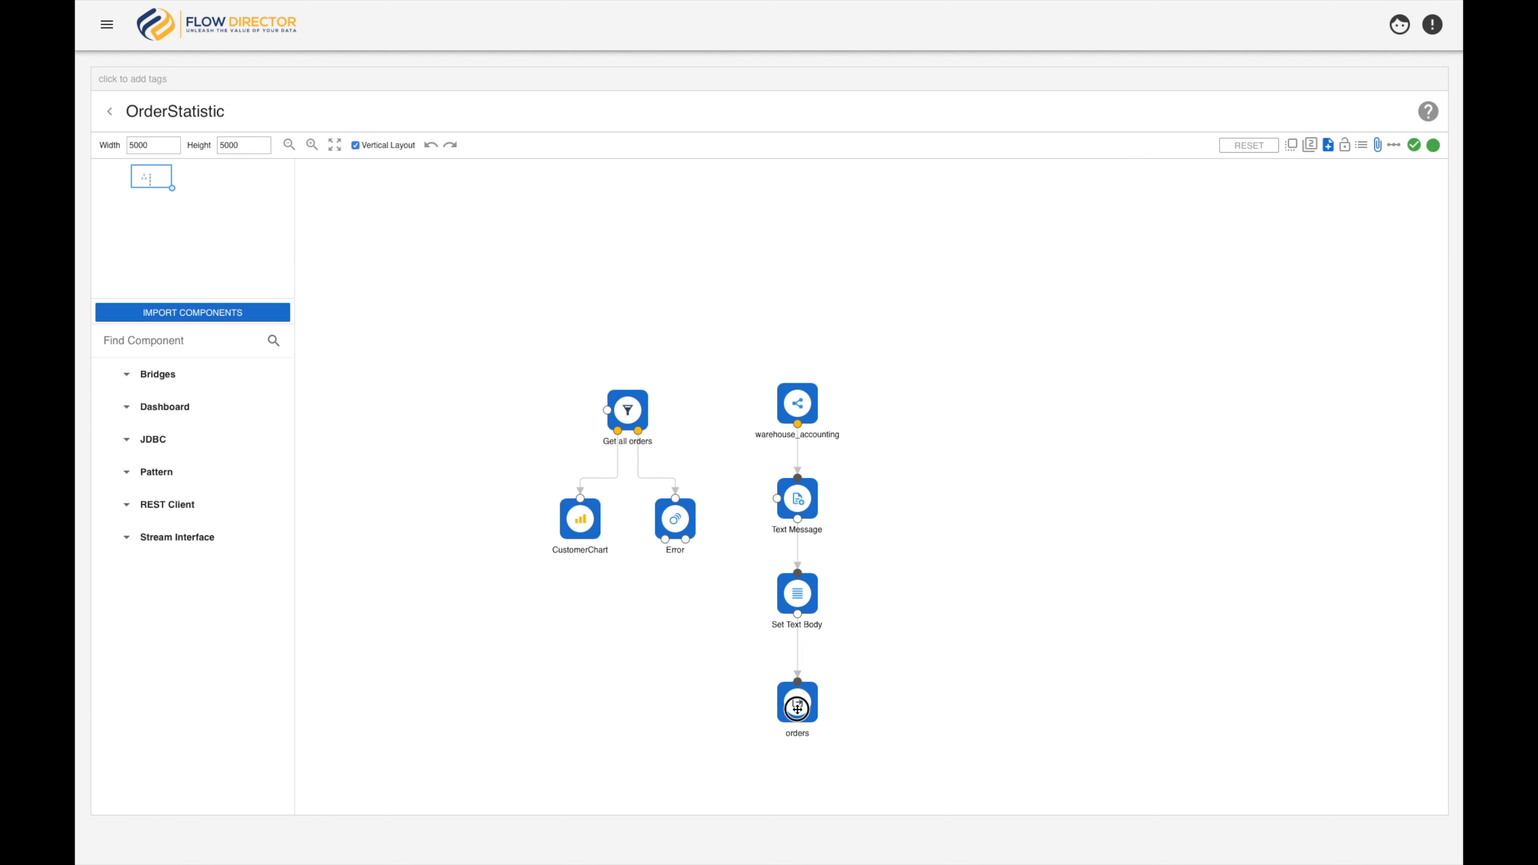
click(796, 703)
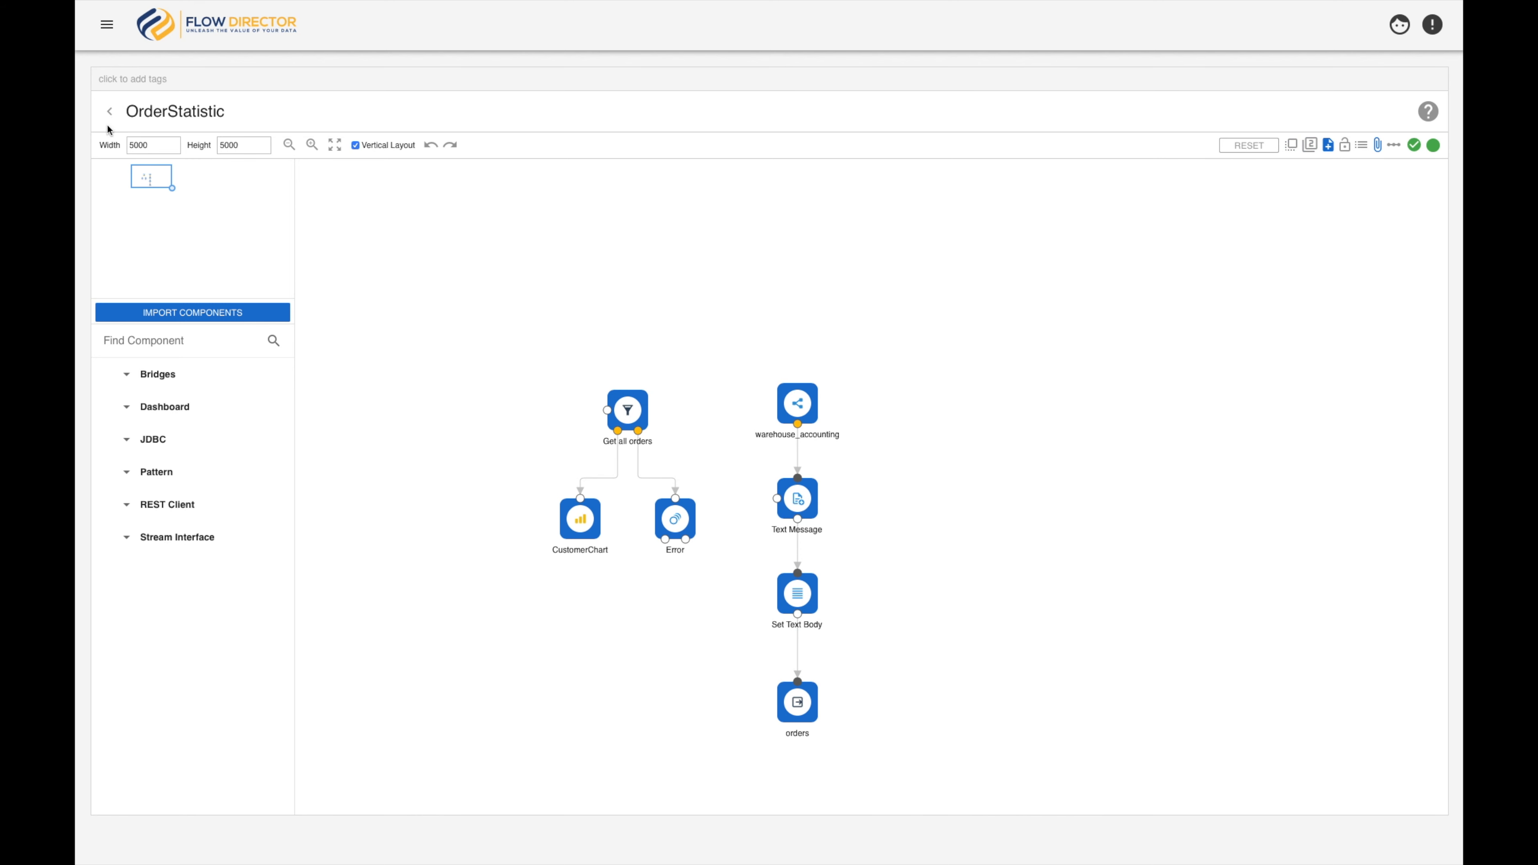
Return to the flow list and view the running OrderStatistic flow's live message counts on the router.
click(109, 111)
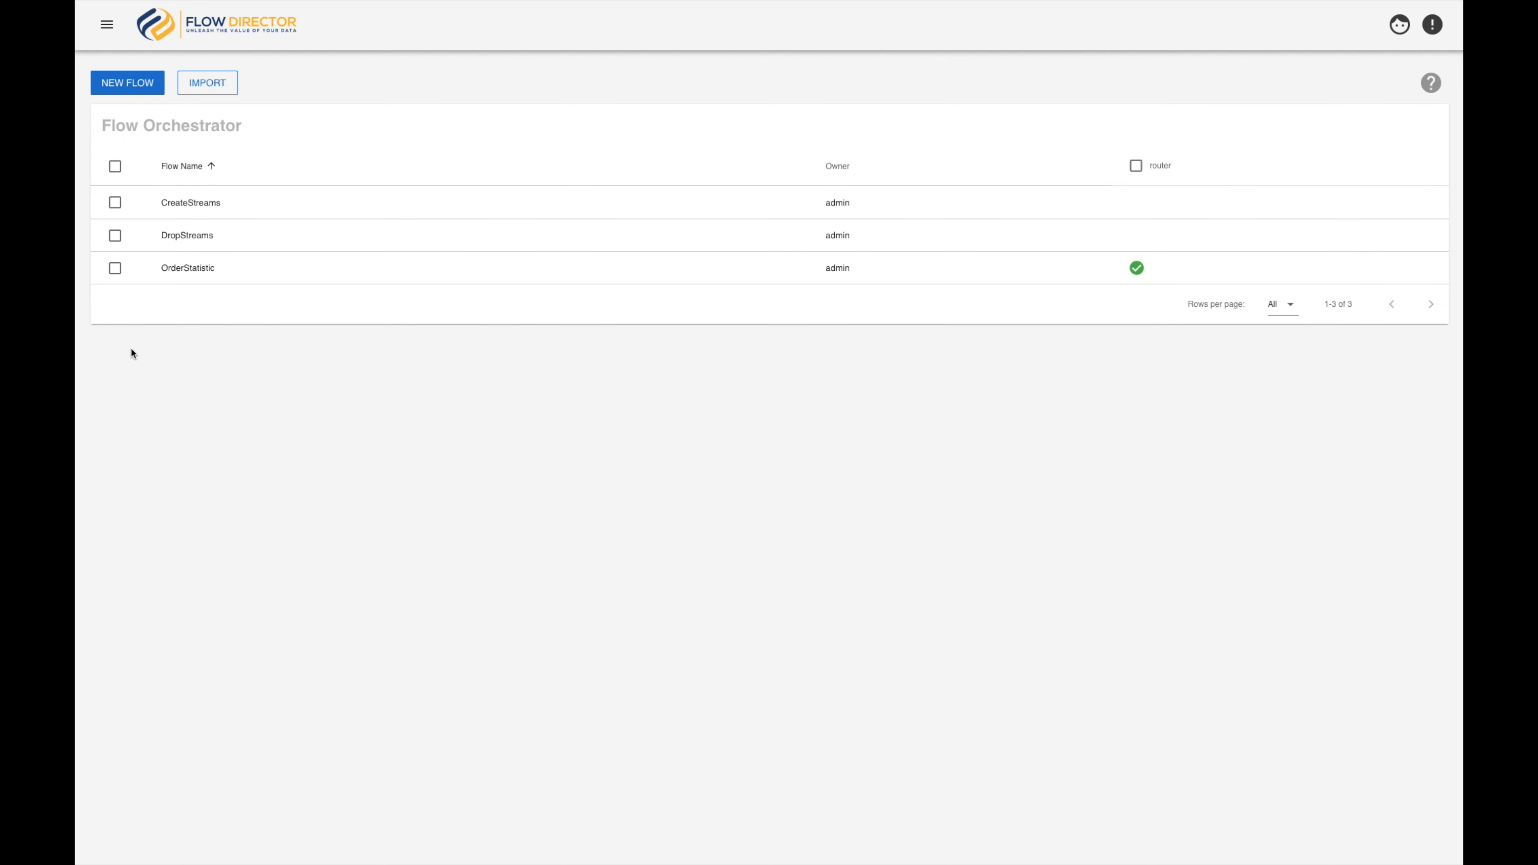
mouse_move(1136, 267)
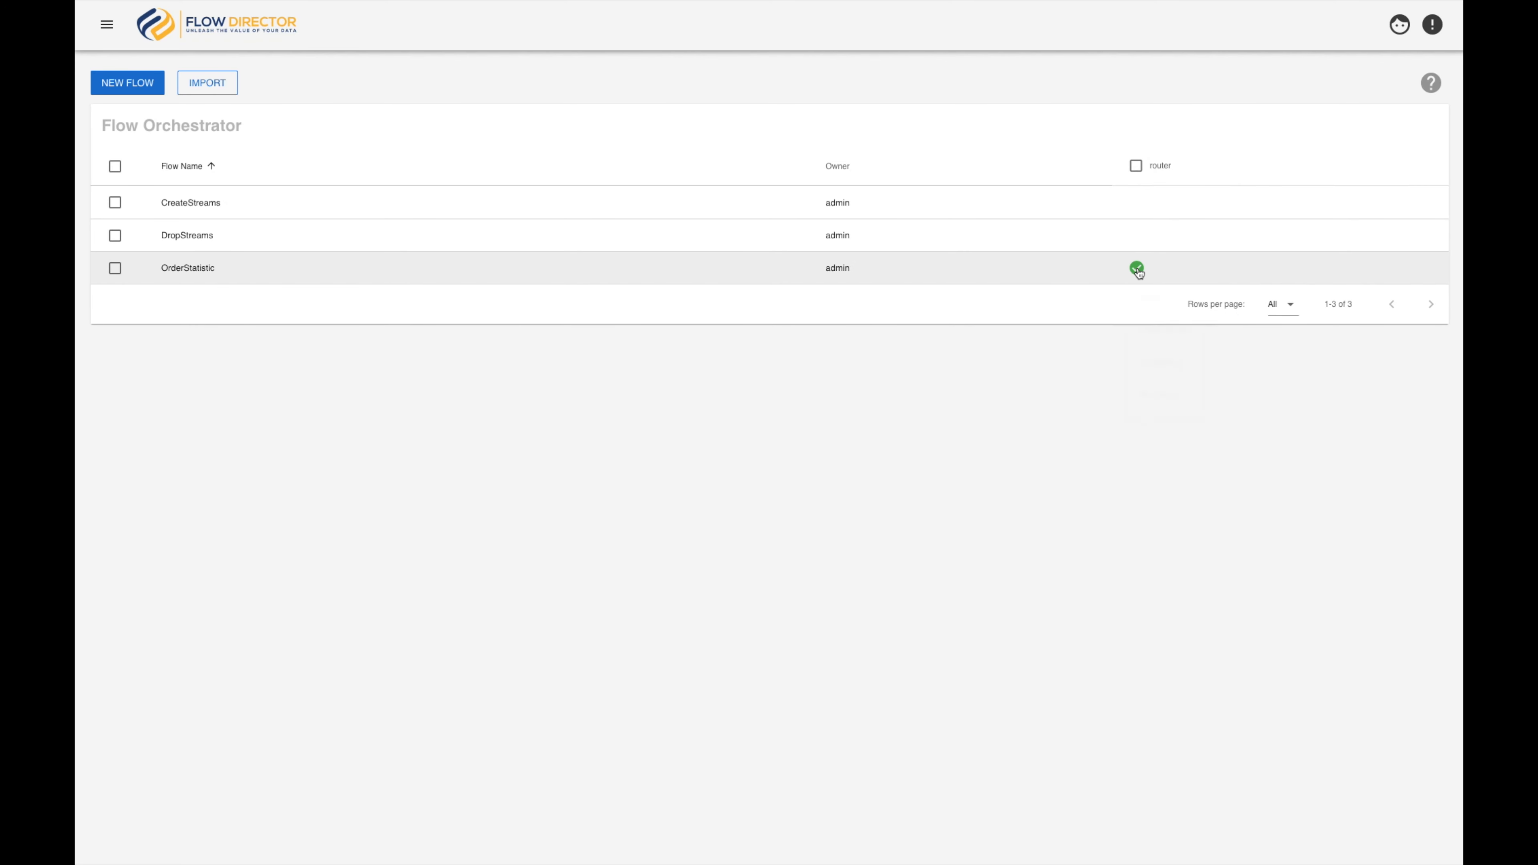
click(1137, 269)
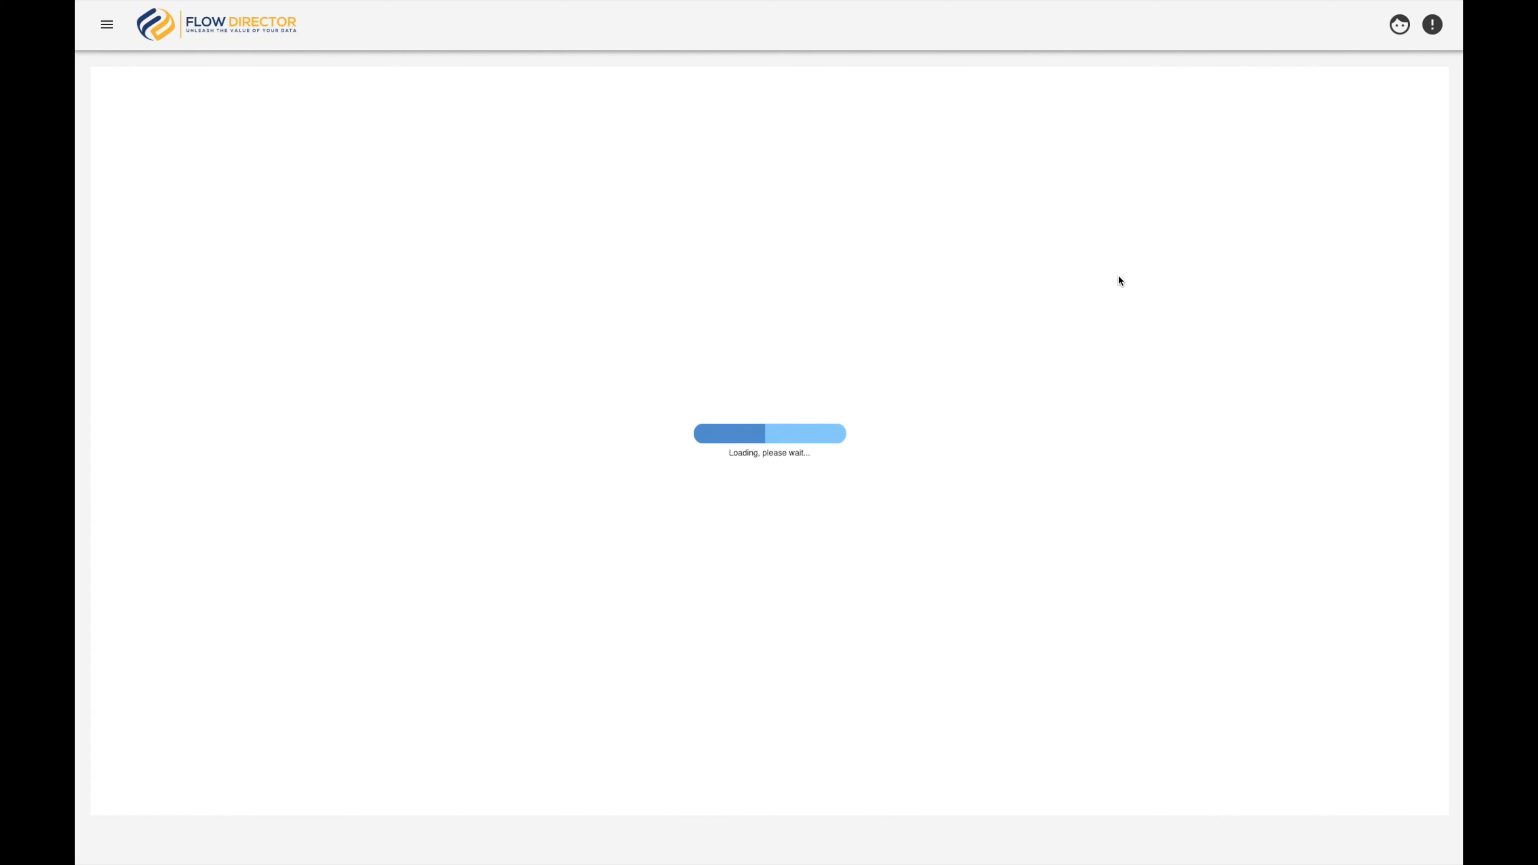
mouse_move(1124, 281)
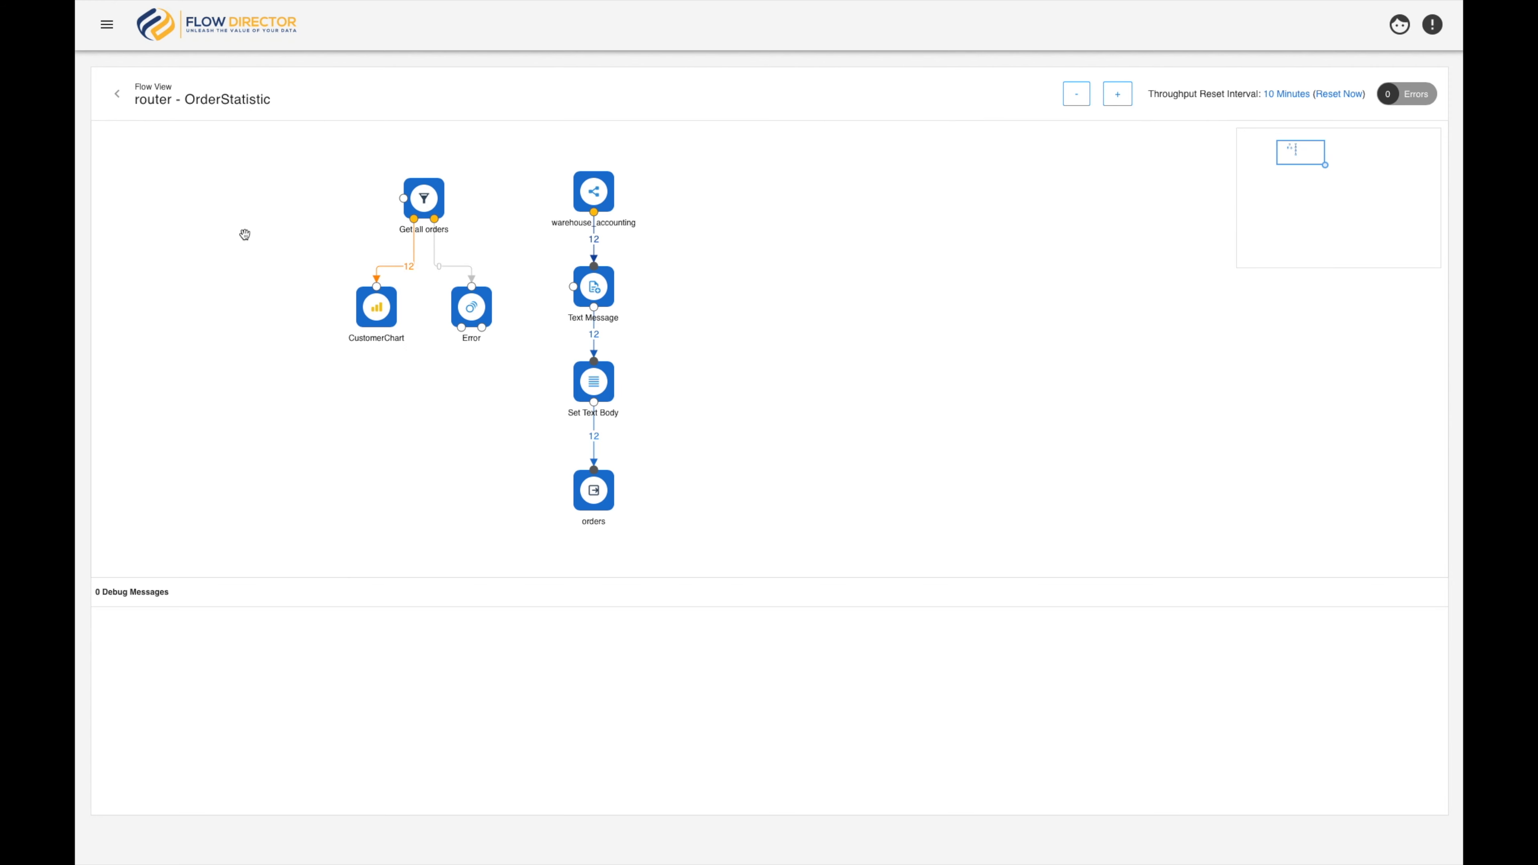
mouse_move(280, 261)
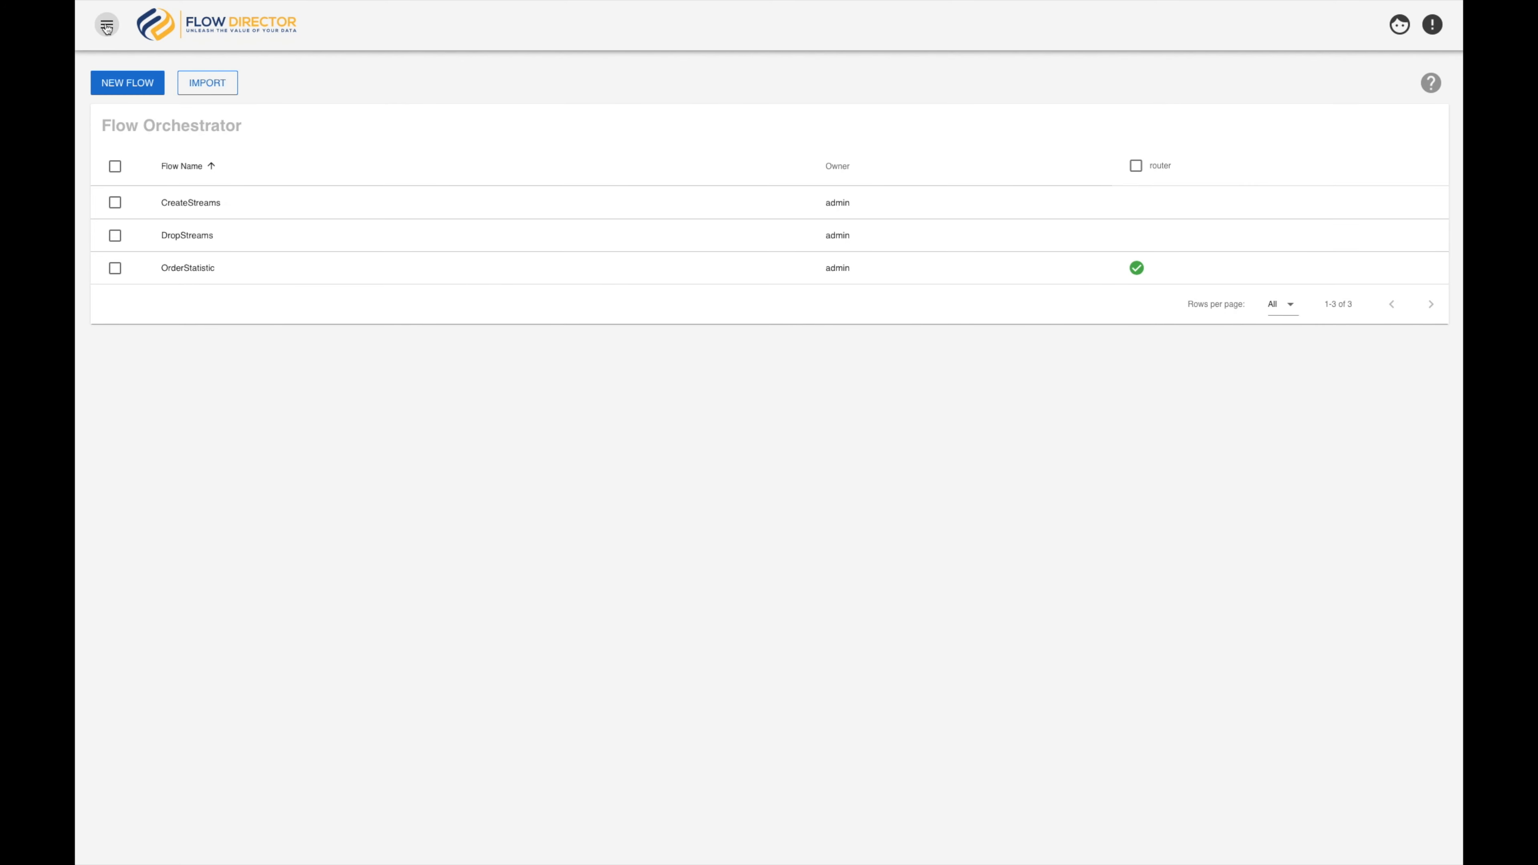
Go to Dashboard Orchestration and edit the Customer Chart dashboard.
click(105, 25)
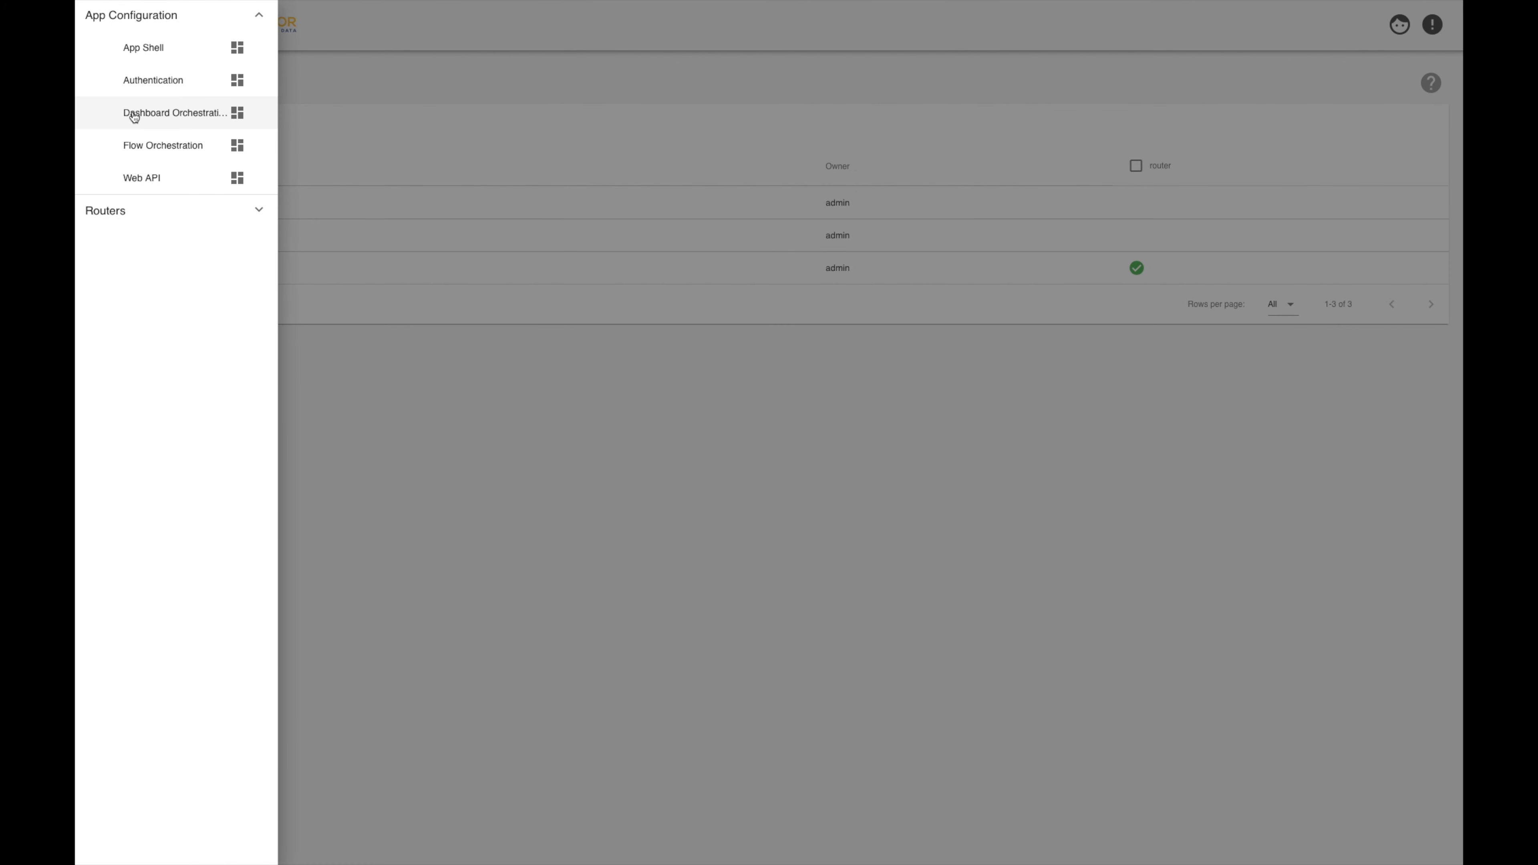
click(174, 112)
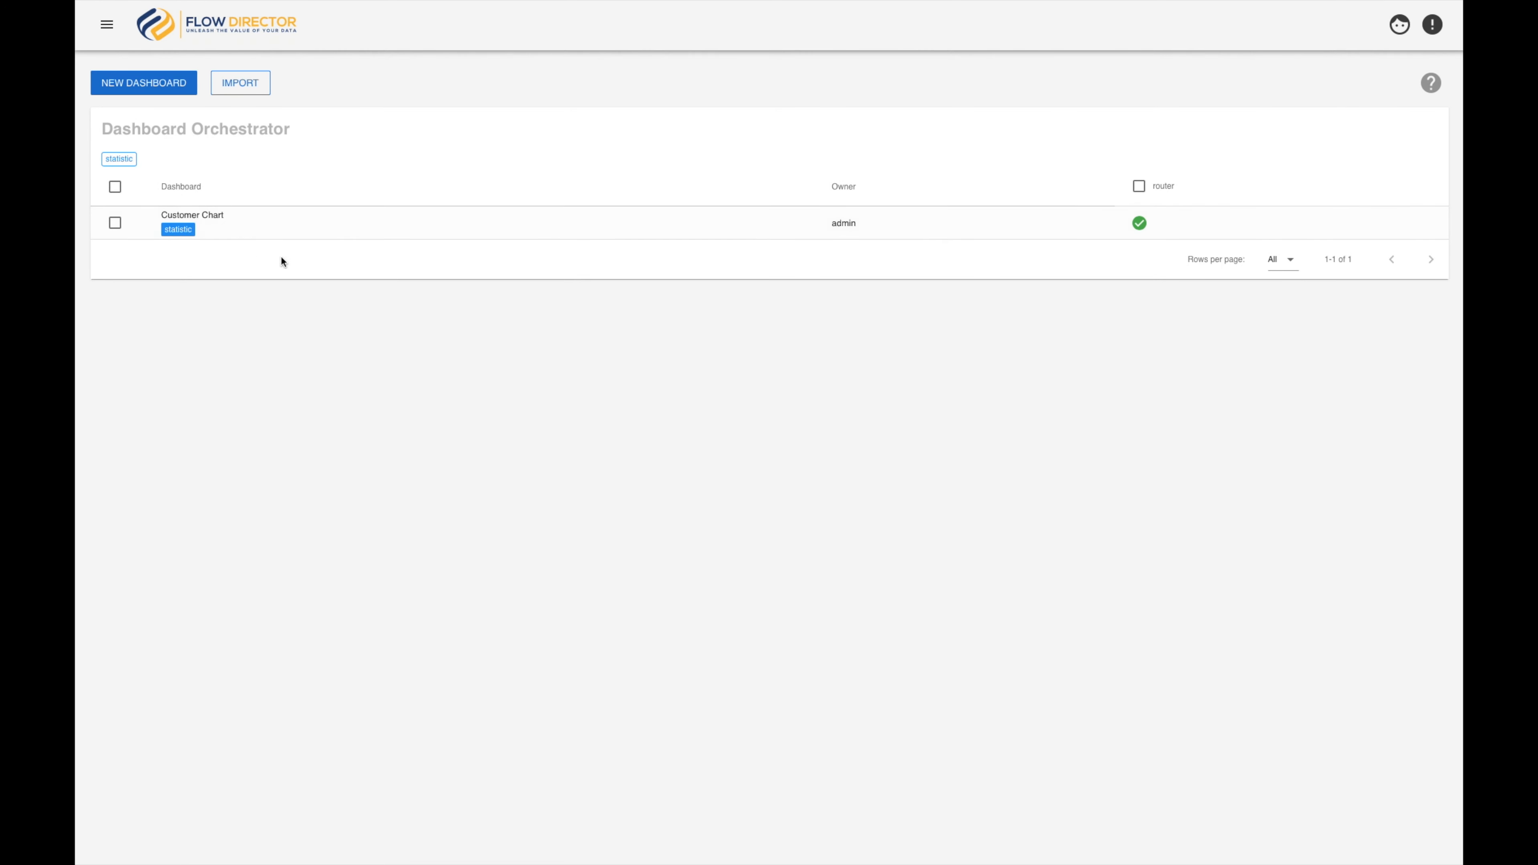
click(192, 215)
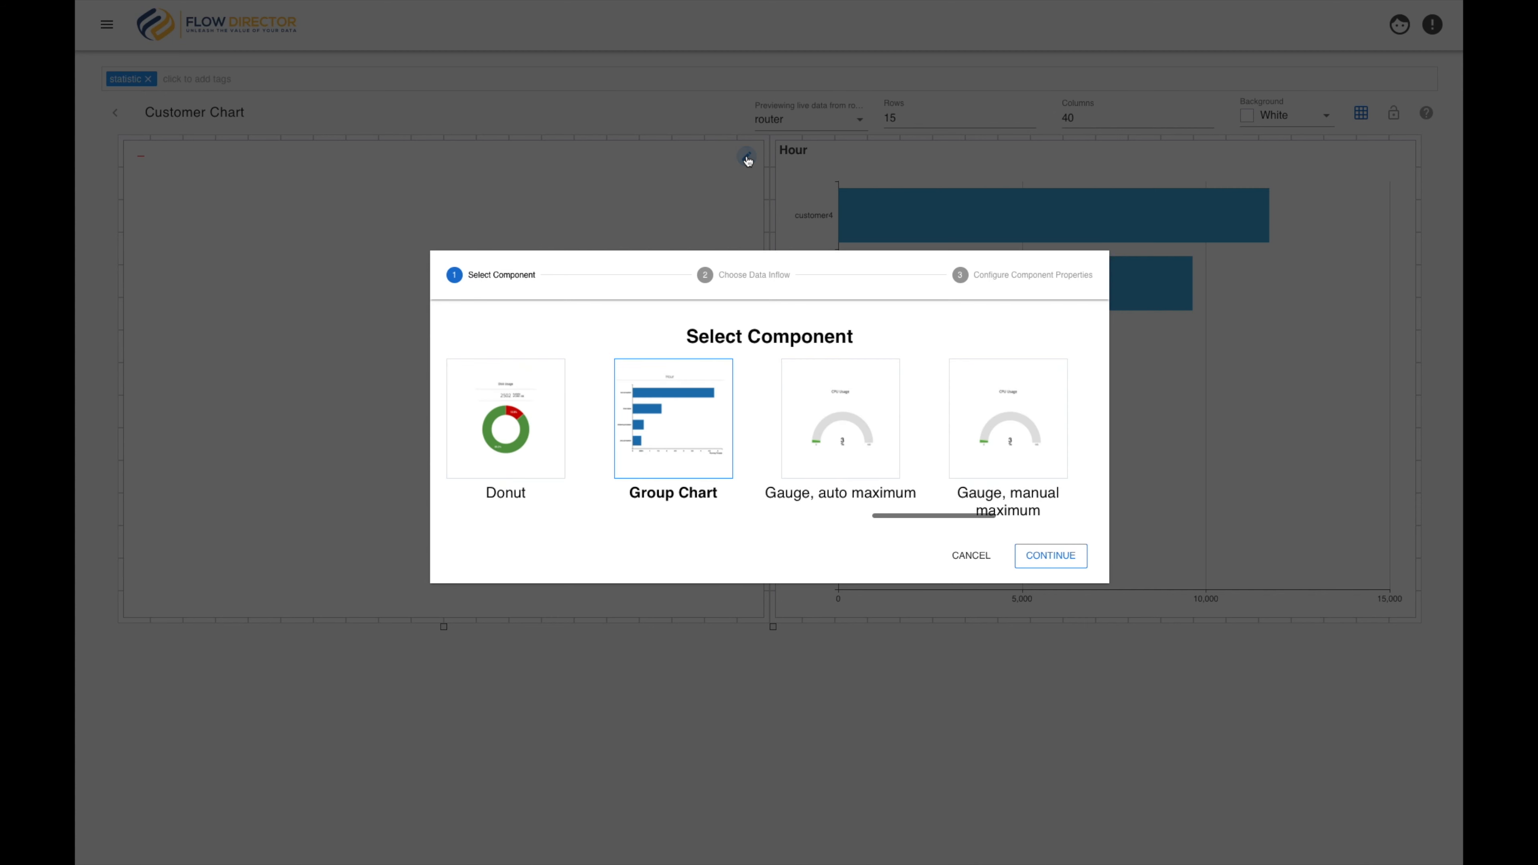
Add Minute and Hour group charts fed from the CustomerChart history streams.
scroll(left, 3)
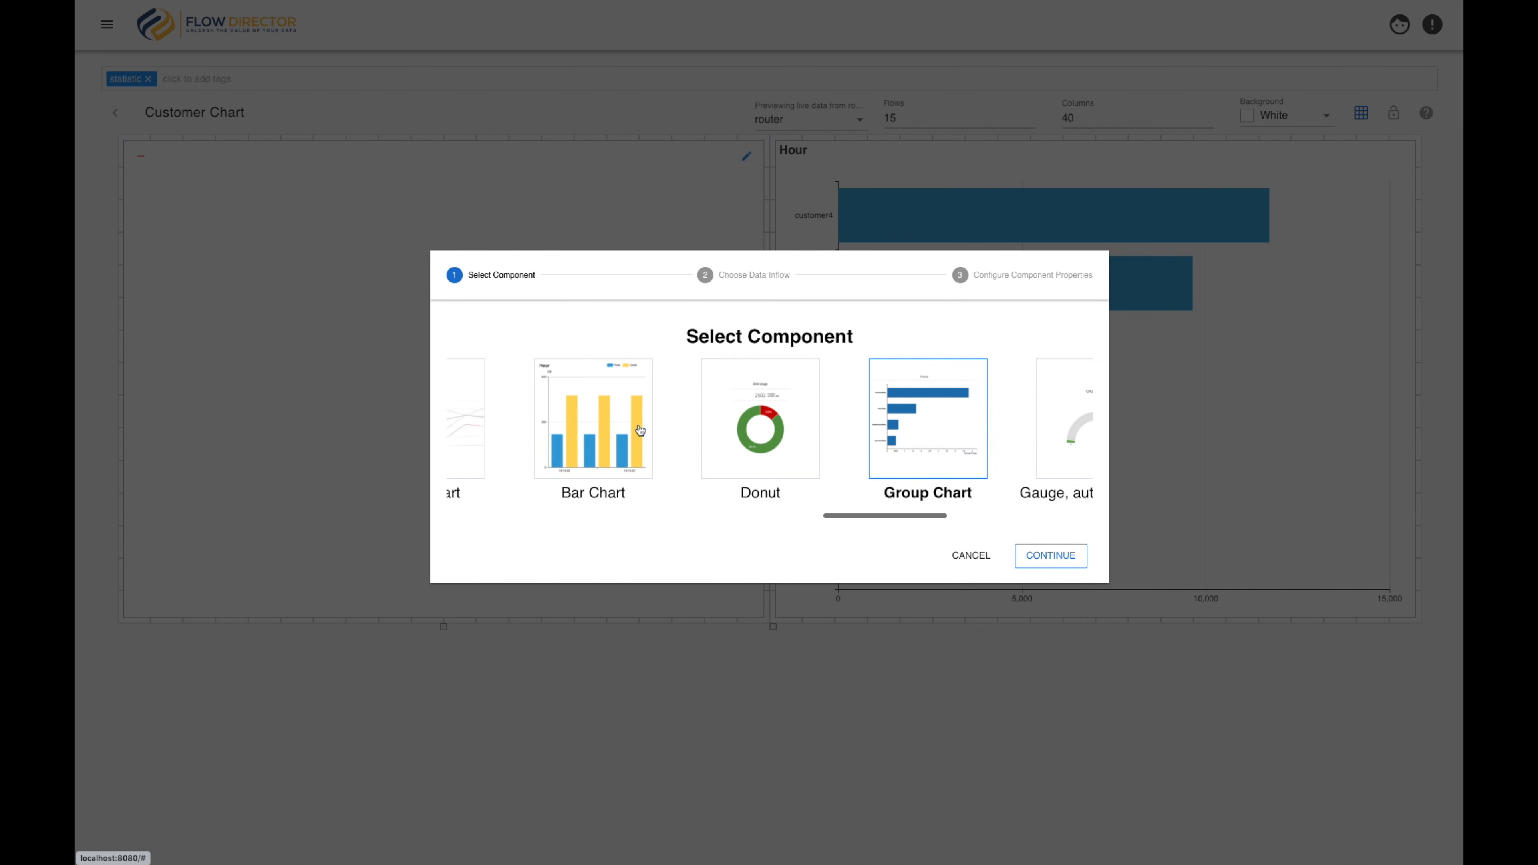
click(1048, 555)
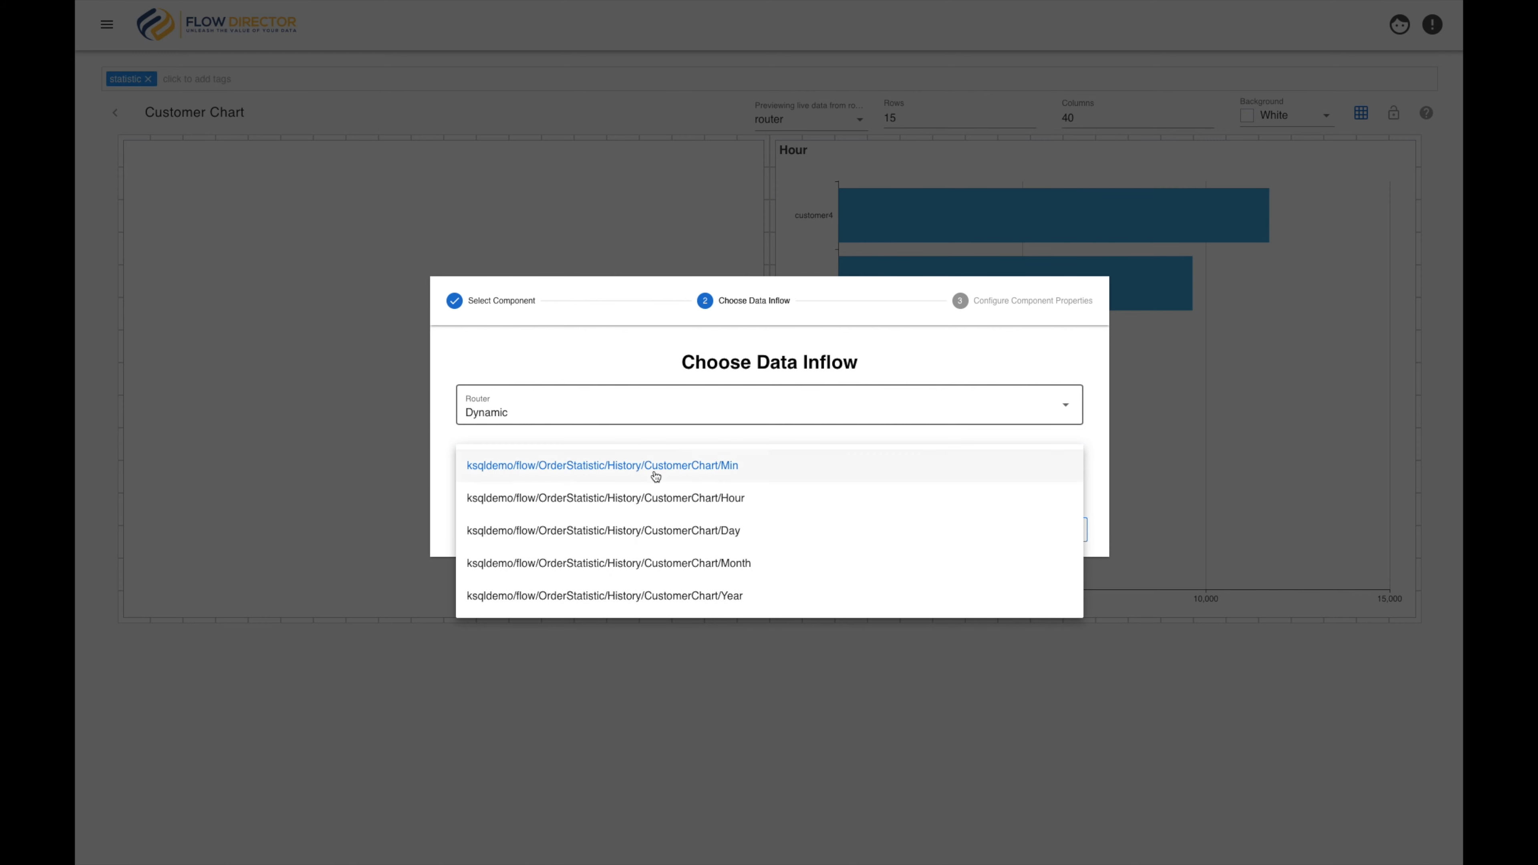
click(602, 465)
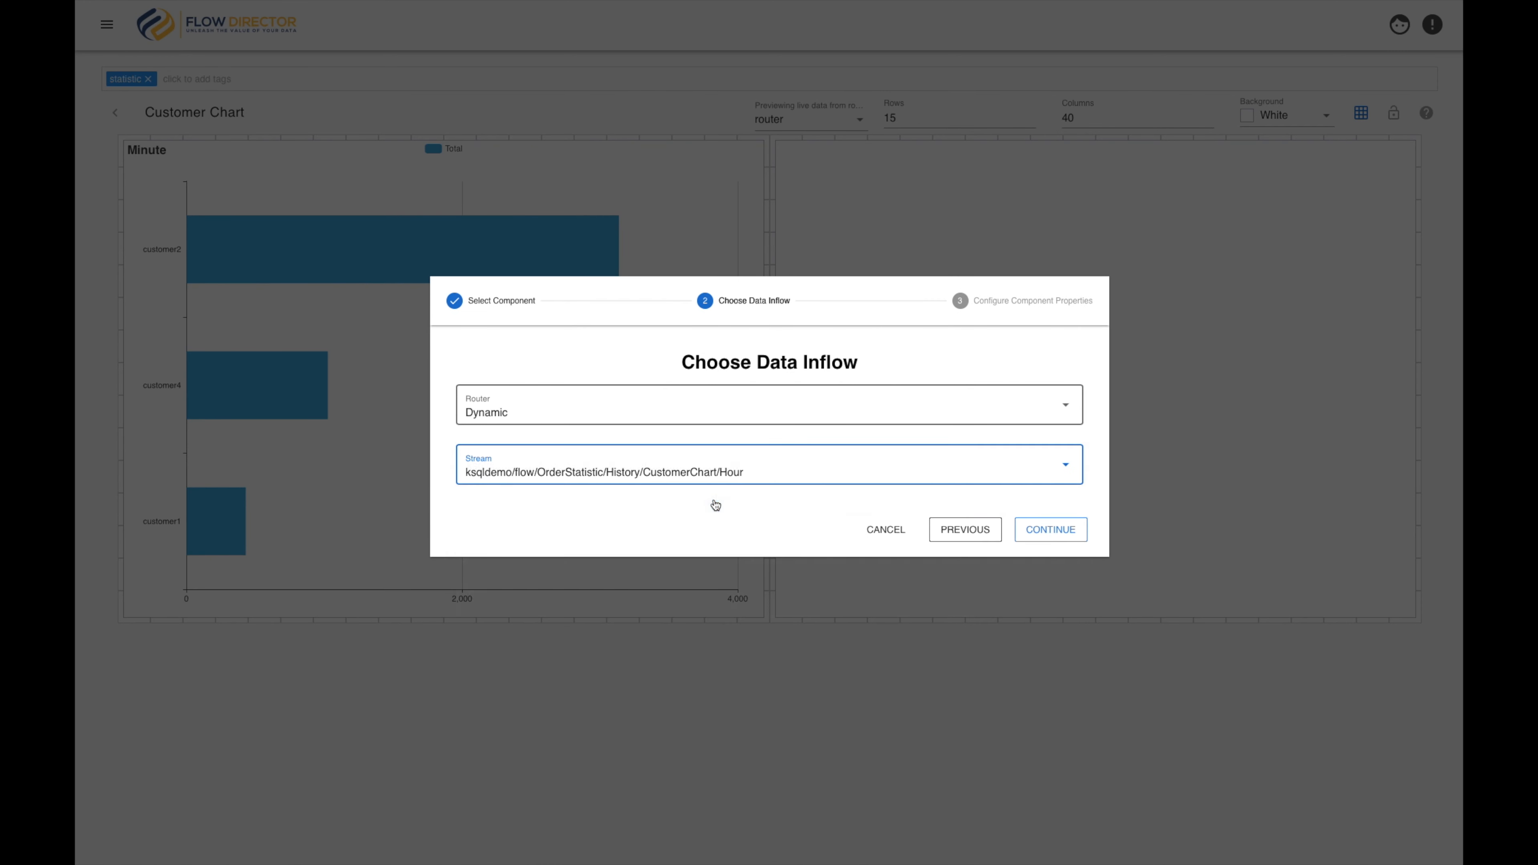
click(1048, 530)
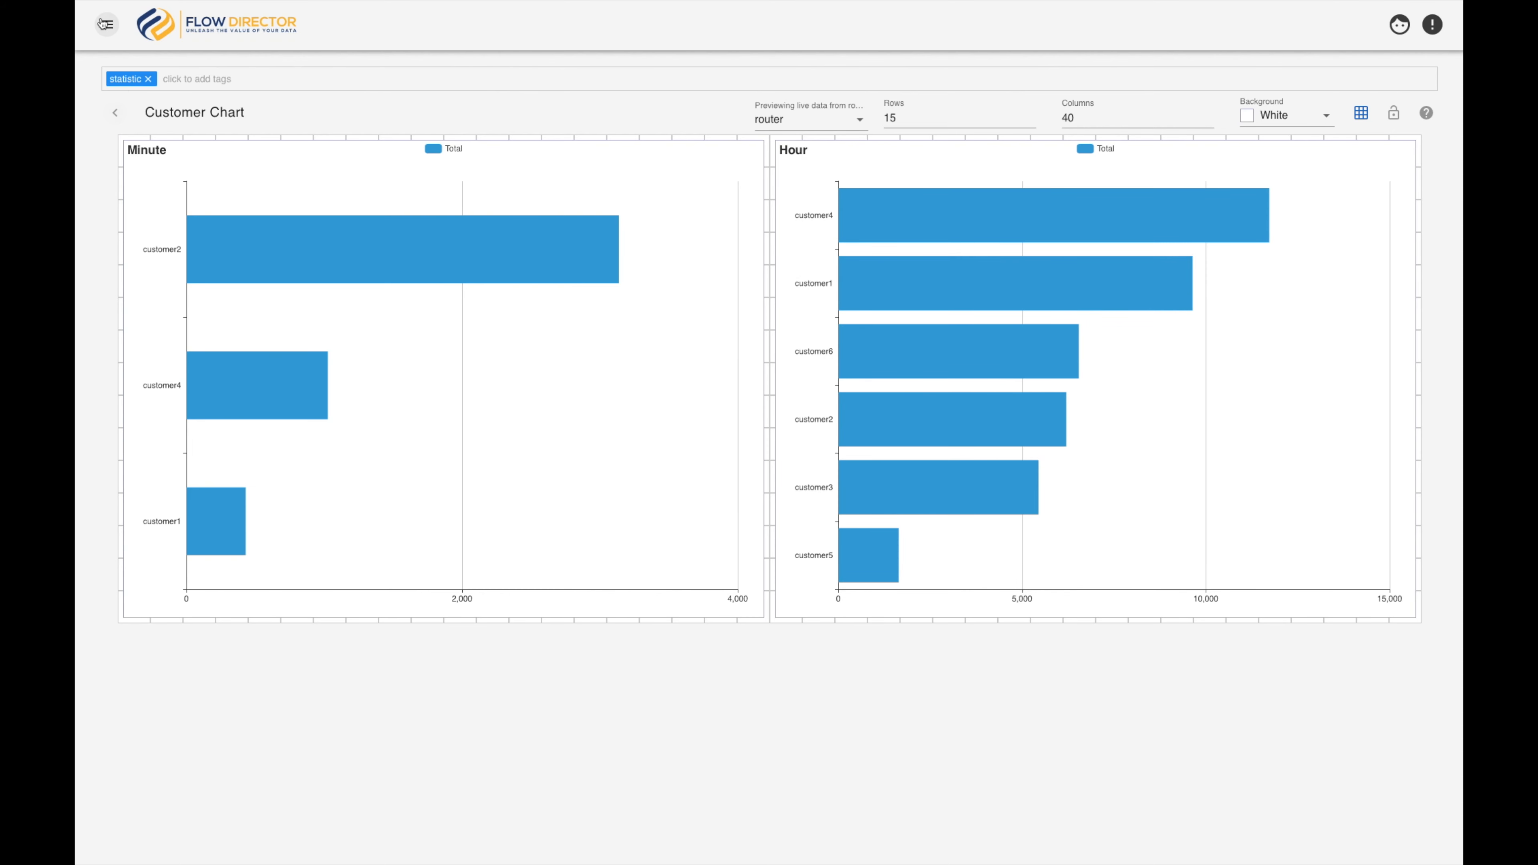
Show the live Customer Chart dashboard under Routers > router > Statistics with Minute and Hour charts updating.
click(105, 23)
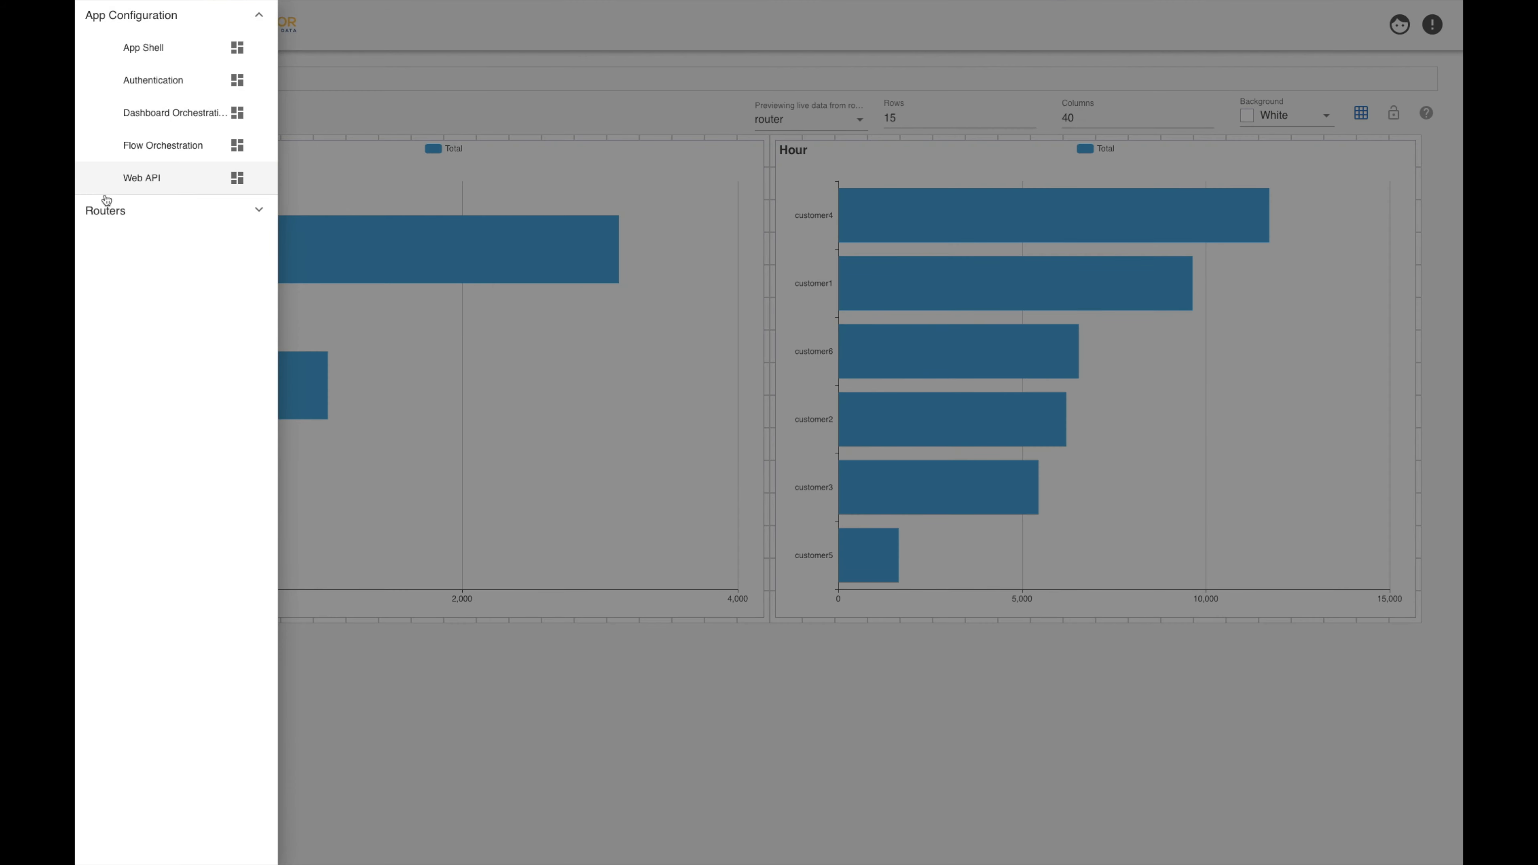
click(105, 210)
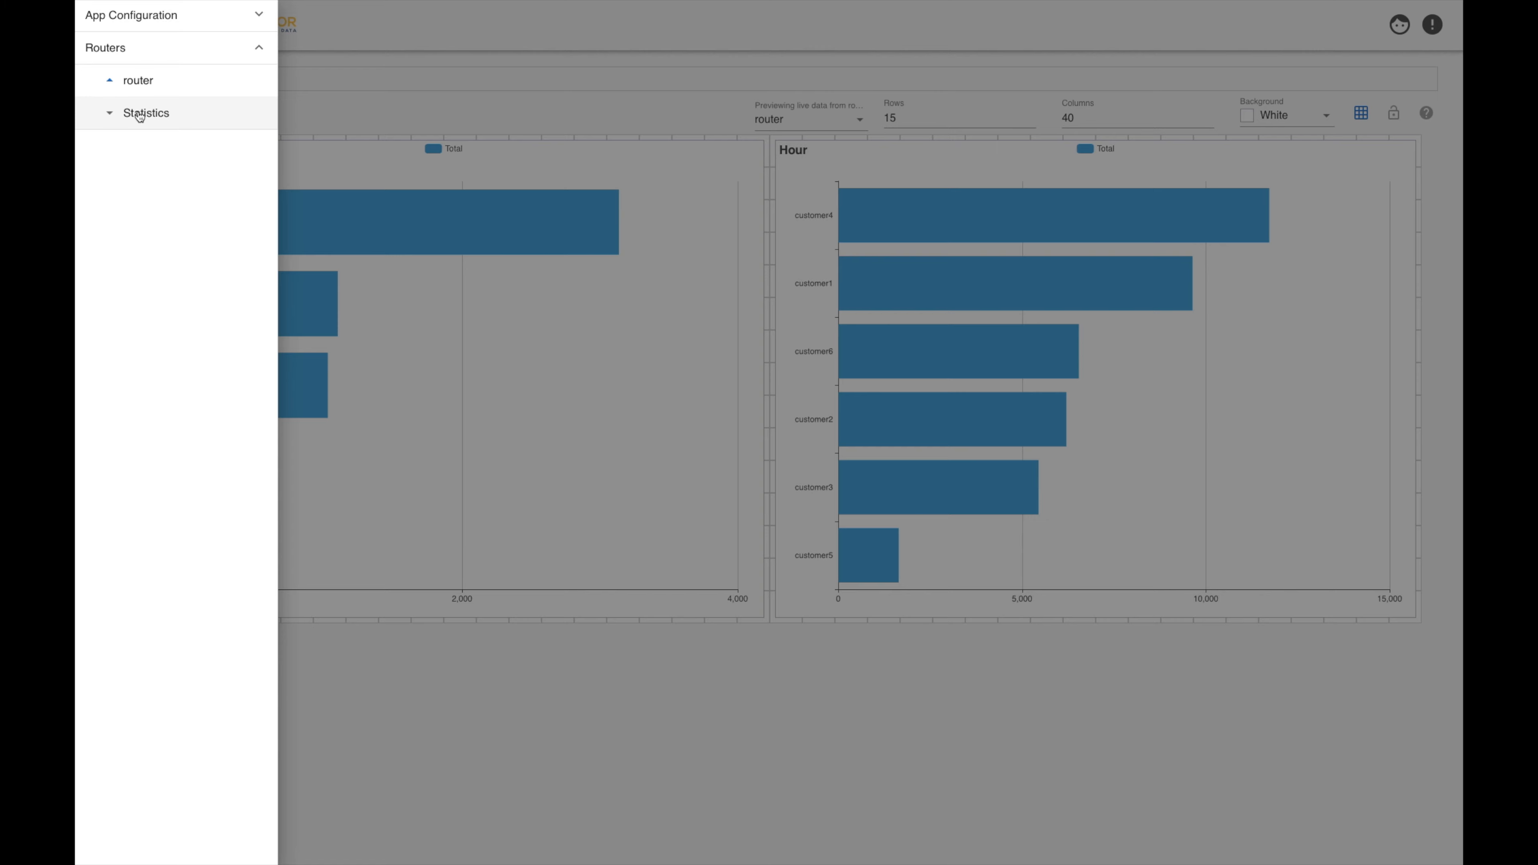
click(145, 113)
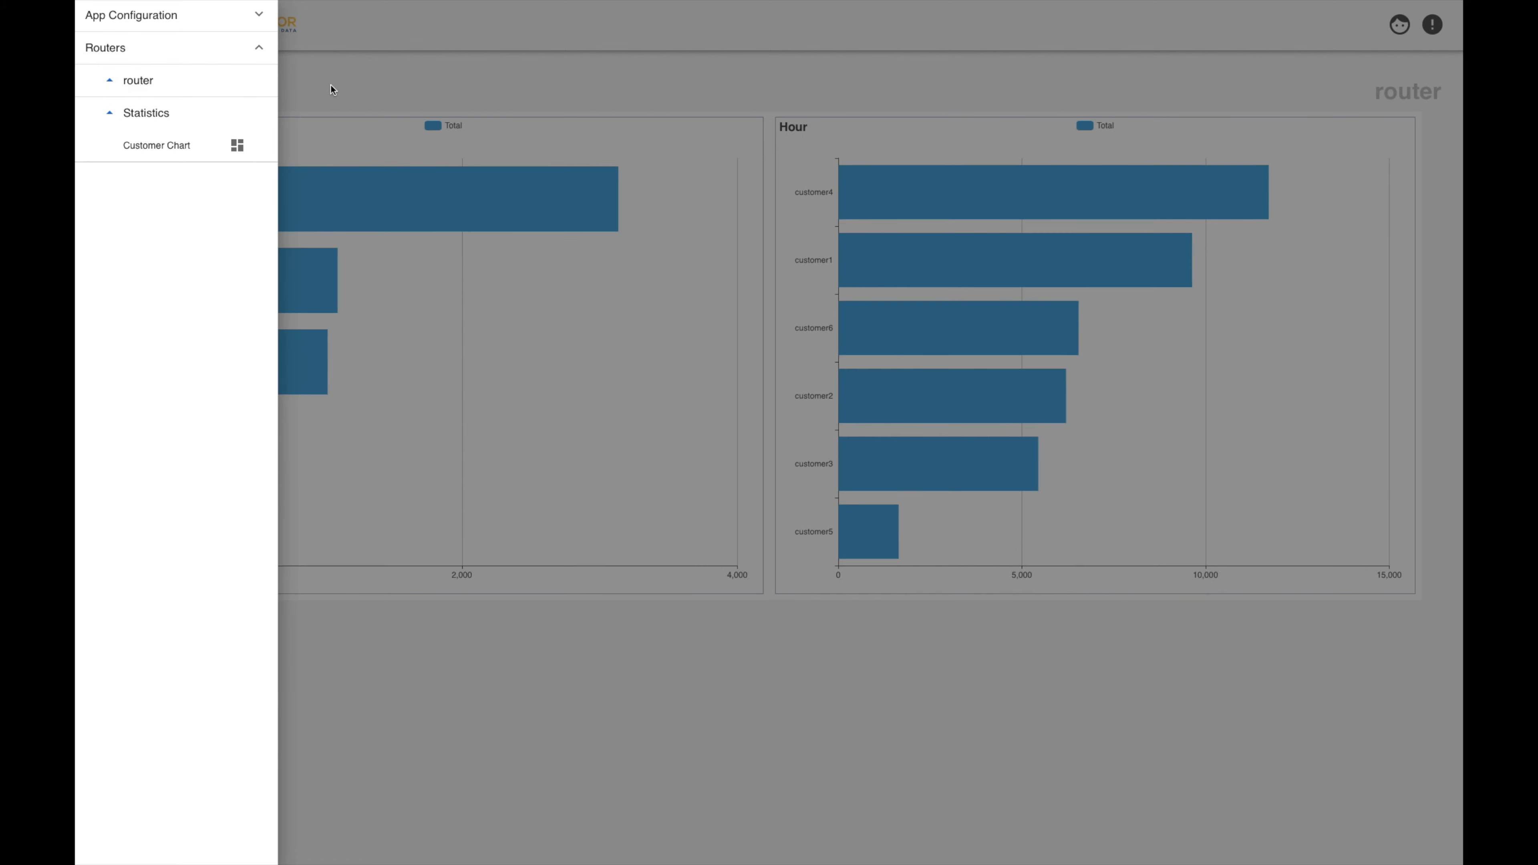
click(157, 145)
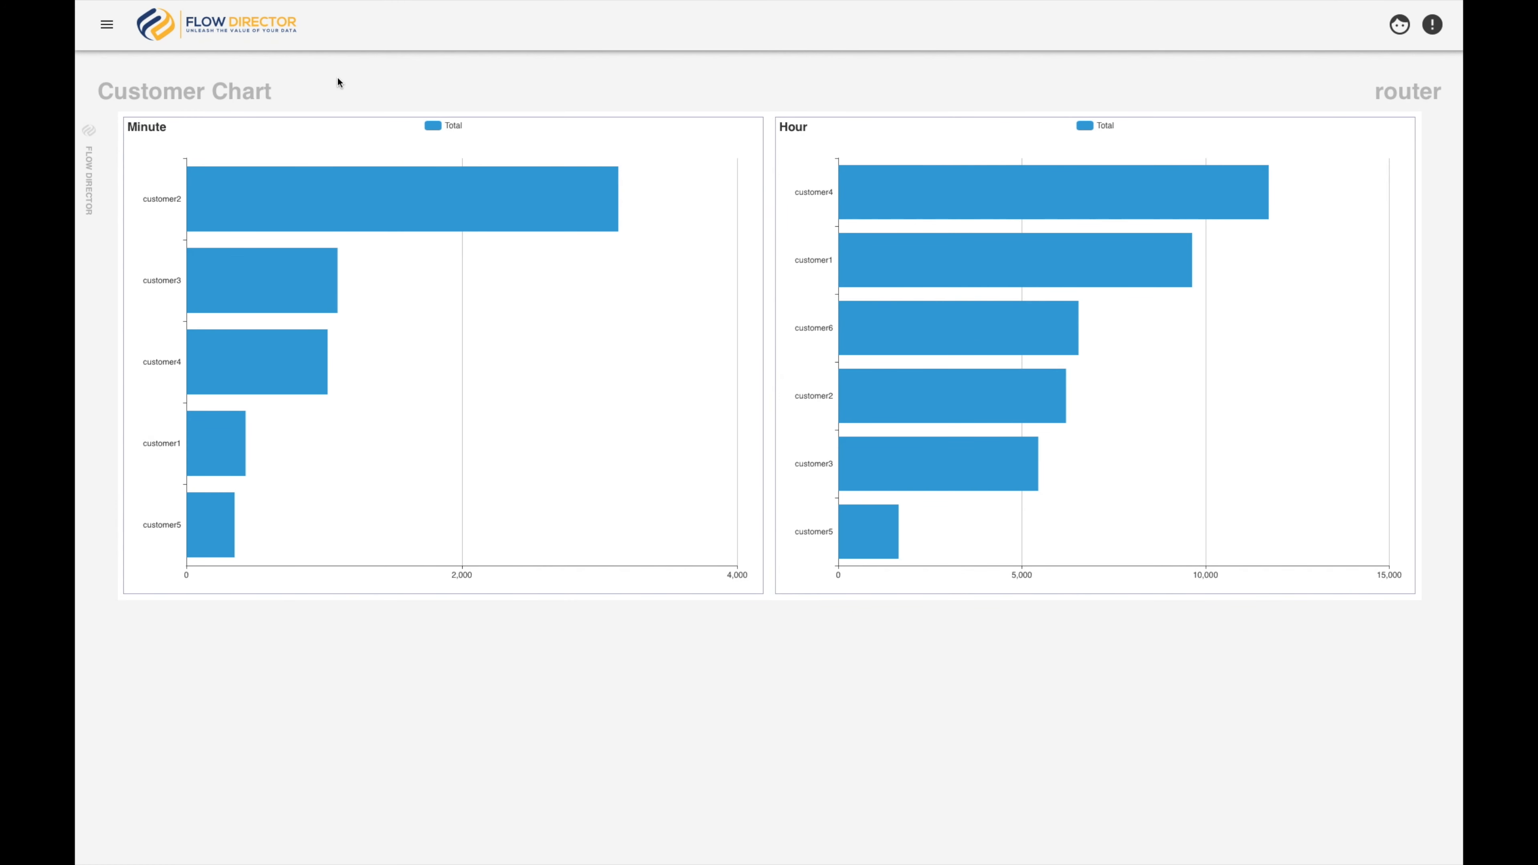
mouse_move(290, 342)
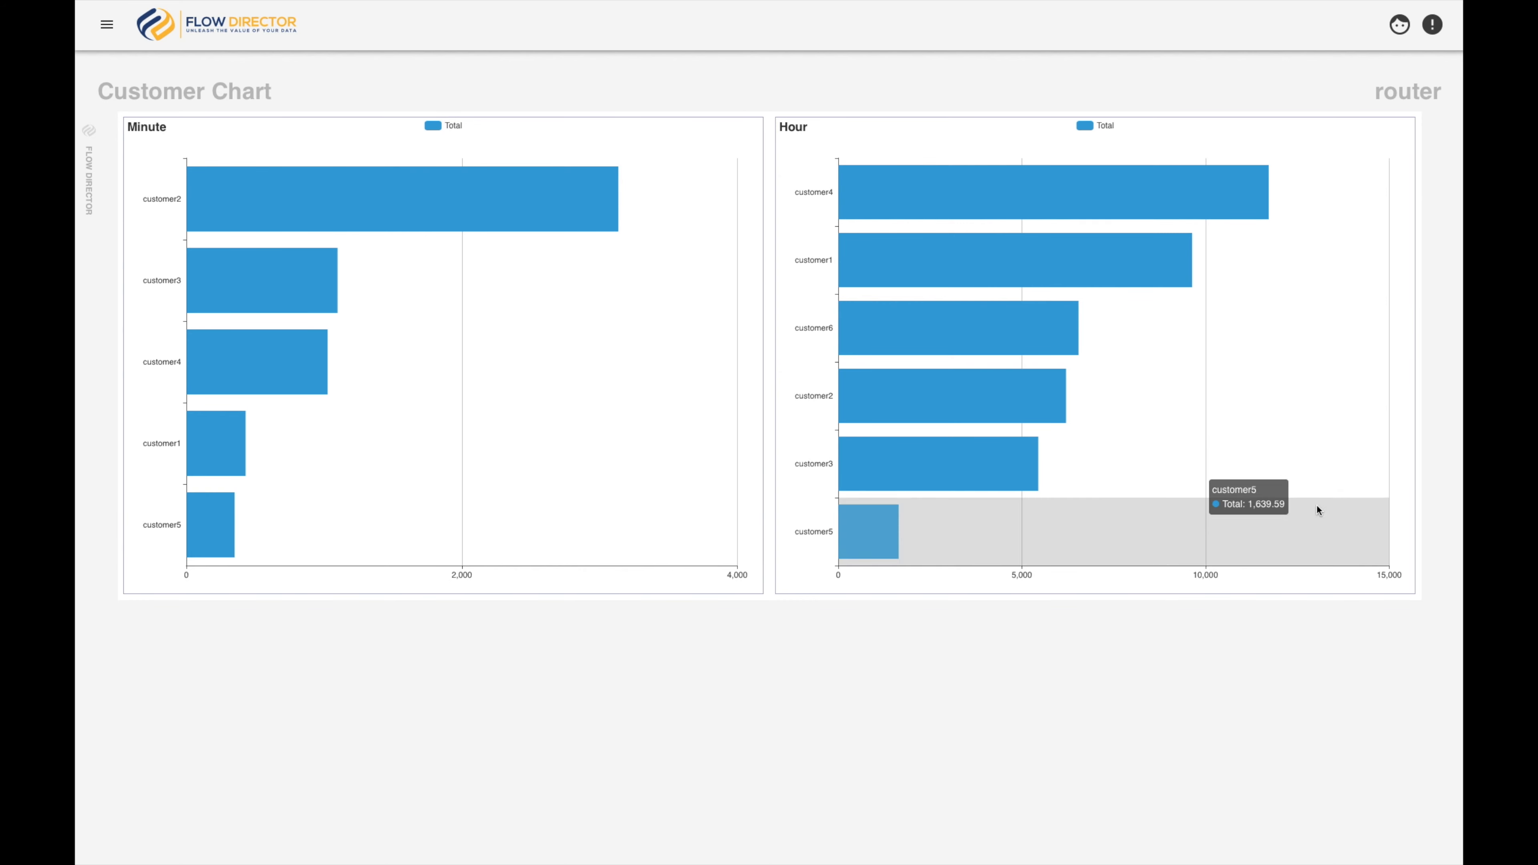
mouse_move(993, 669)
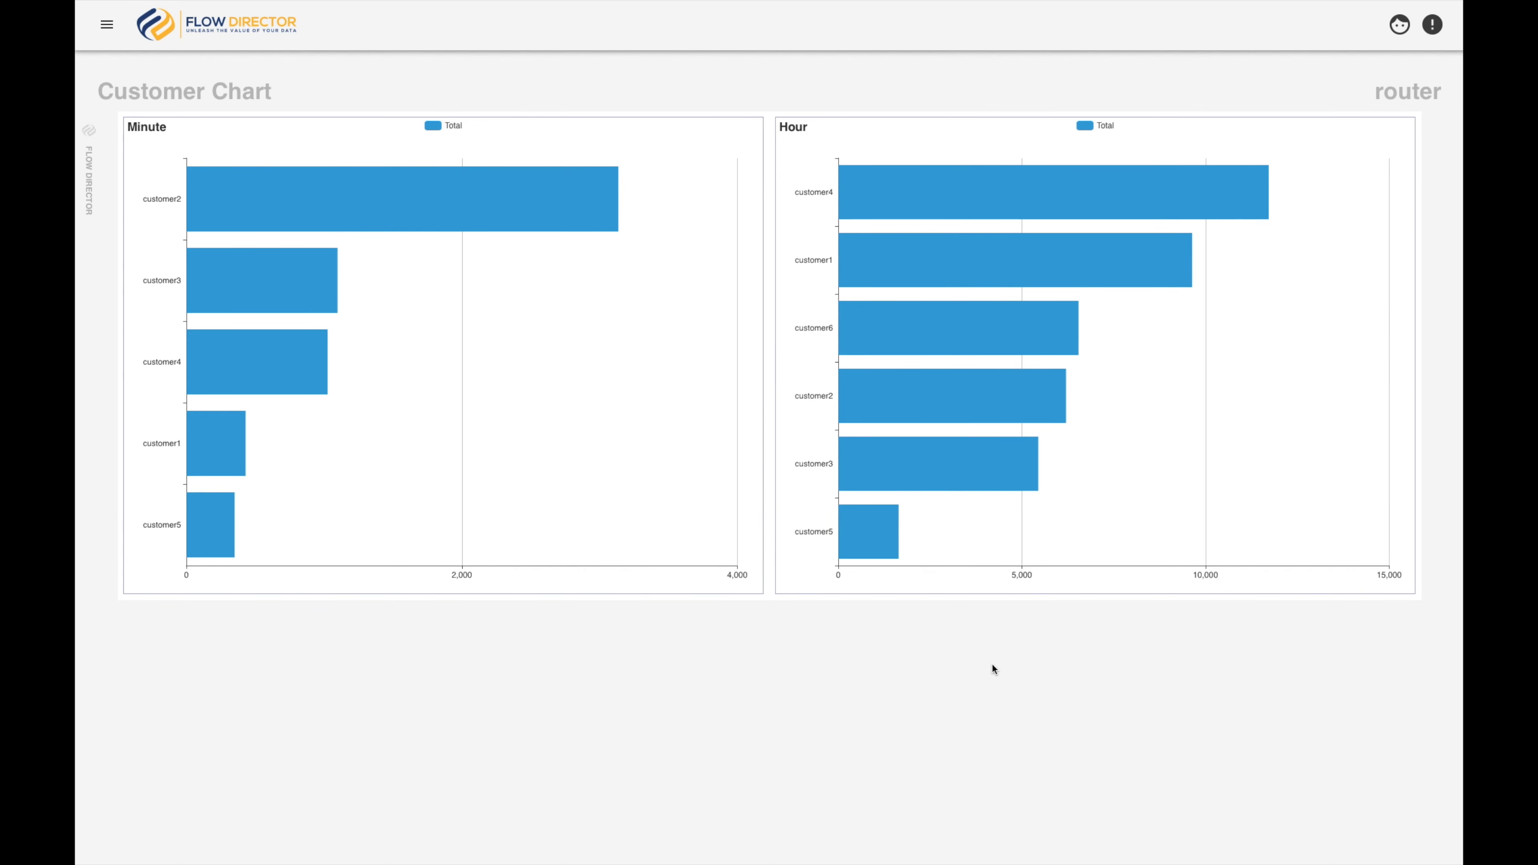
mouse_move(950, 686)
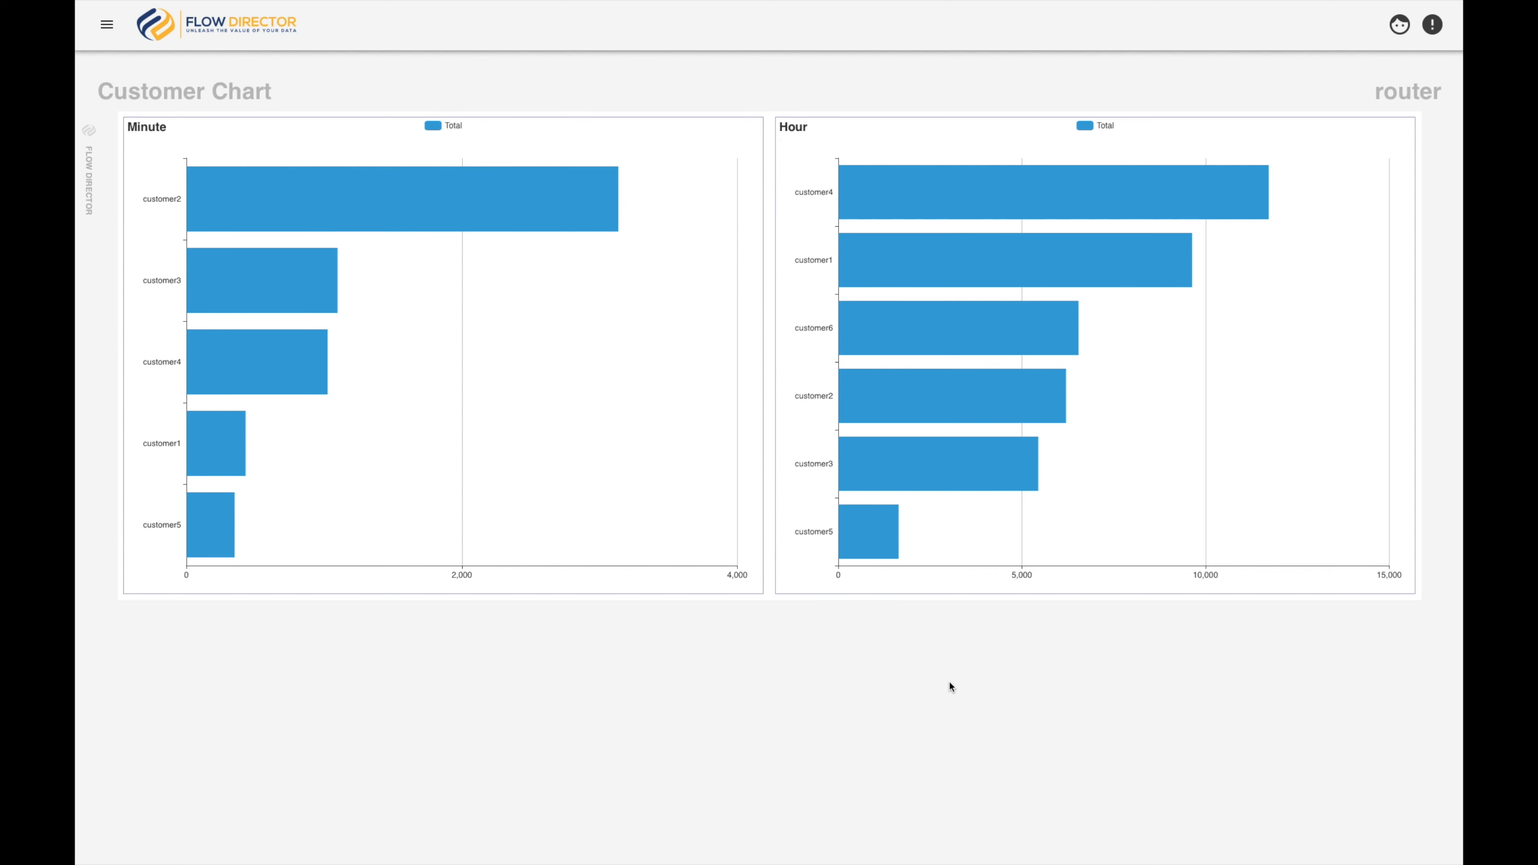